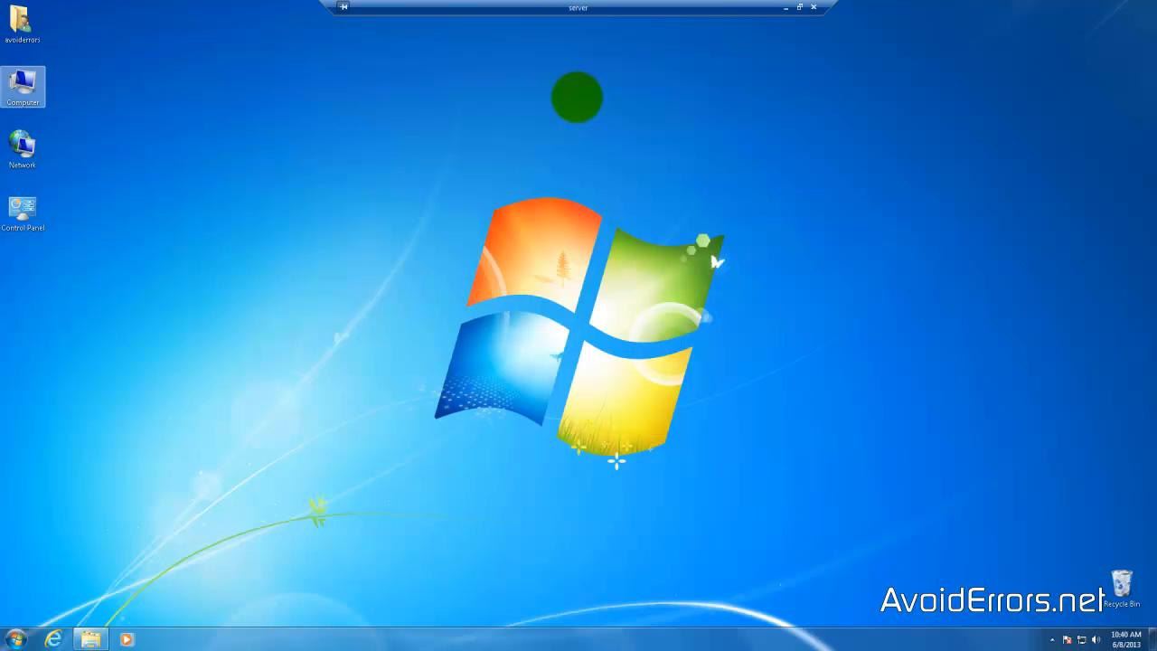
Create a new desktop folder named Clones via the desktop's New > Folder action.
{"action": "right_click", "coordinate": [575, 217]}
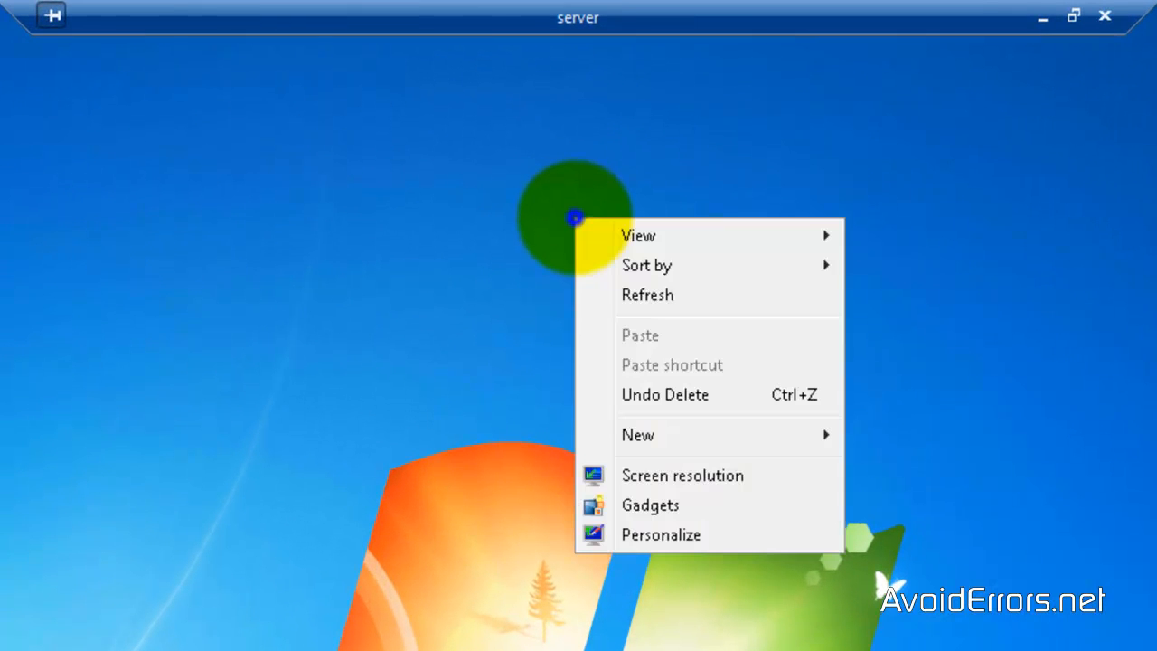
{"action": "mouse_move", "coordinate": [636, 434]}
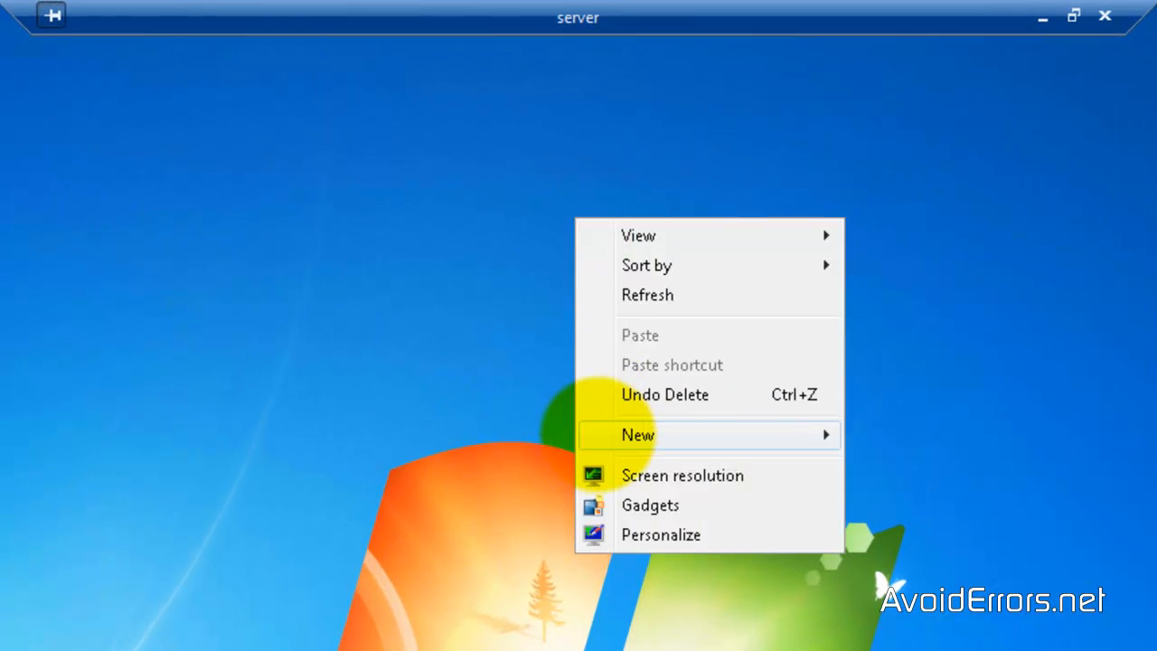
{"action": "left_click", "coordinate": [639, 434]}
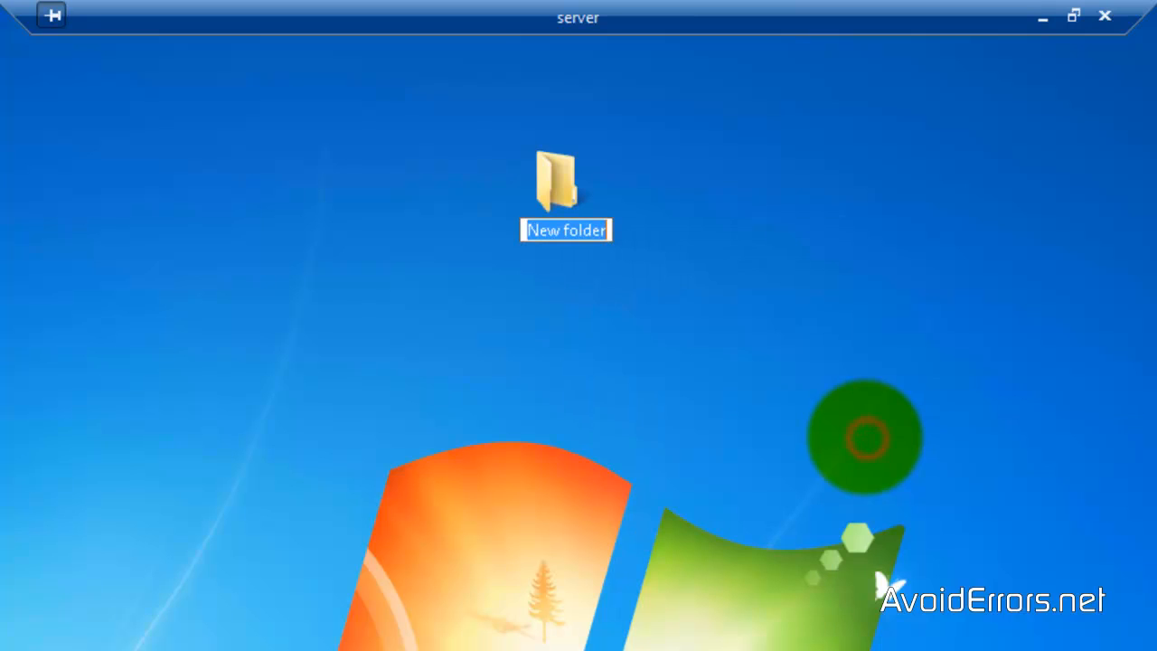
{"action": "type", "text": "Clones"}
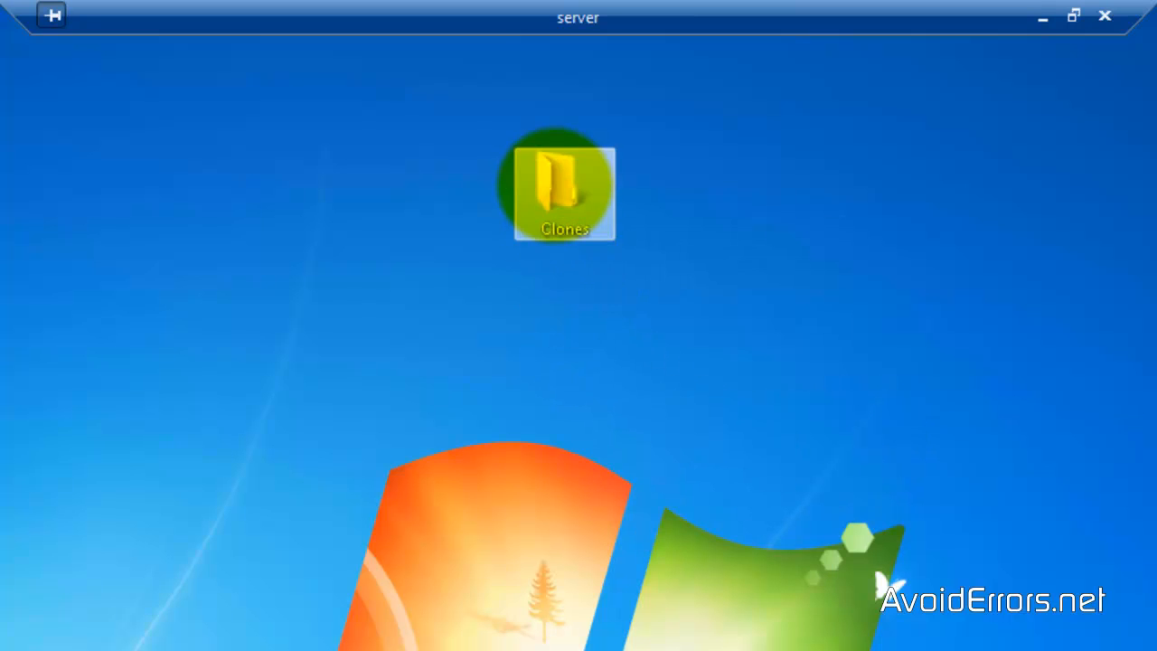
Reach the Clones folder's Advanced Sharing settings from its Properties.
{"action": "right_click", "coordinate": [562, 184]}
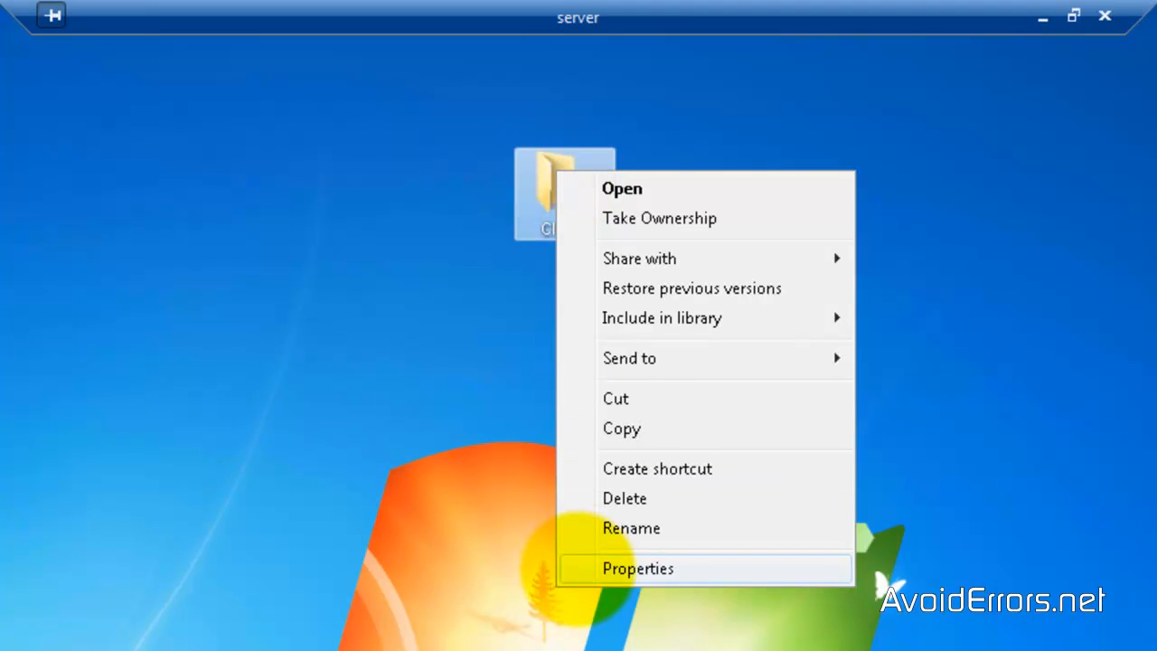
{"action": "left_click", "coordinate": [638, 568]}
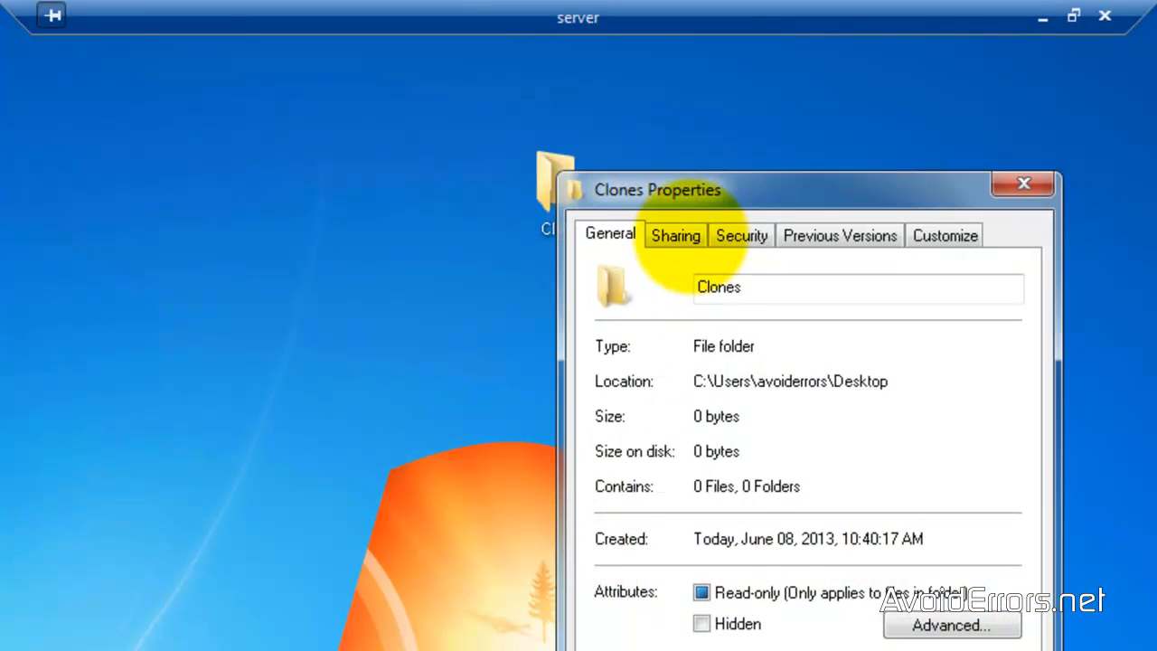
{"action": "left_click", "coordinate": [680, 235]}
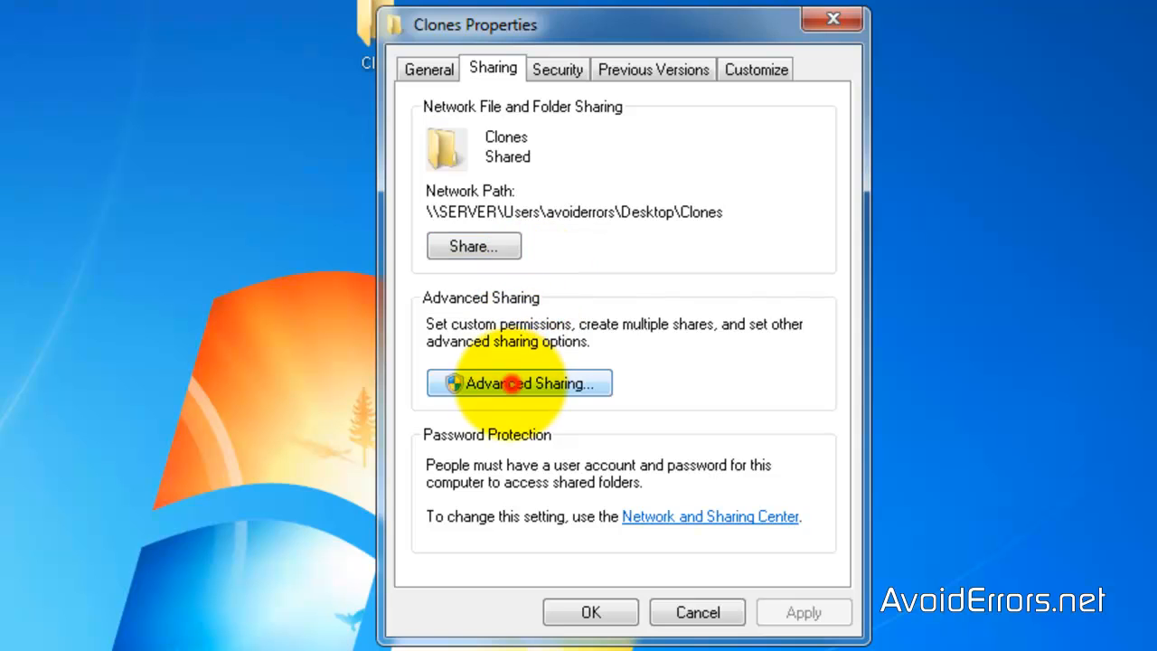
{"action": "left_click", "coordinate": [521, 383]}
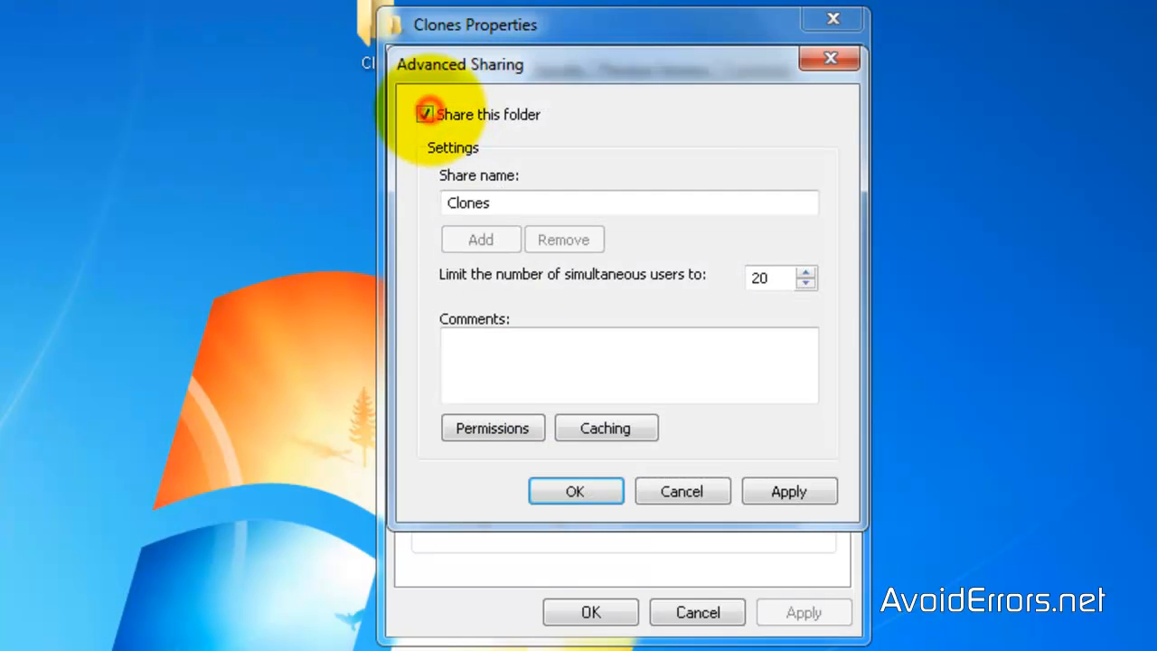
Share the folder as \\SERVER\Clones with Everyone allowed Full Control.
{"action": "left_click", "coordinate": [492, 426]}
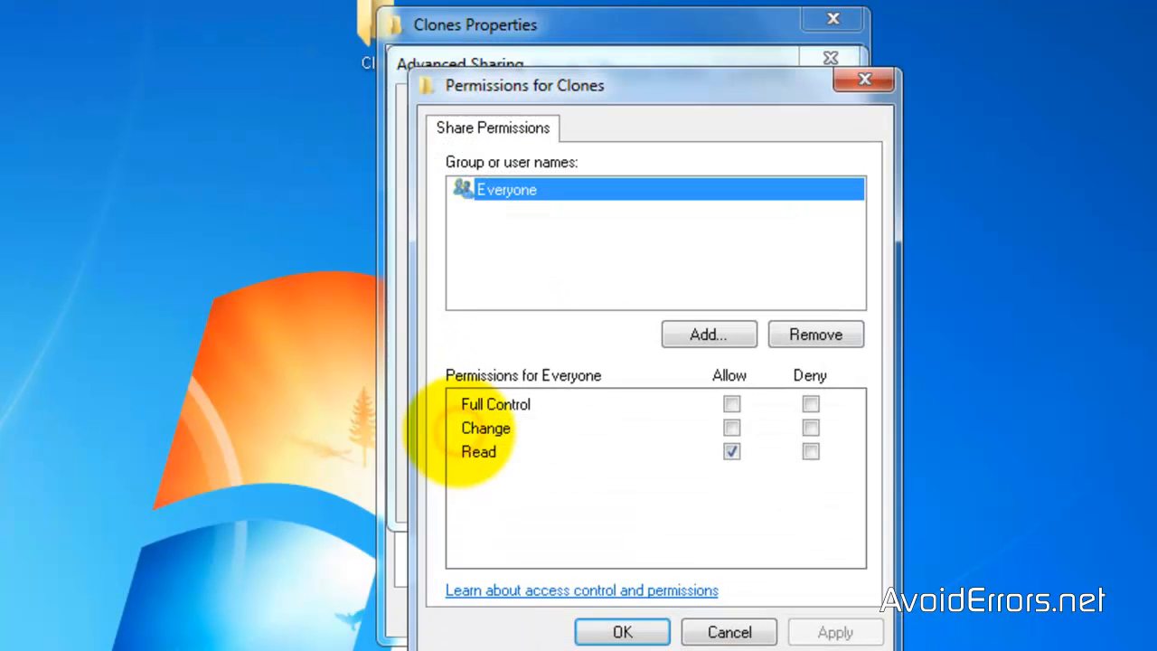
{"action": "left_click", "coordinate": [730, 404]}
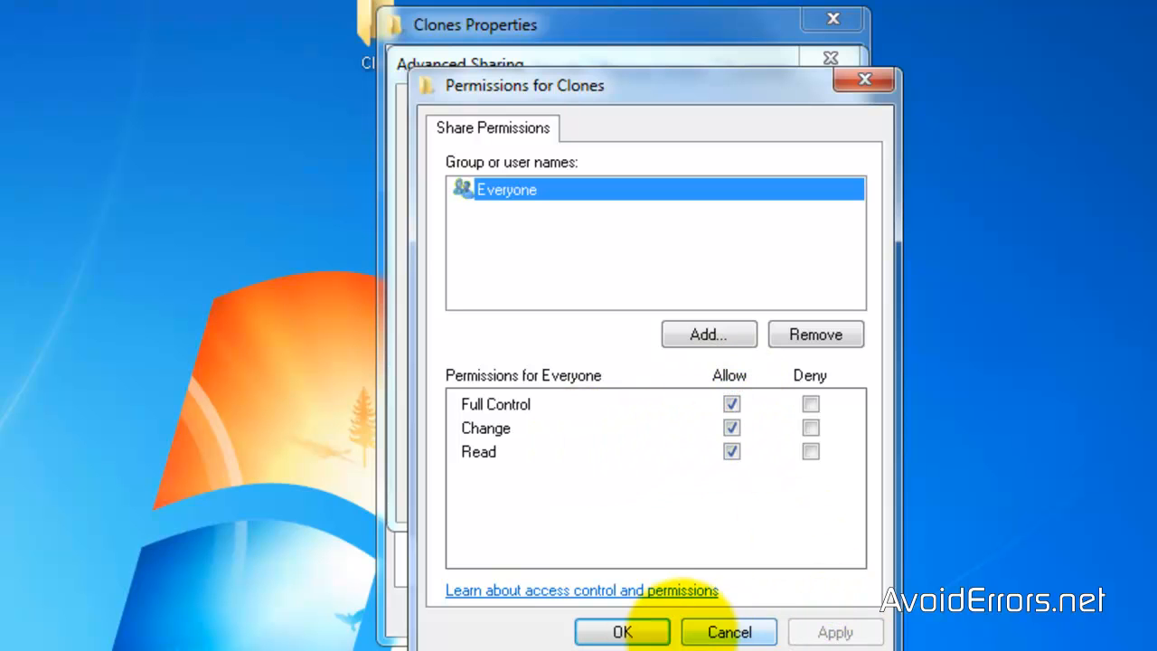
{"action": "left_click", "coordinate": [623, 631]}
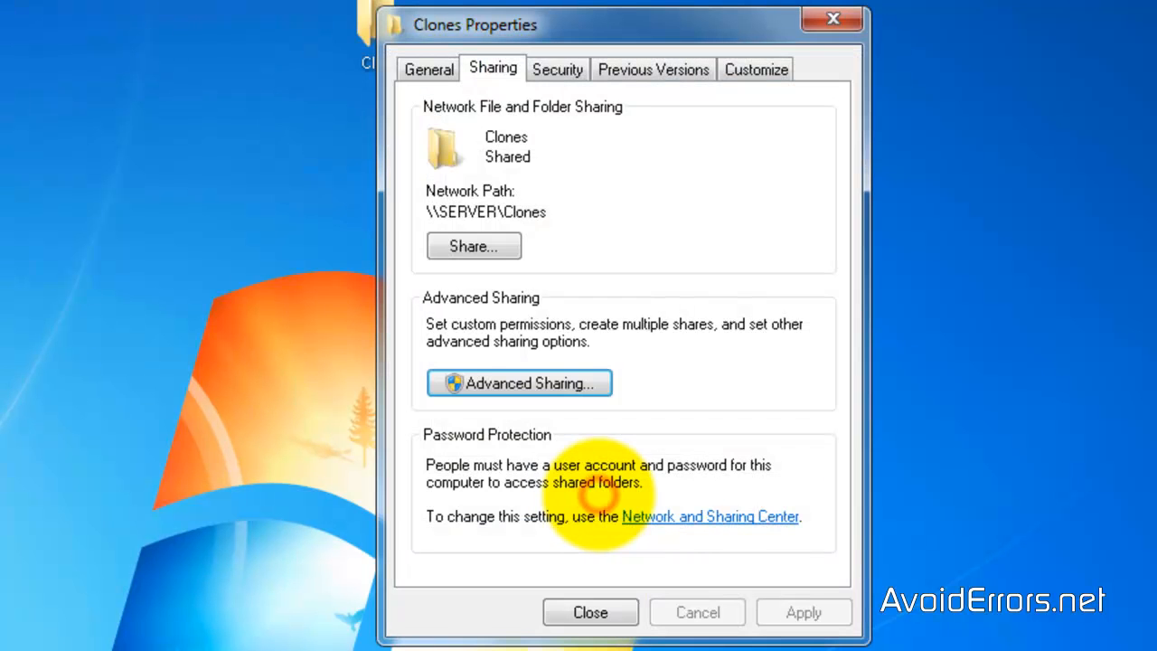
Add Everyone to the Clones folder's security permission list, resolving the name 'every'.
{"action": "left_click", "coordinate": [555, 69]}
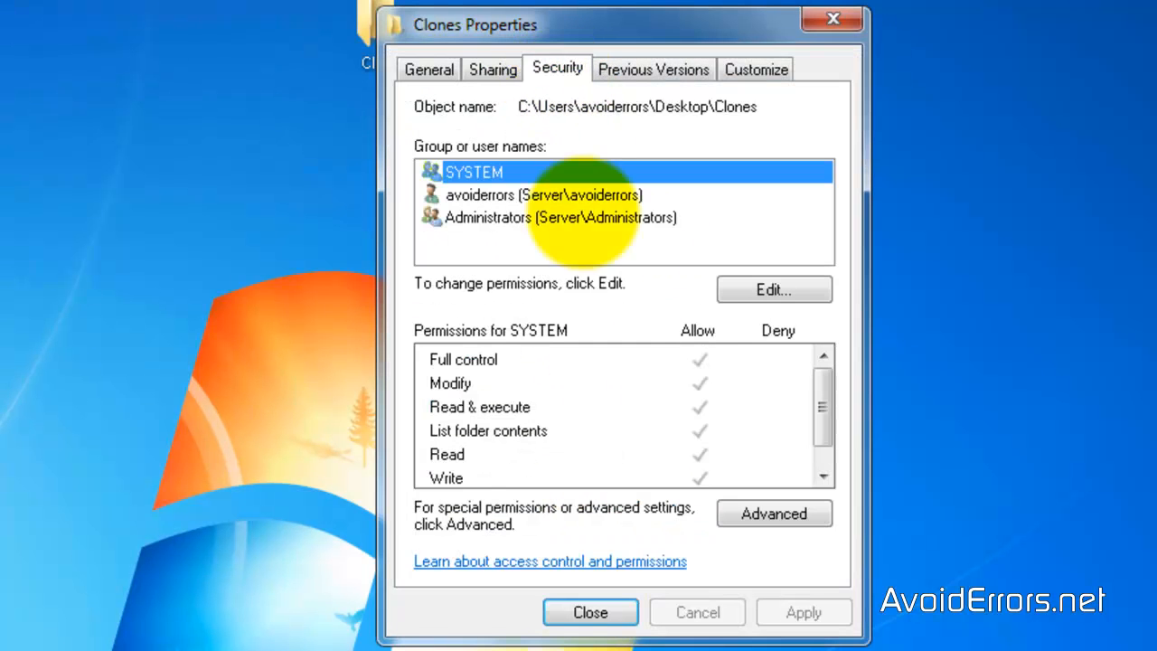
{"action": "left_click", "coordinate": [774, 289]}
{"action": "type", "text": "every"}
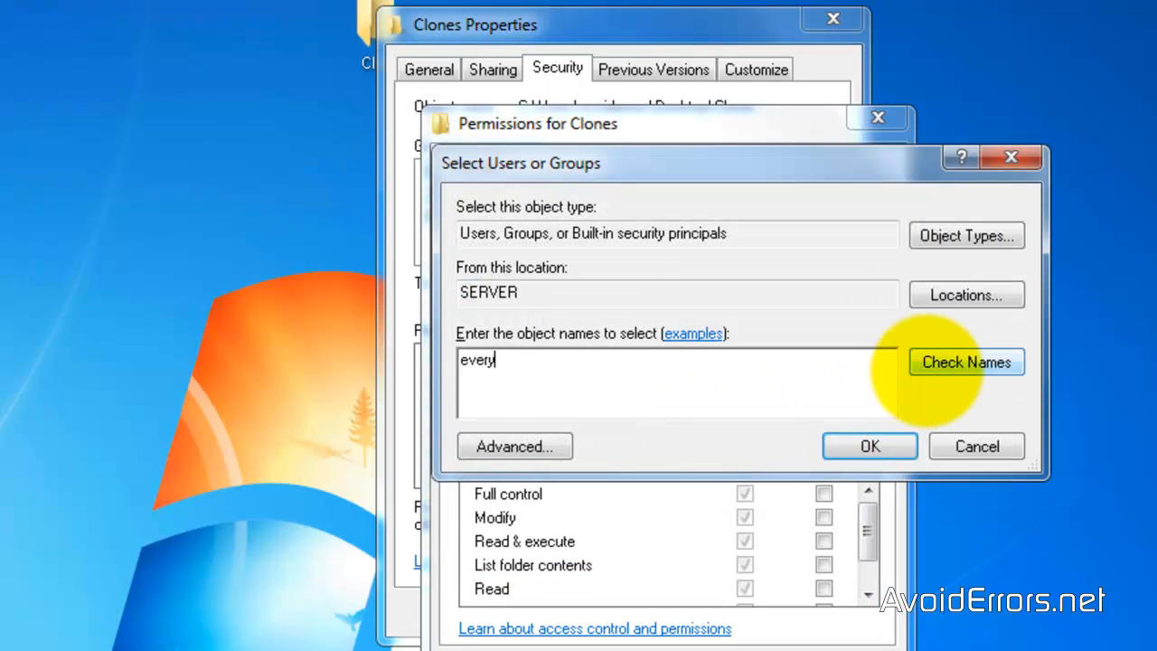
{"action": "left_click", "coordinate": [965, 362]}
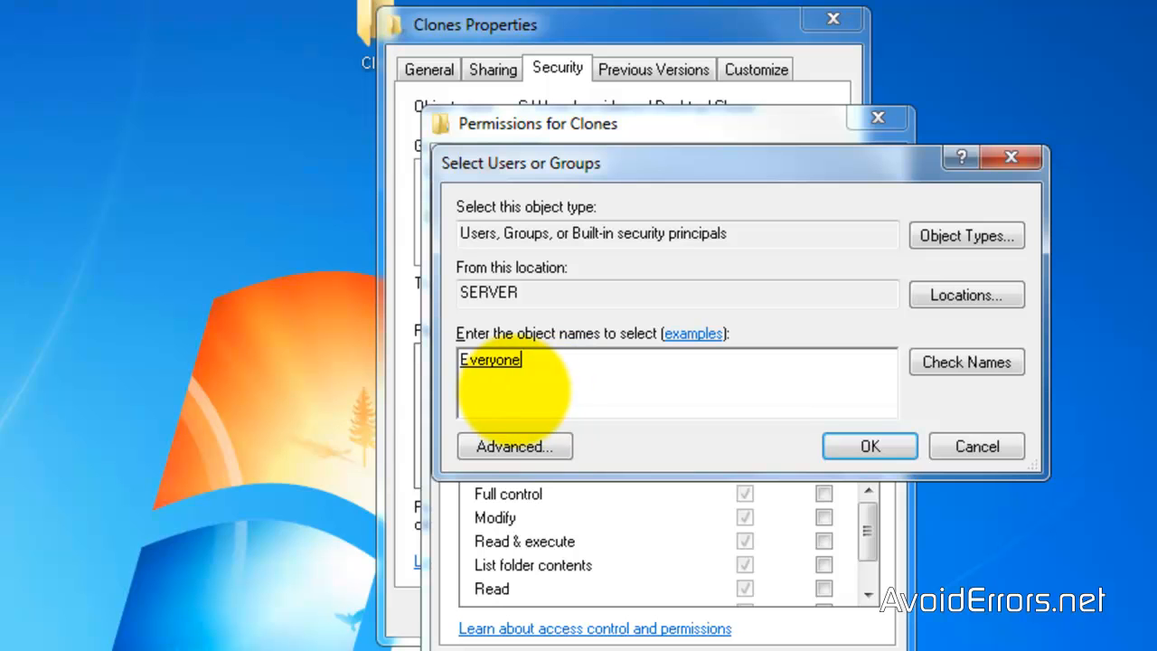
{"action": "left_click", "coordinate": [870, 445]}
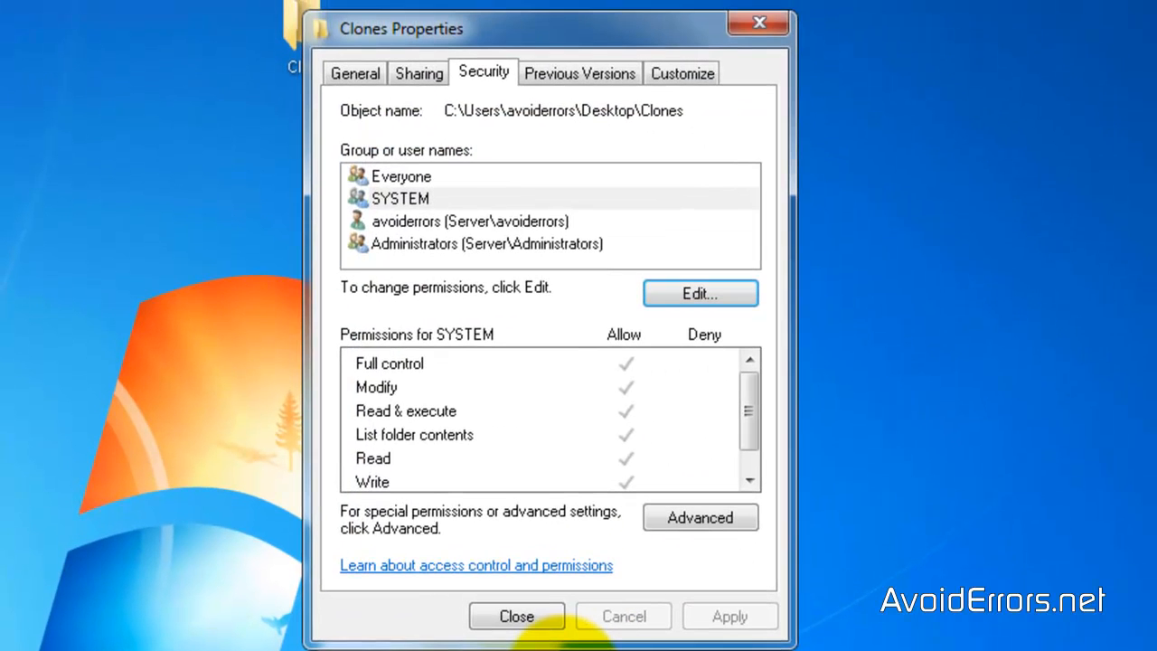
Grant Everyone full control in the folder's security permissions.
{"action": "left_click", "coordinate": [402, 177]}
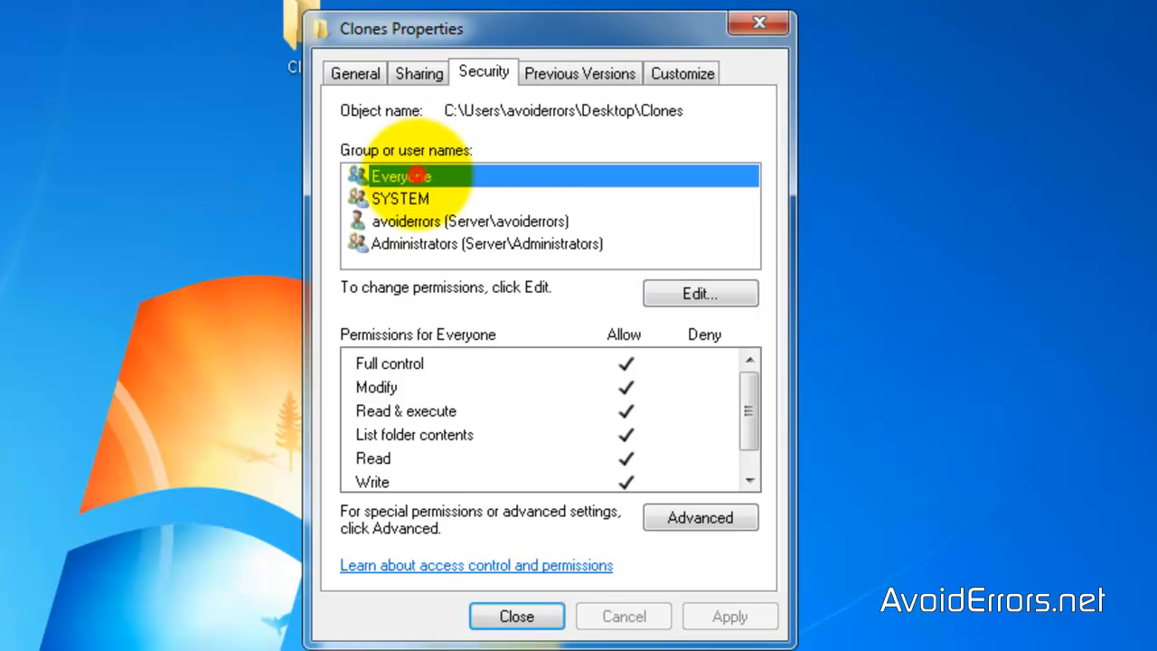
{"action": "left_click", "coordinate": [517, 615]}
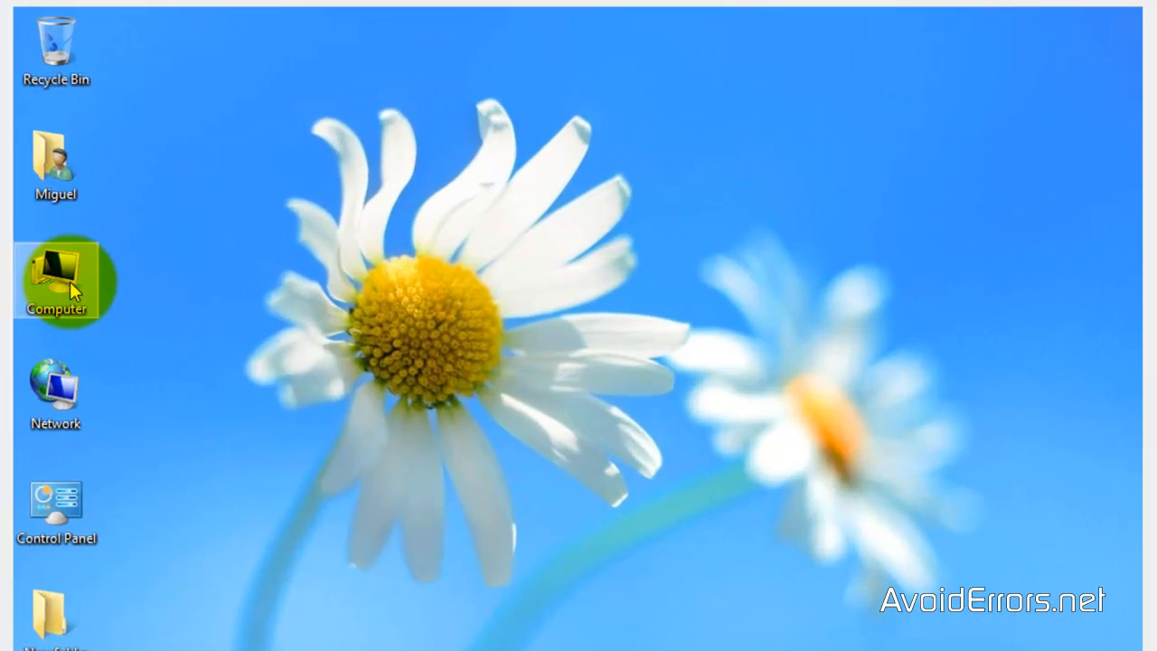
Delete the stray New folder from the server's clones share and close Explorer.
{"action": "double_click", "coordinate": [56, 280]}
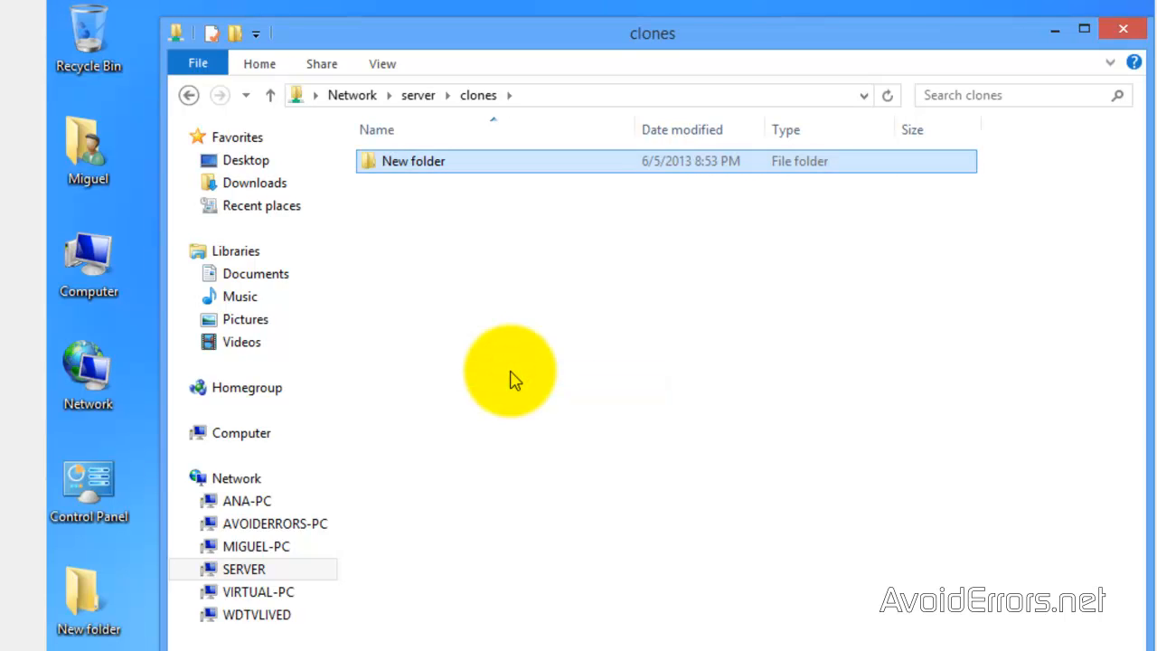
{"action": "right_click", "coordinate": [412, 161]}
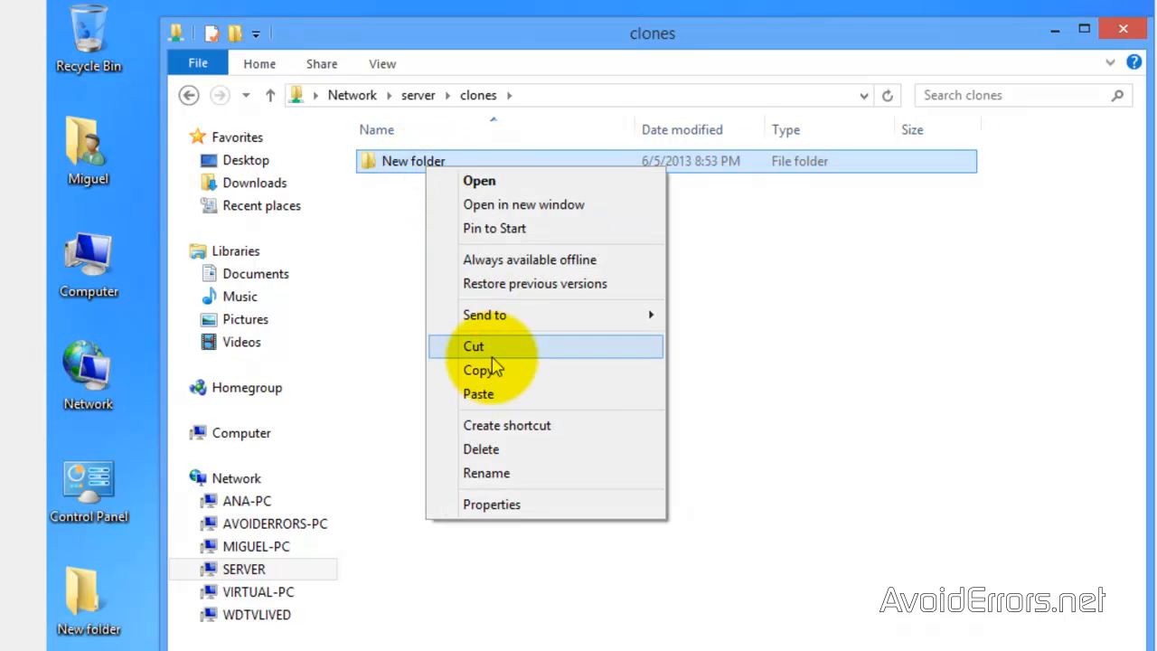
{"action": "mouse_move", "coordinate": [488, 449]}
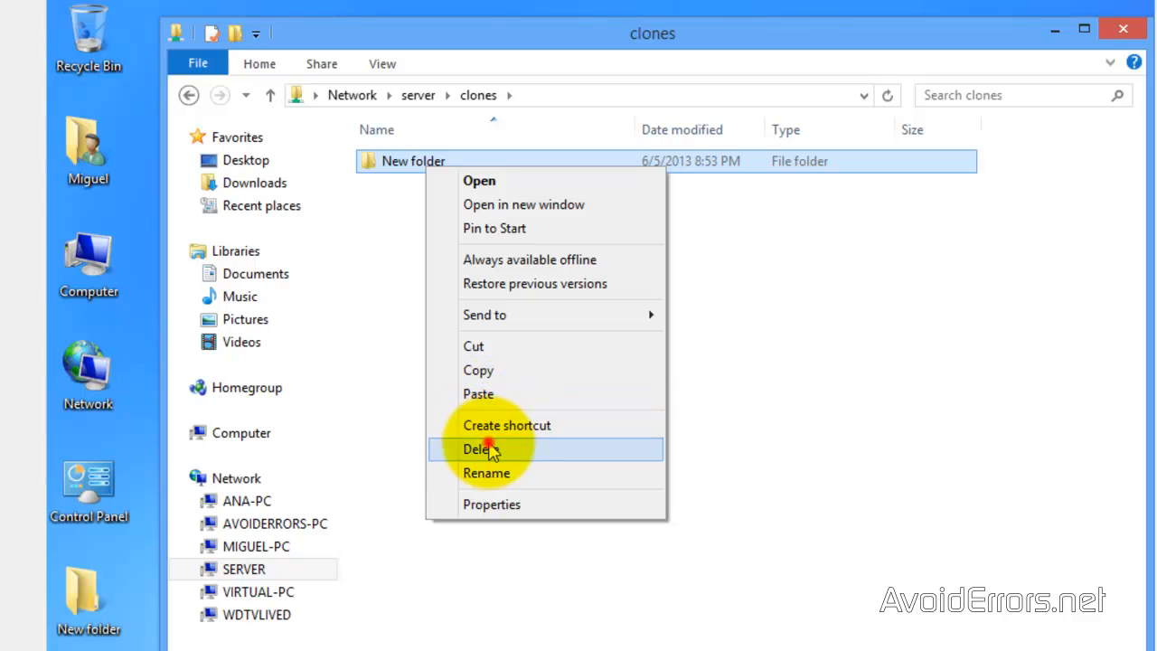
{"action": "left_click", "coordinate": [481, 448]}
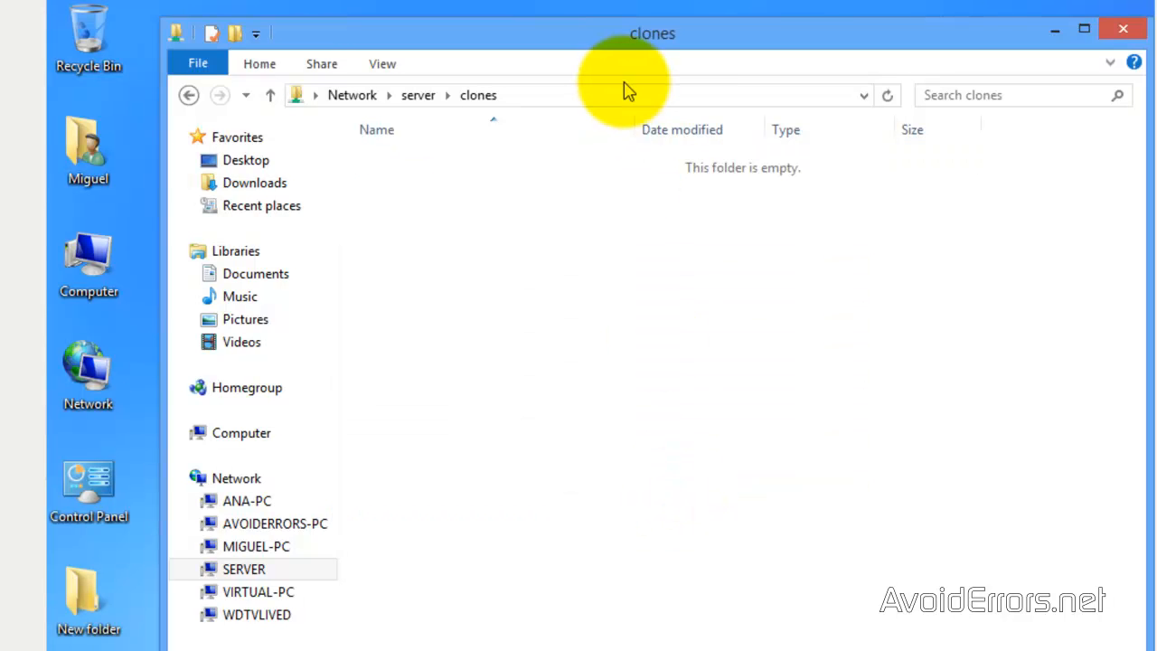
{"action": "left_click", "coordinate": [624, 94]}
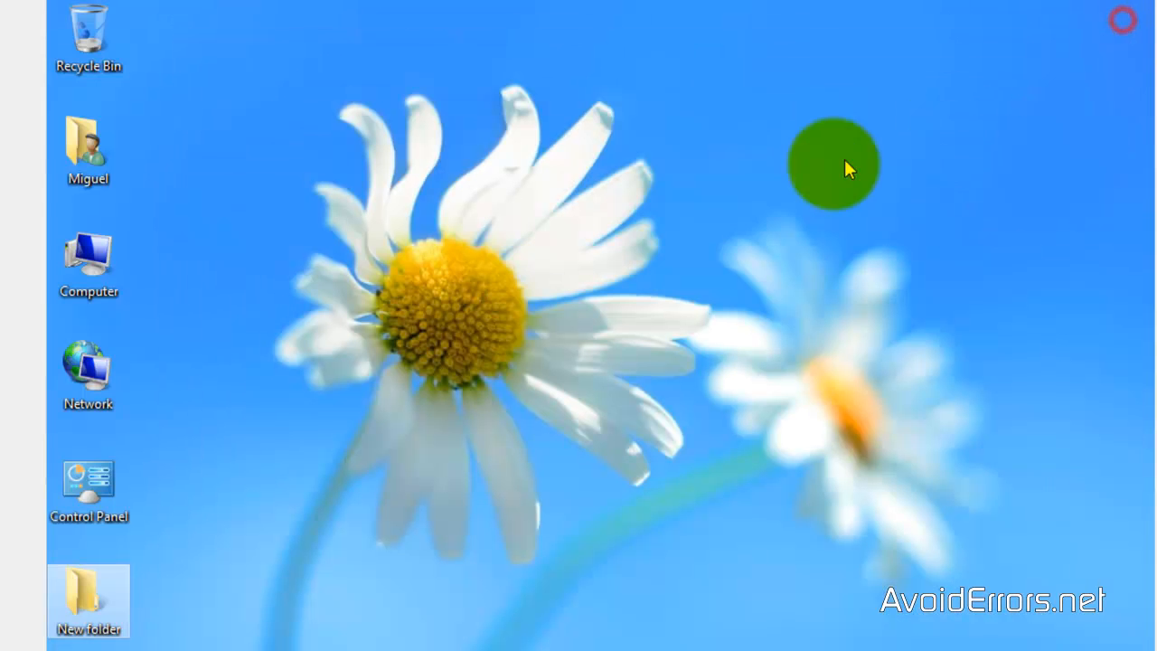
{"action": "right_click", "coordinate": [86, 262]}
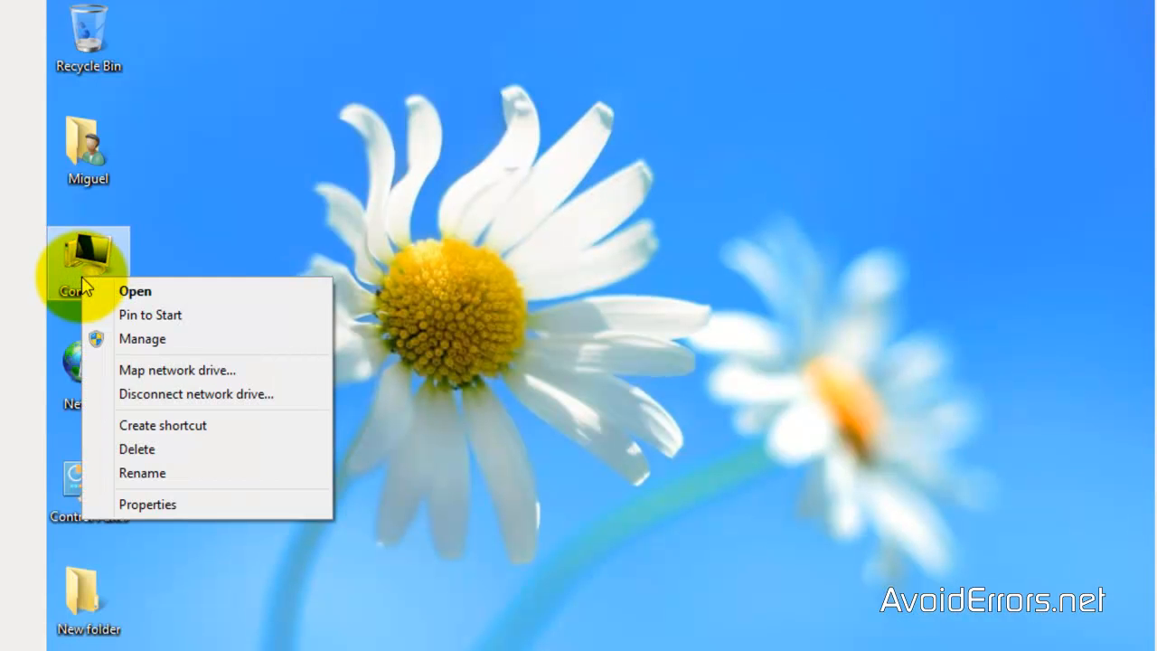
{"action": "left_click", "coordinate": [141, 340]}
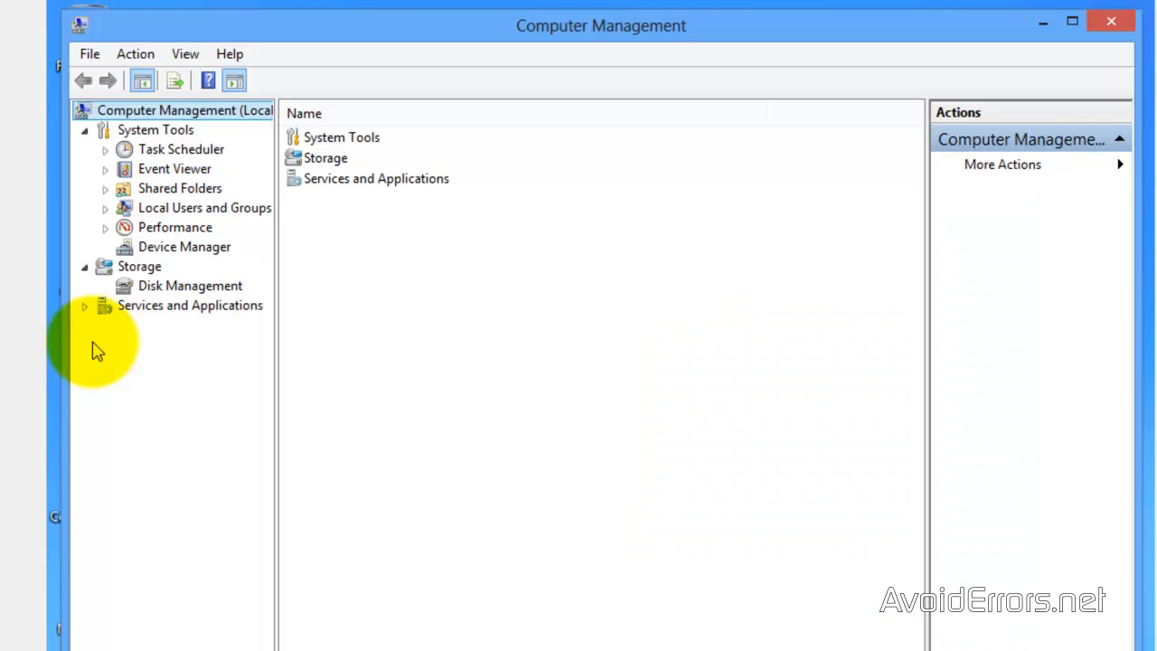
{"action": "left_click", "coordinate": [189, 286]}
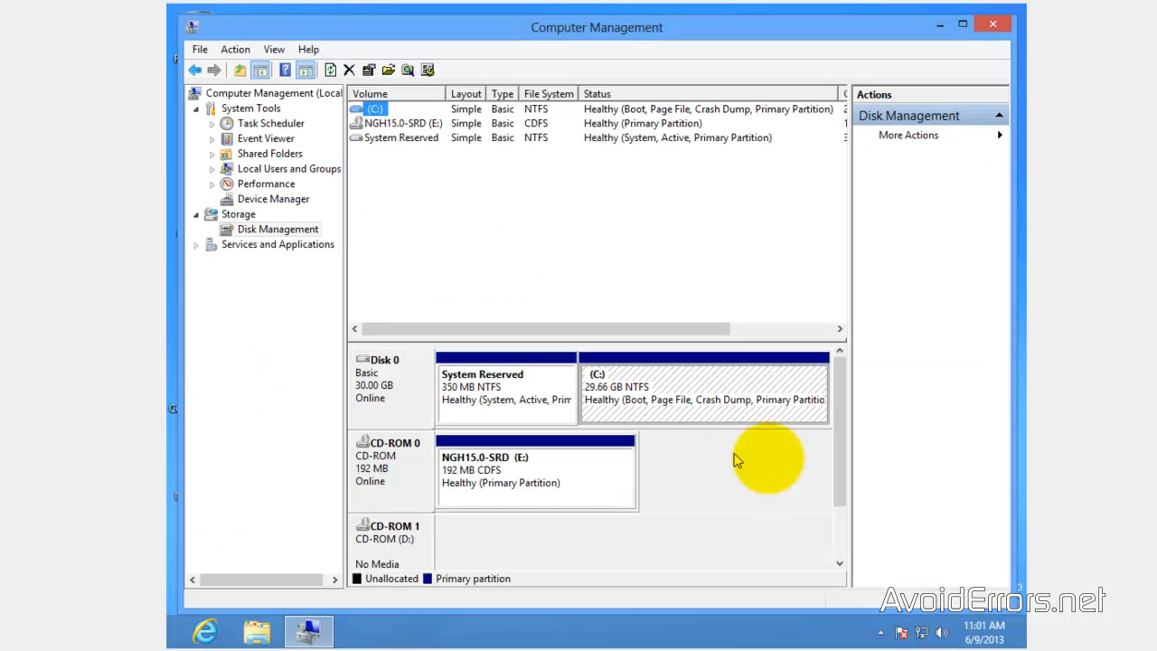
{"action": "left_click", "coordinate": [989, 29]}
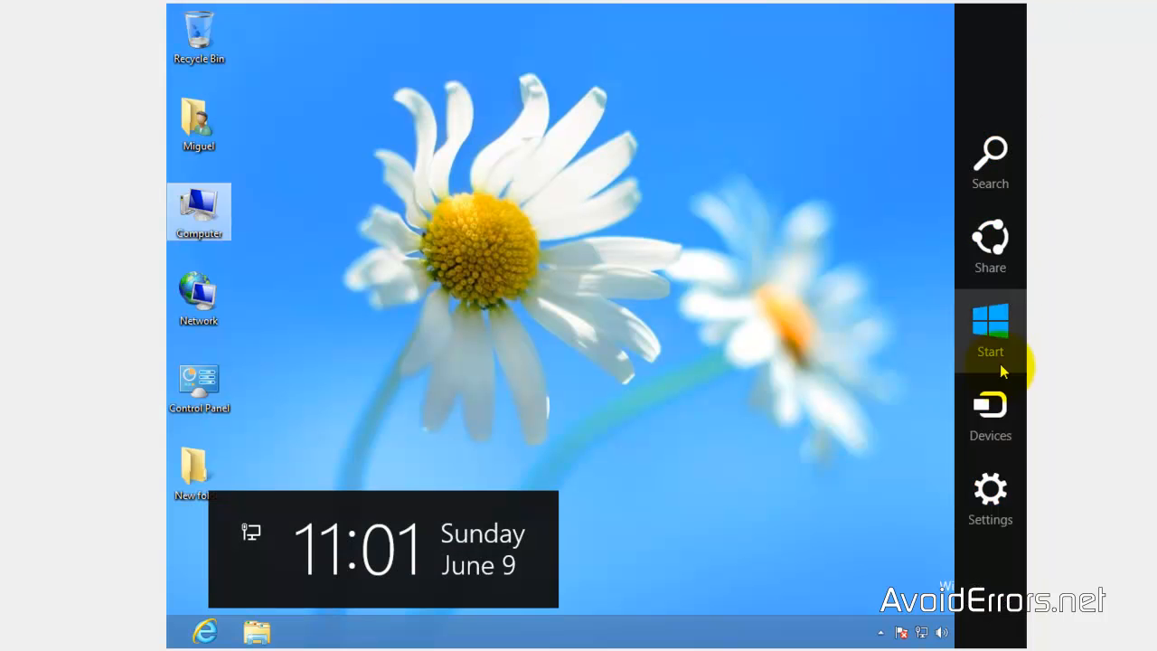
Restart the Windows 8 computer from the Settings charm's Power options.
{"action": "left_click", "coordinate": [991, 499]}
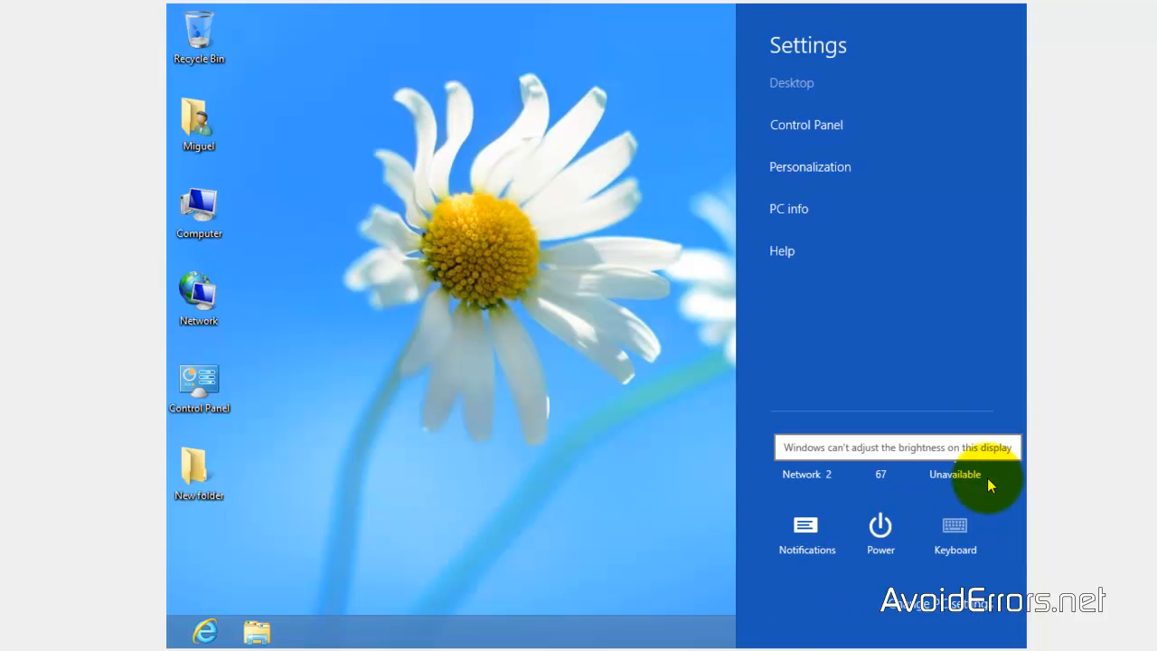
{"action": "left_click", "coordinate": [880, 532]}
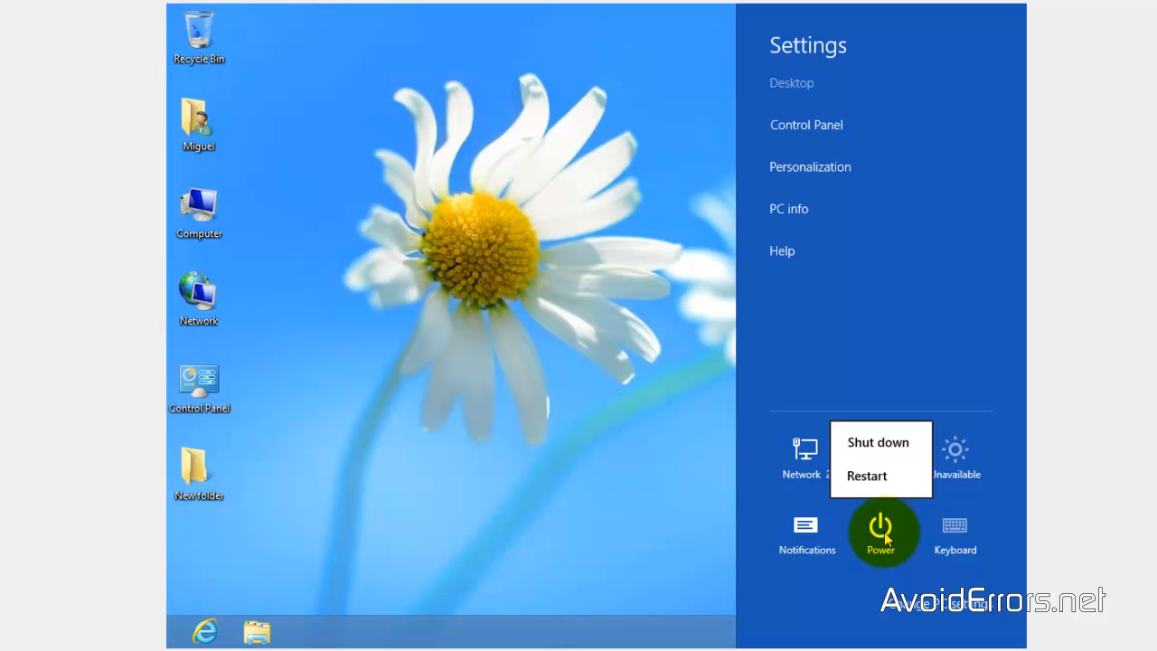
{"action": "left_click", "coordinate": [866, 475]}
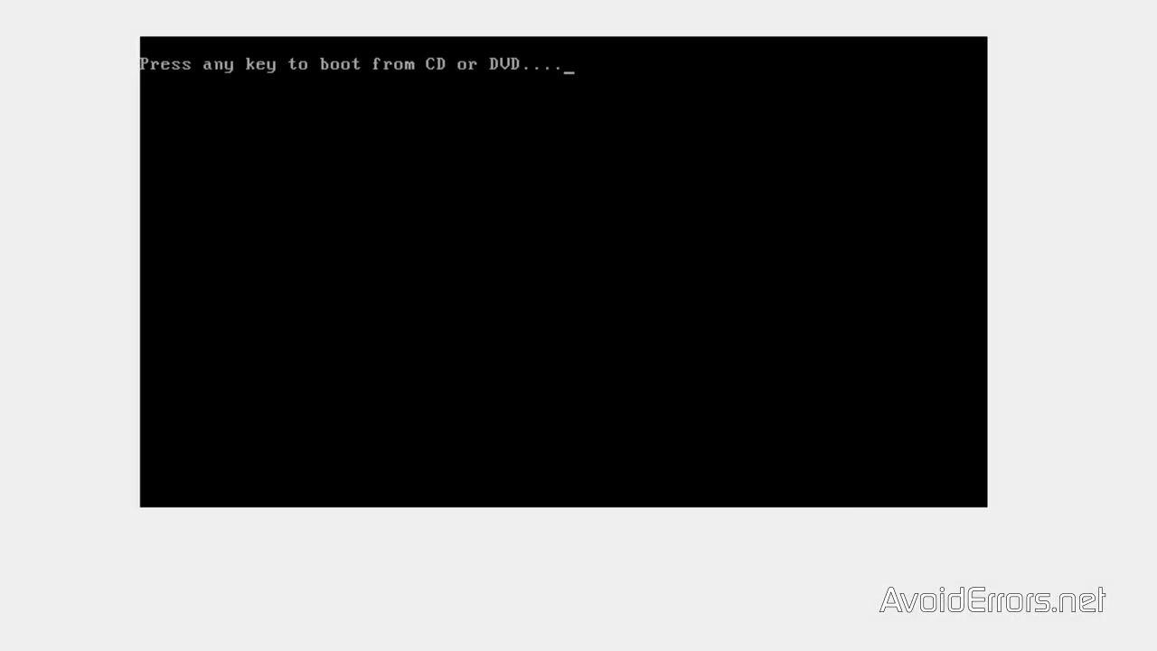
Boot the machine from the Ghost recovery CD at the boot prompt.
{"action": "key", "text": "enter"}
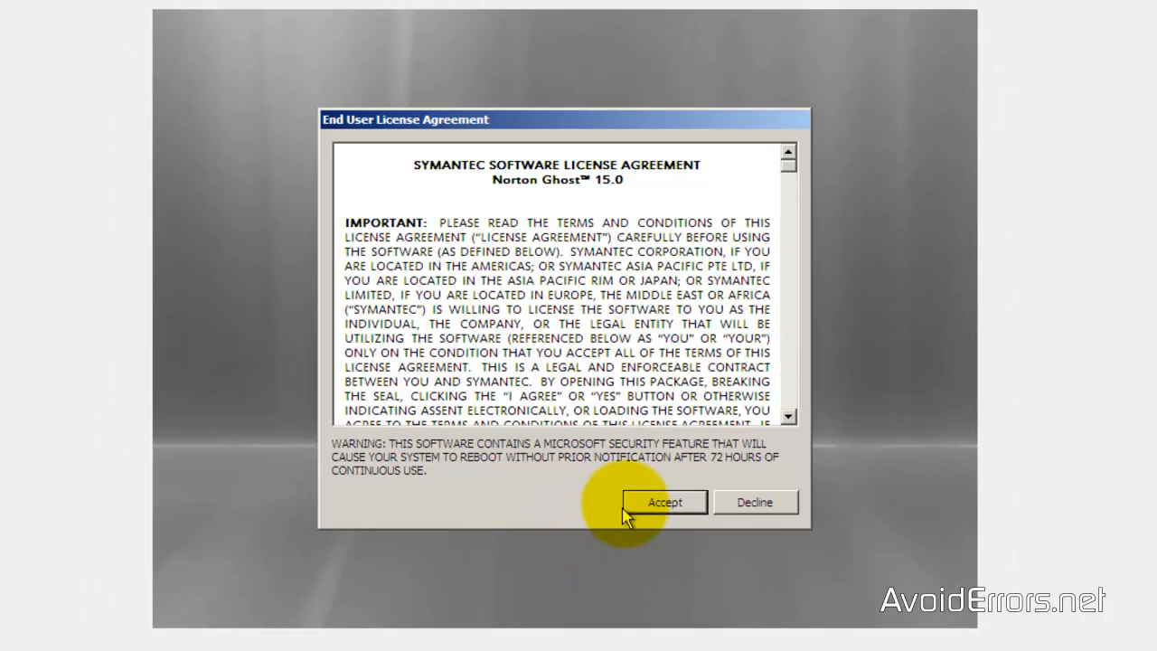
Accept the Symantec license, start networking services, and return to the Home page.
{"action": "left_click", "coordinate": [665, 503]}
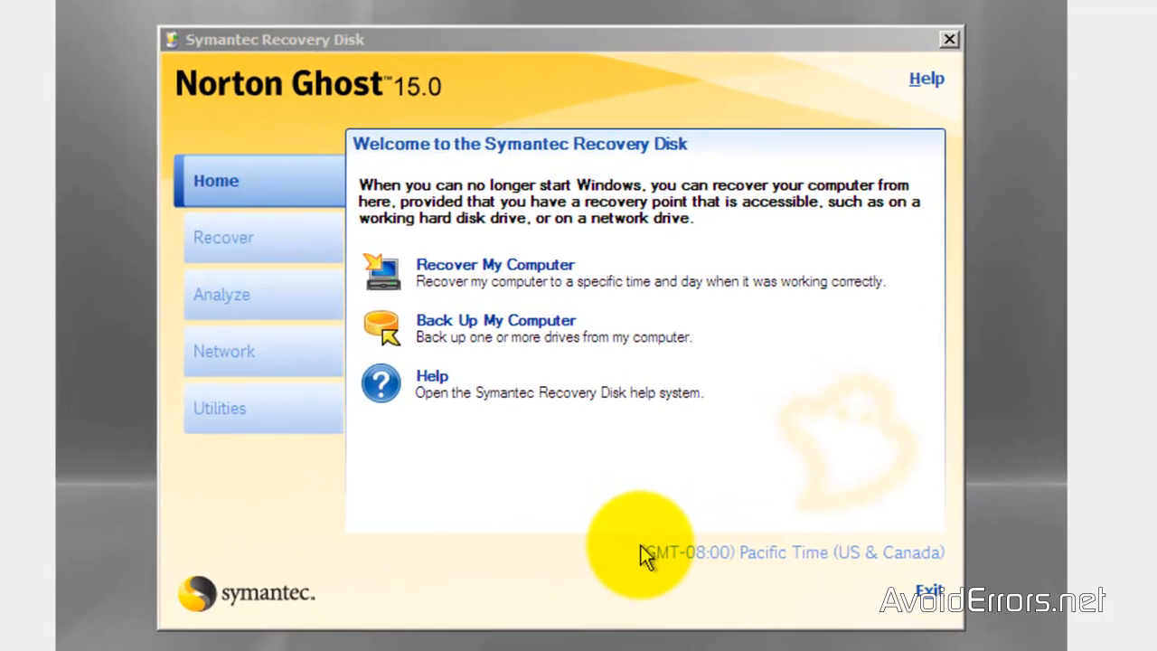
{"action": "left_click", "coordinate": [224, 351]}
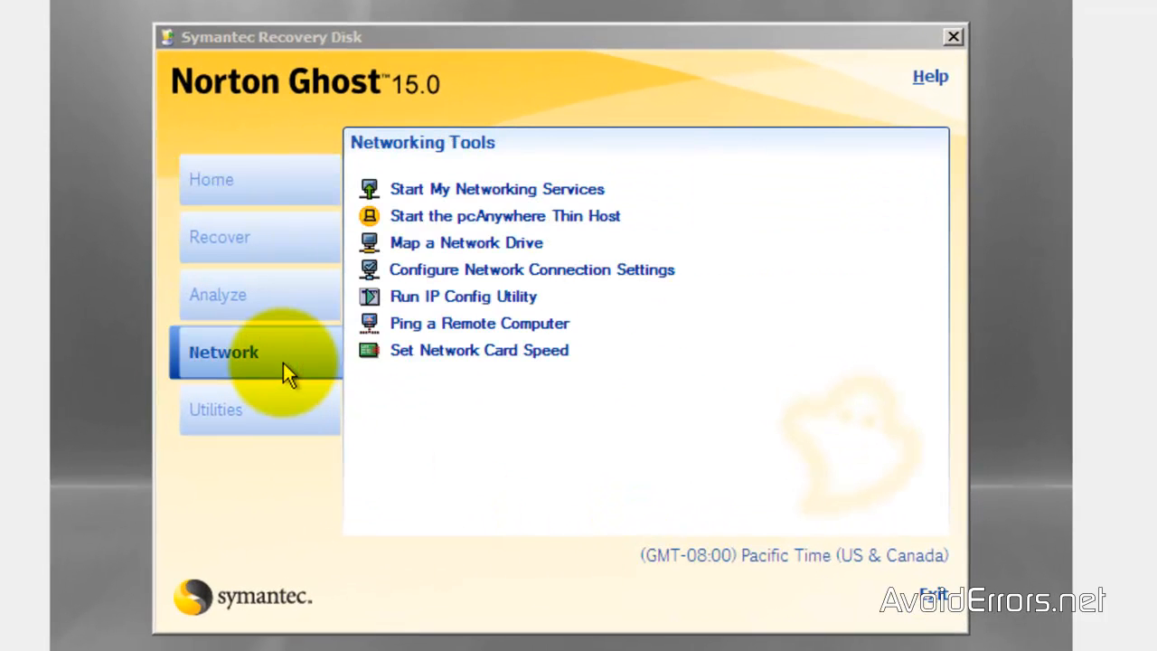
{"action": "mouse_move", "coordinate": [481, 192]}
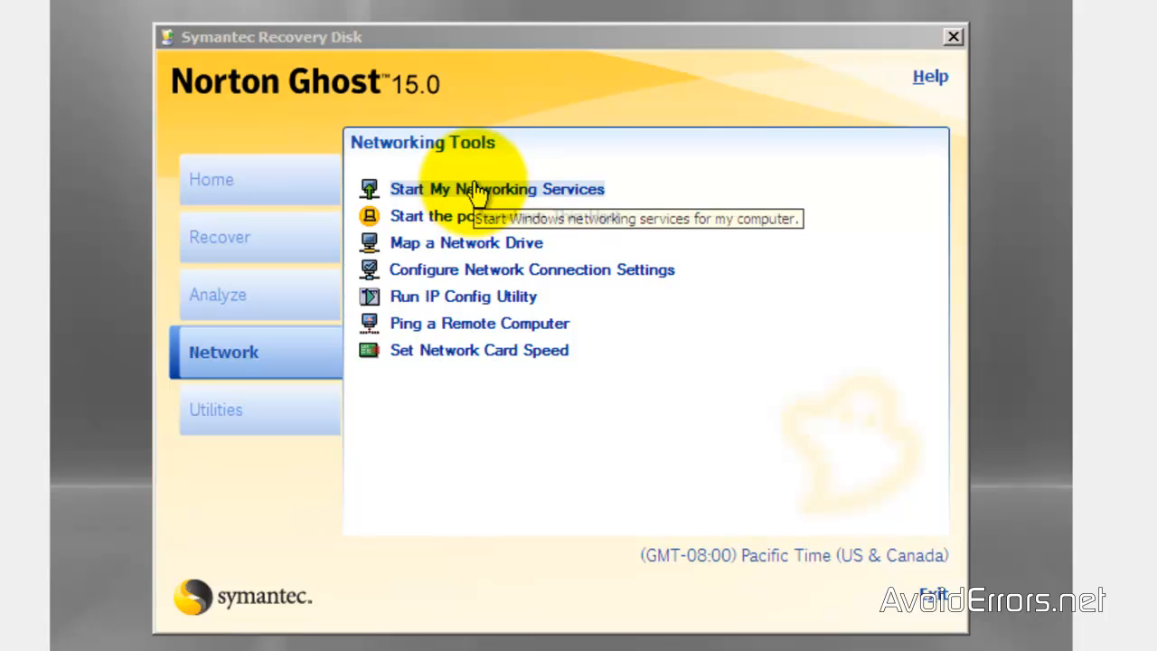
{"action": "left_click", "coordinate": [497, 188]}
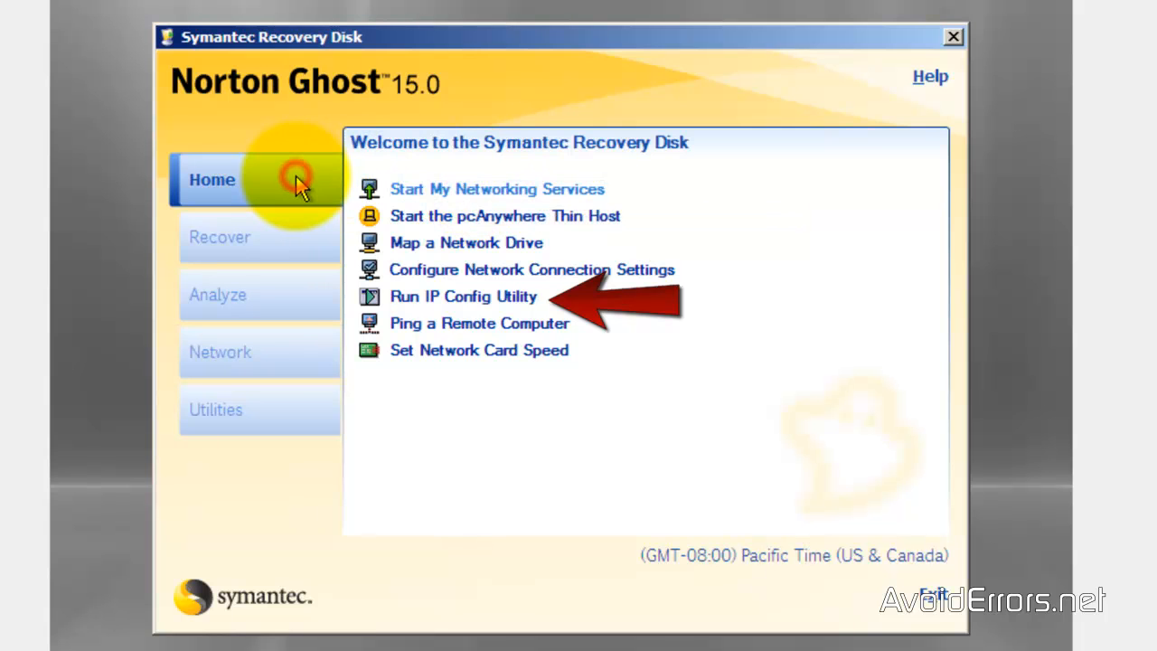
{"action": "left_click", "coordinate": [213, 179]}
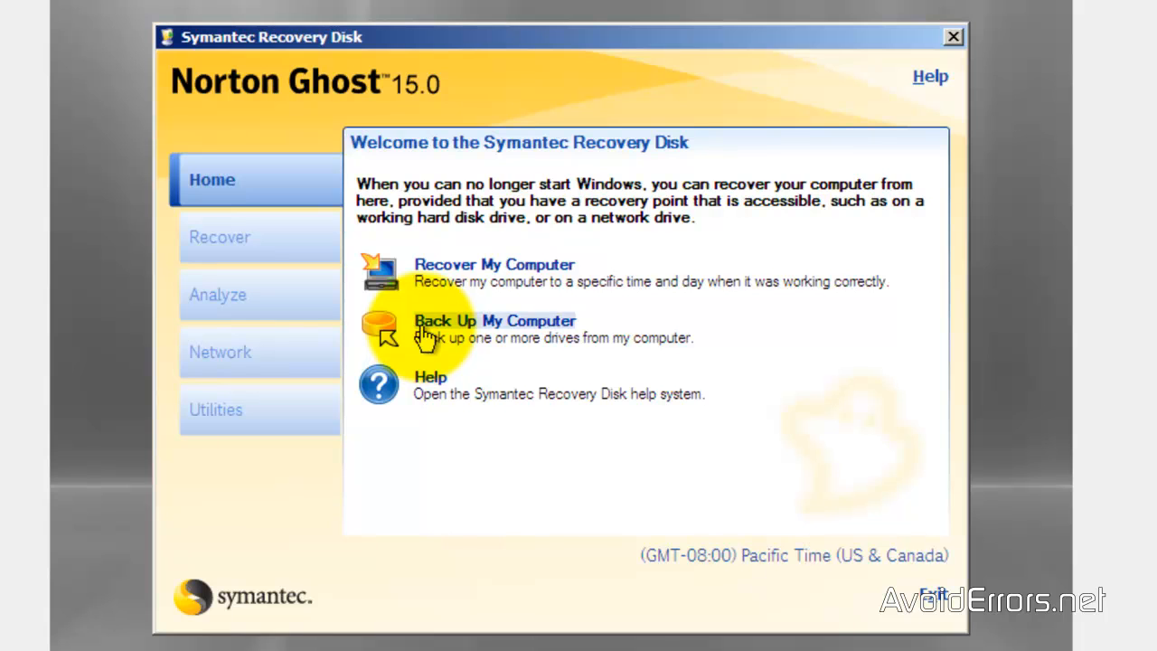
Start Back Up My Computer and select System Reserved and Local Disk (C:) for backup.
{"action": "left_click", "coordinate": [497, 322]}
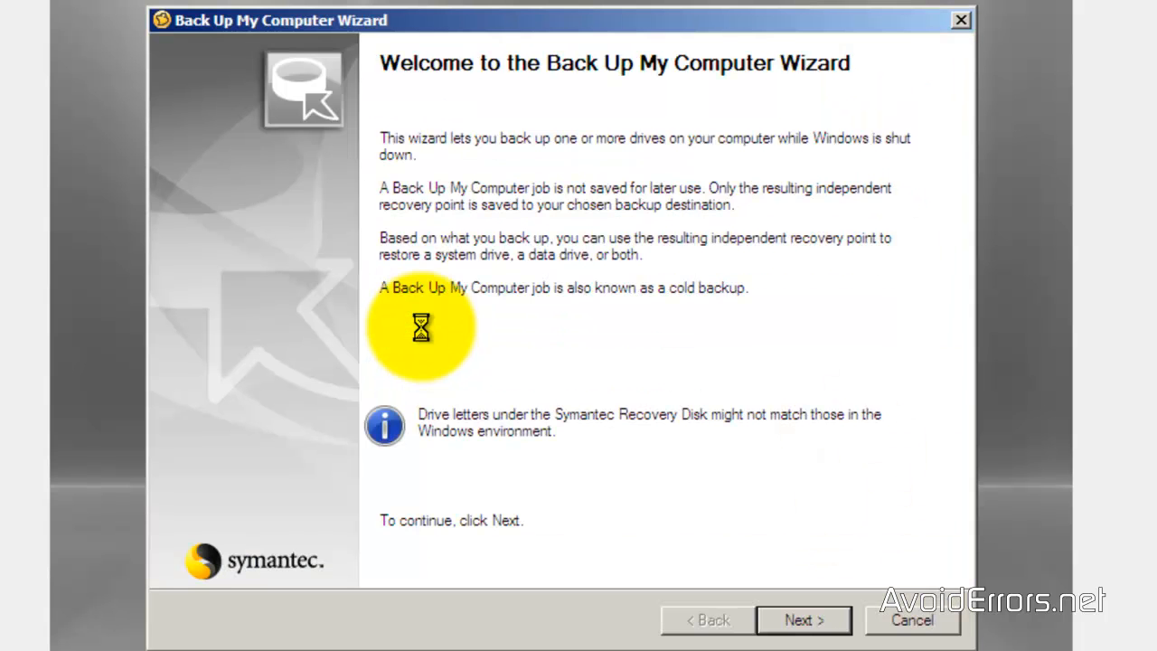
{"action": "mouse_move", "coordinate": [783, 630]}
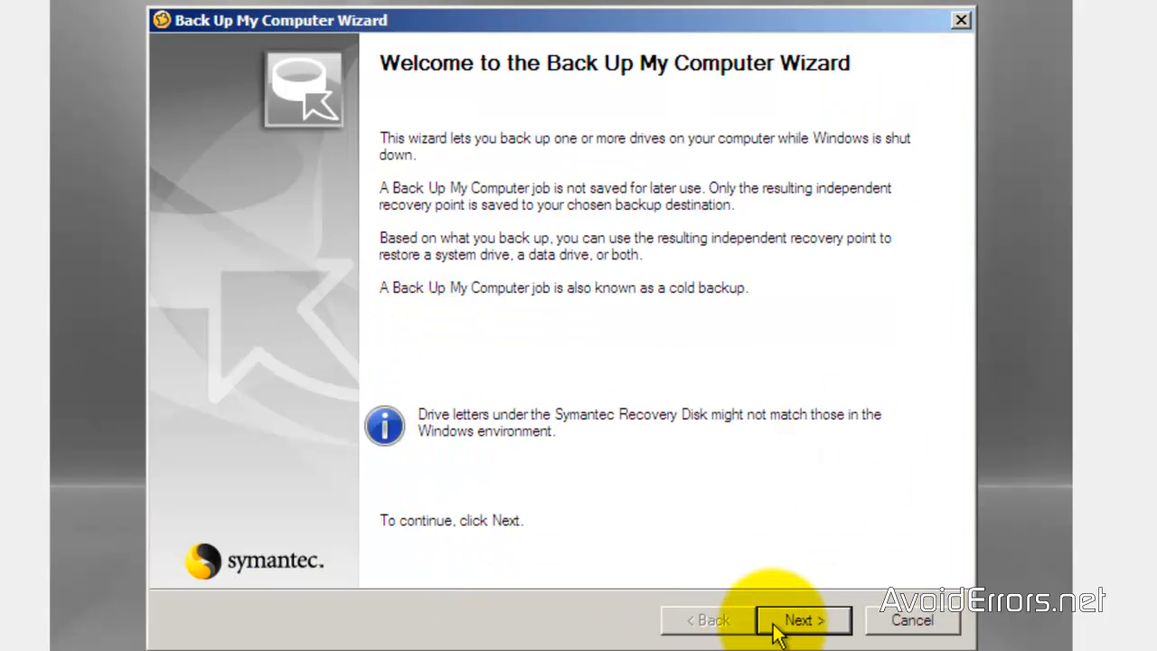
{"action": "left_click", "coordinate": [803, 620]}
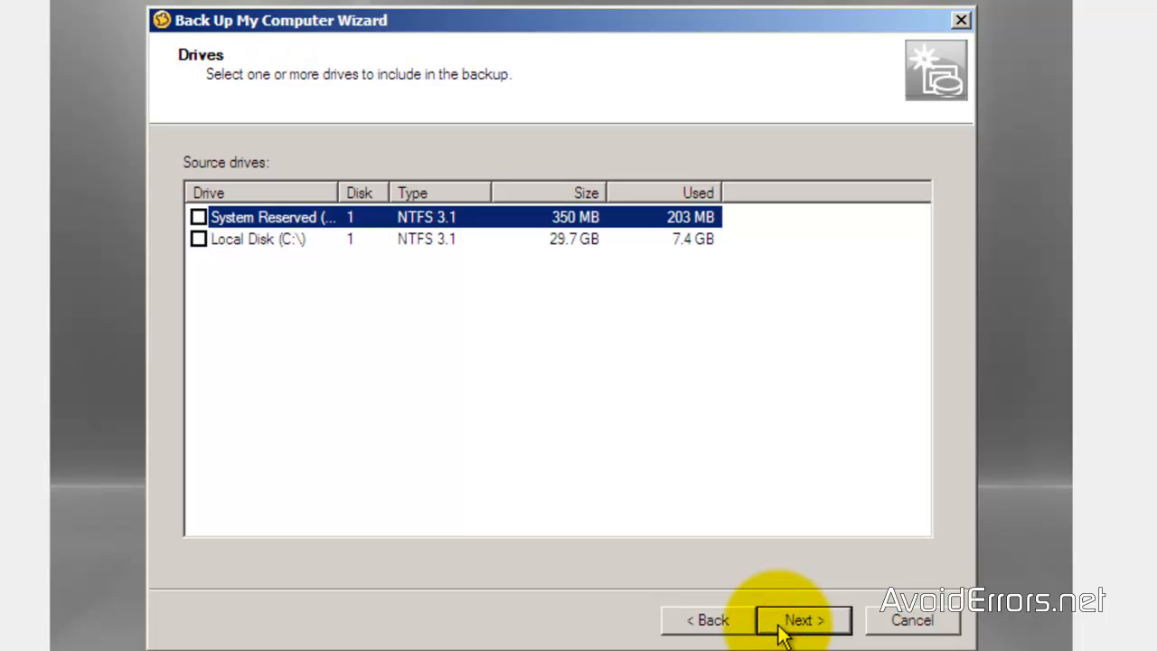
{"action": "mouse_move", "coordinate": [311, 401]}
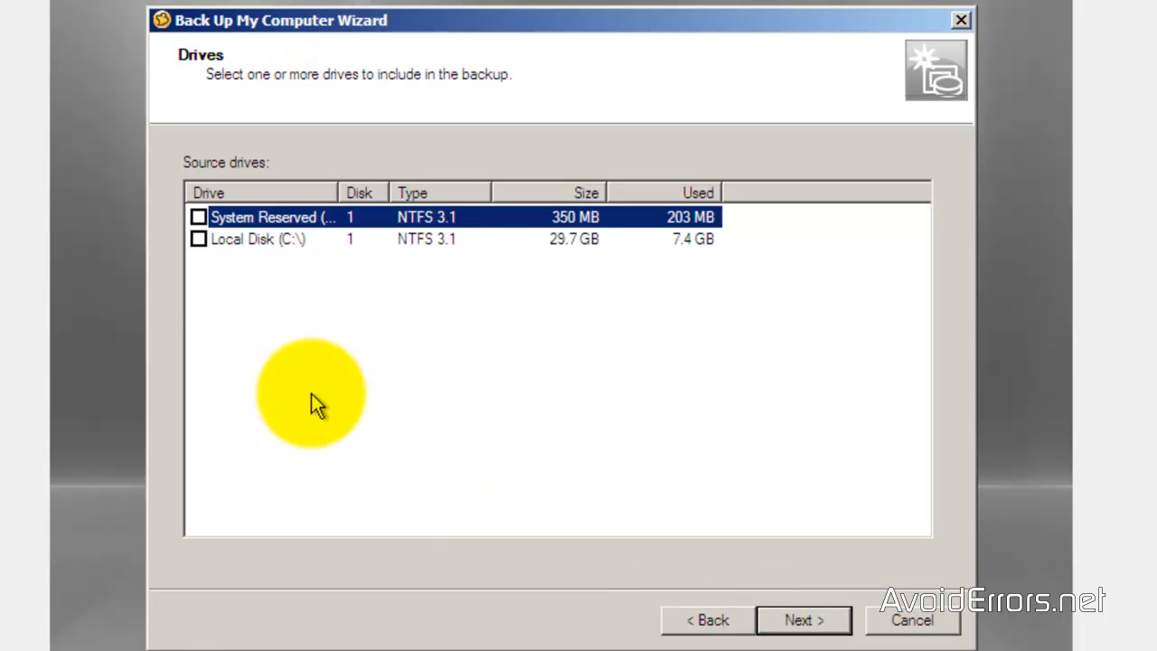
{"action": "left_click", "coordinate": [197, 239]}
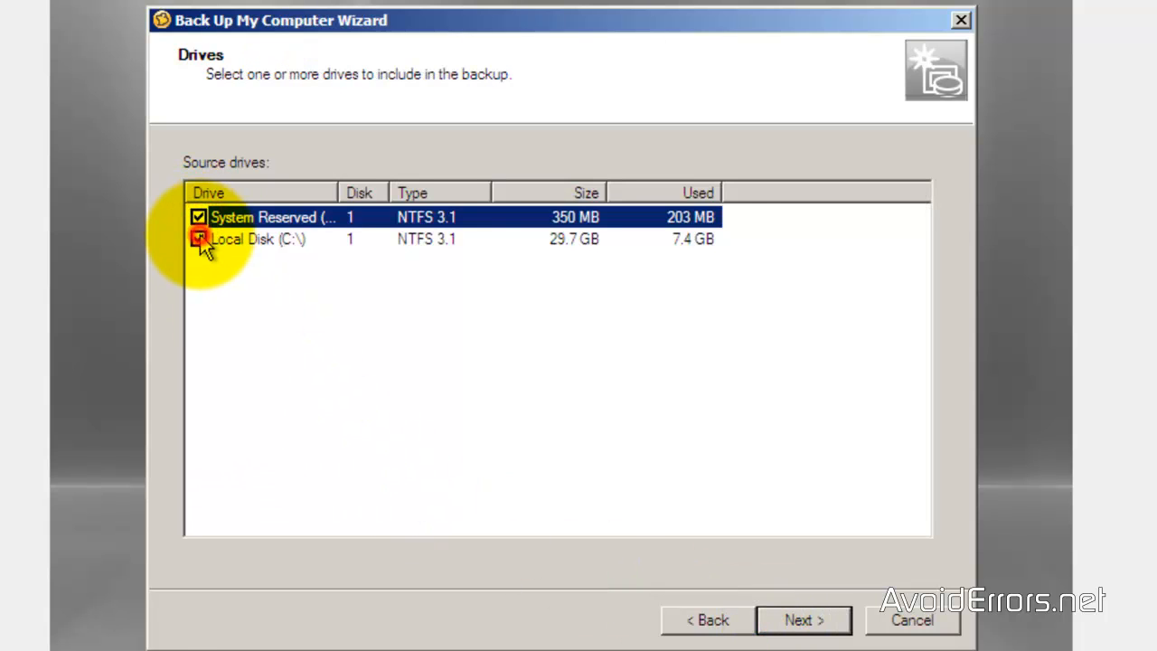
{"action": "left_click", "coordinate": [199, 239]}
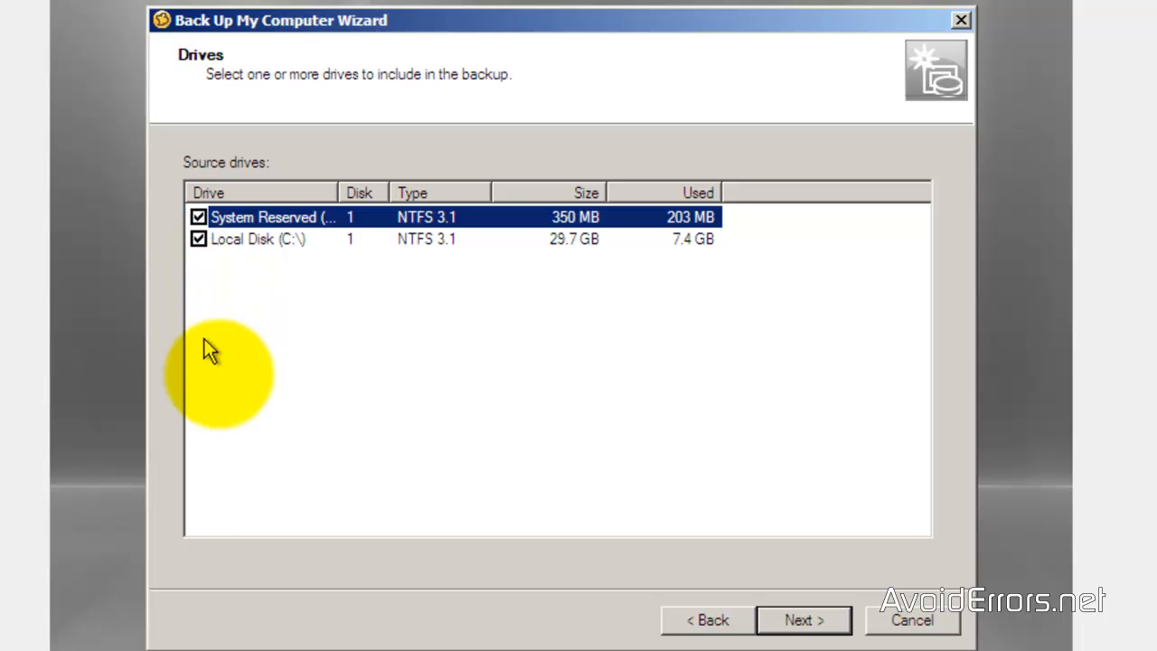
{"action": "left_click", "coordinate": [803, 618]}
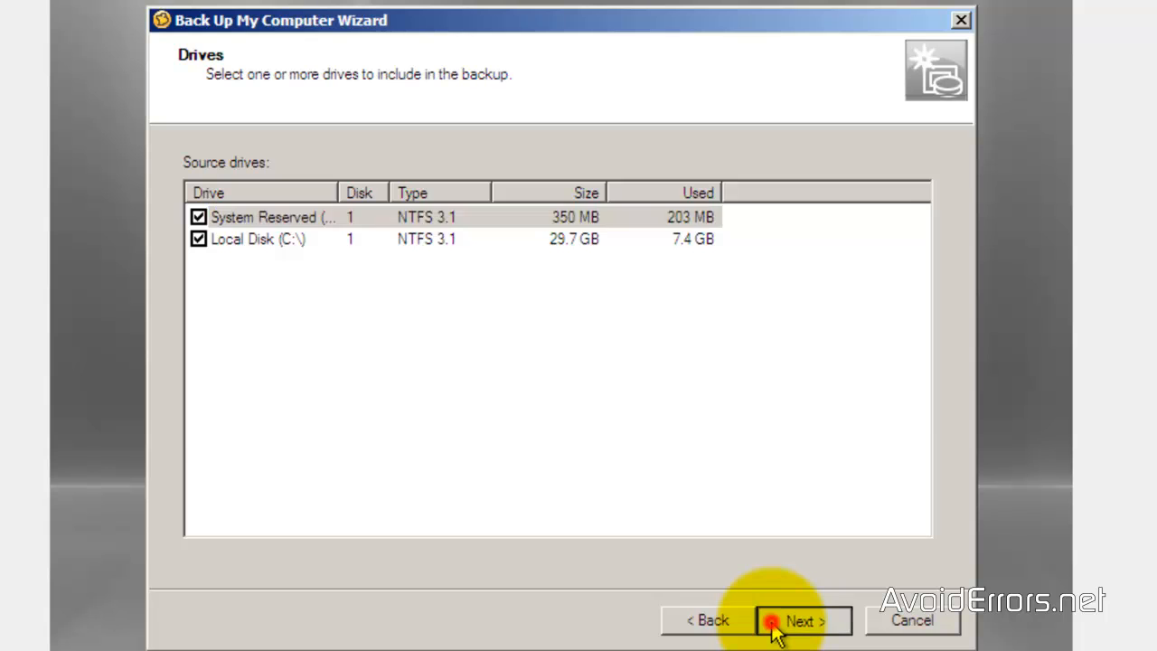
Map \\SERVER\Clones as network drive Z:.
{"action": "left_click", "coordinate": [803, 619]}
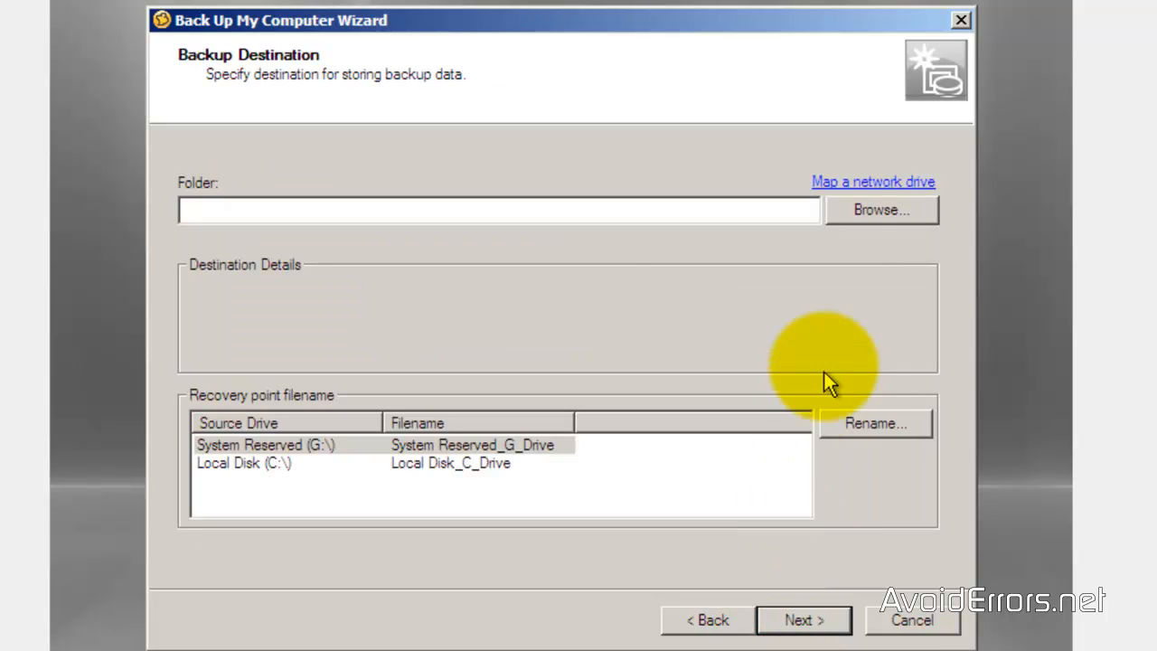
{"action": "left_click", "coordinate": [872, 181]}
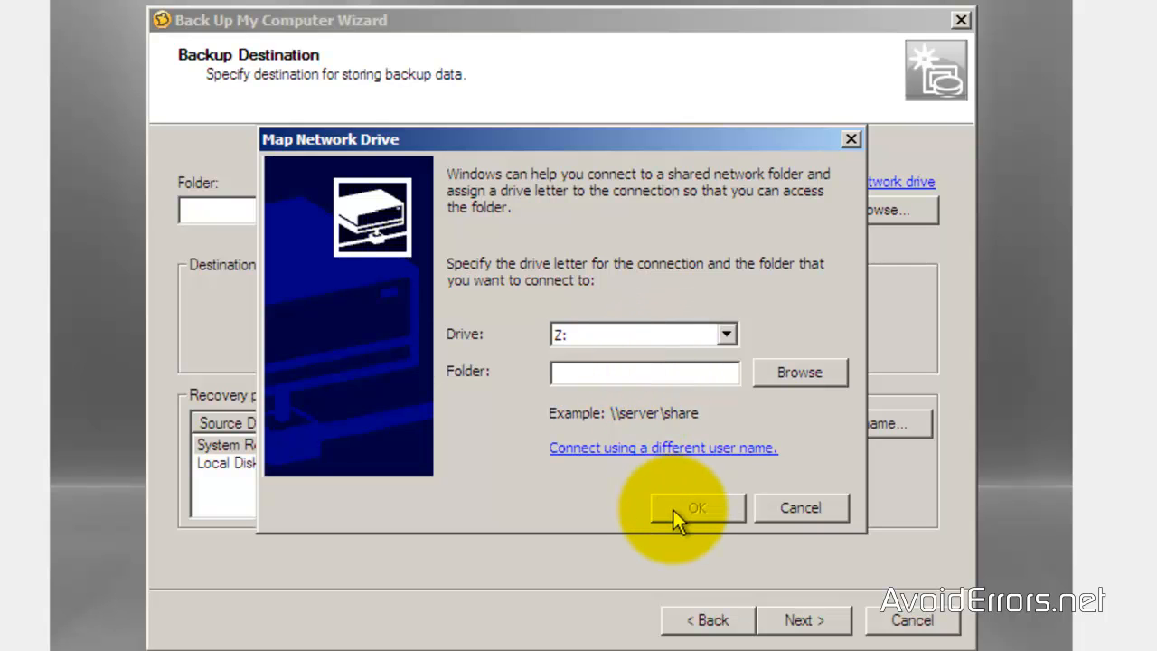
{"action": "type", "text": "\\\\SERVER\\Clones"}
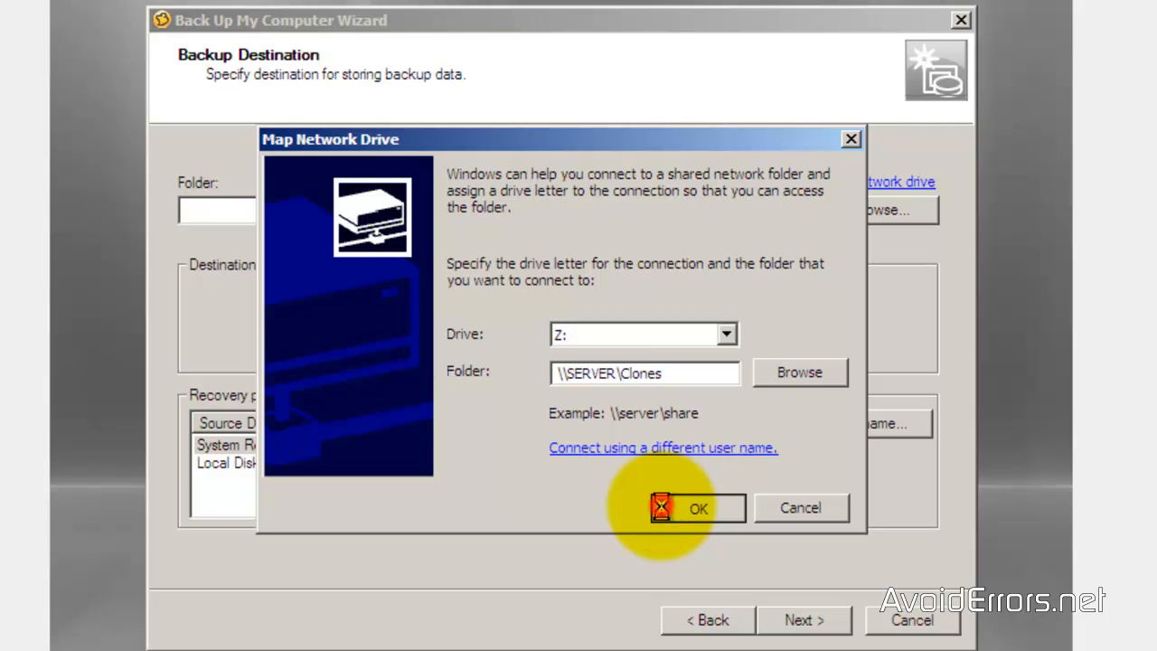
{"action": "left_click", "coordinate": [698, 508]}
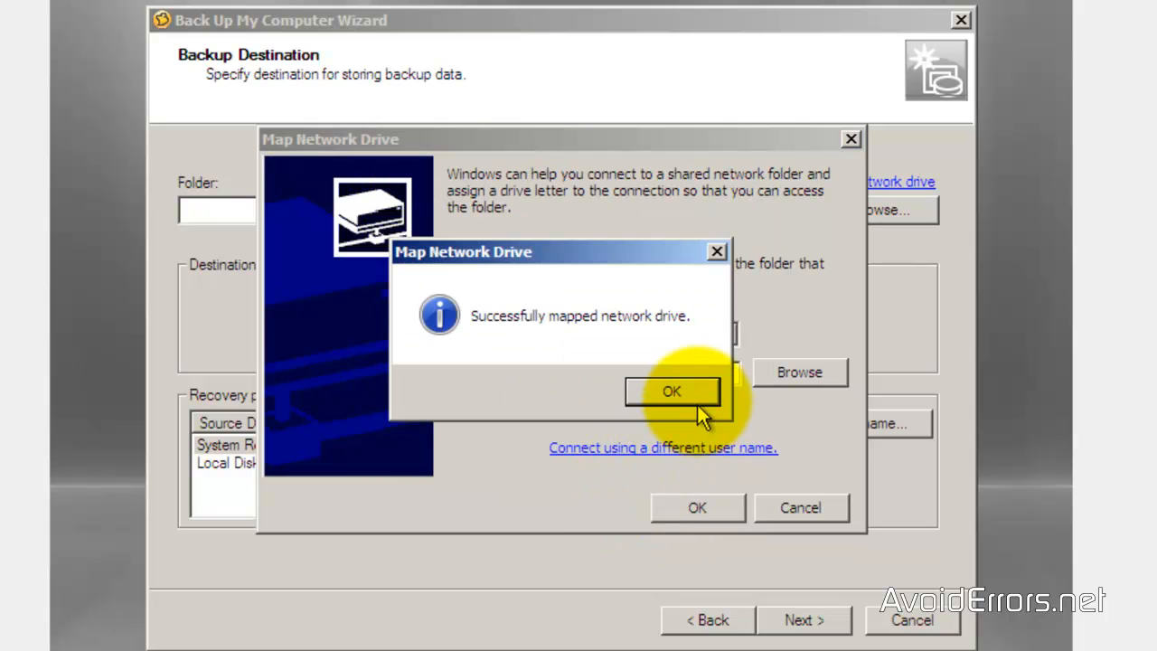
{"action": "left_click", "coordinate": [673, 391]}
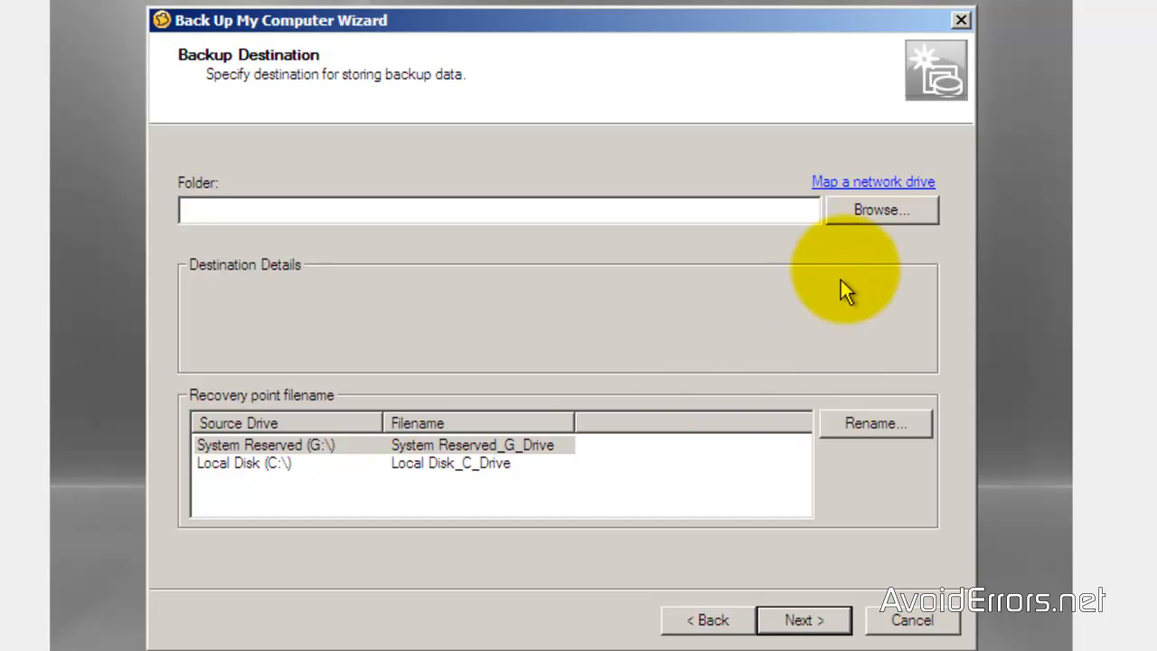
Choose Remote (Z:) as the backup destination folder.
{"action": "left_click", "coordinate": [883, 210]}
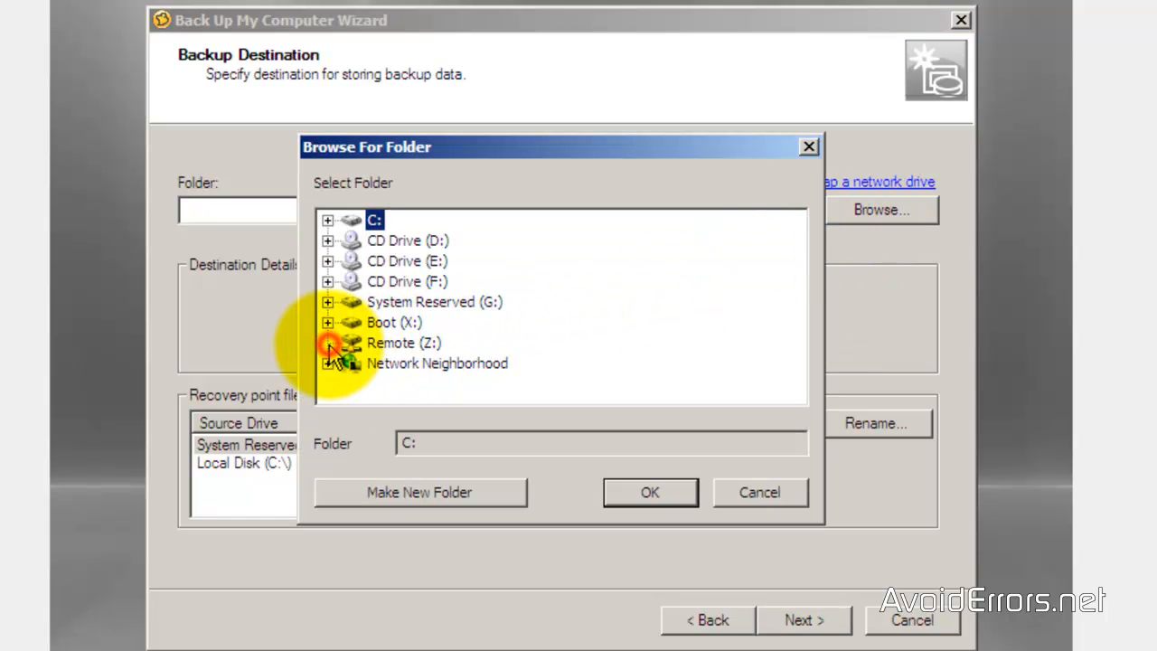
{"action": "left_click", "coordinate": [403, 344]}
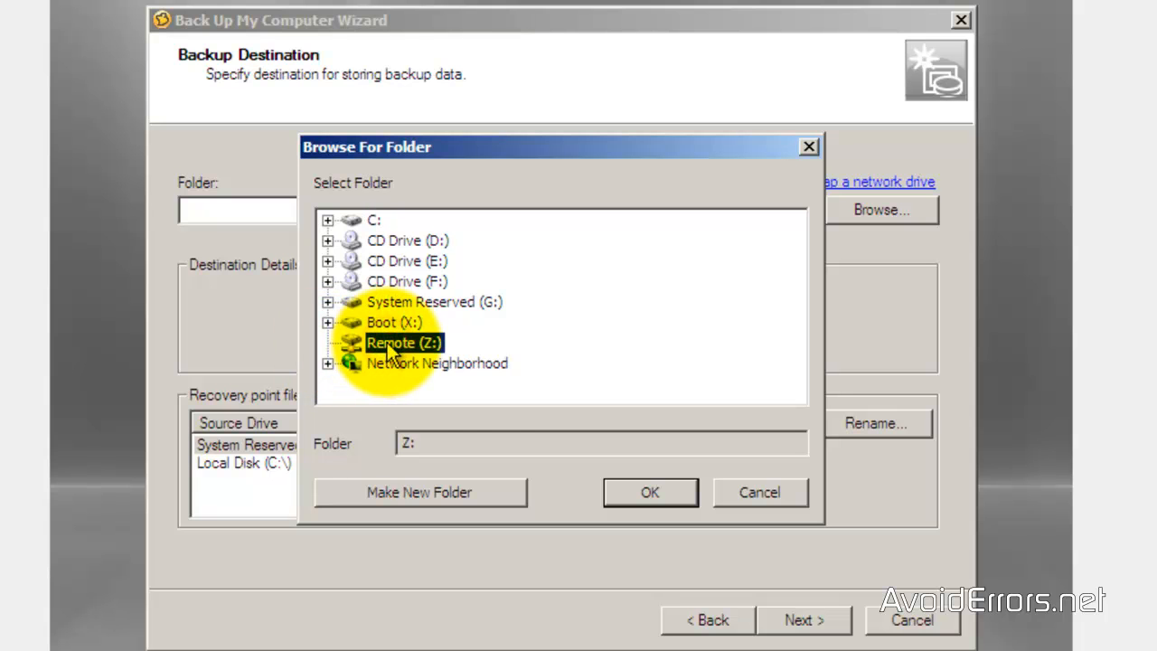
{"action": "left_click", "coordinate": [651, 492]}
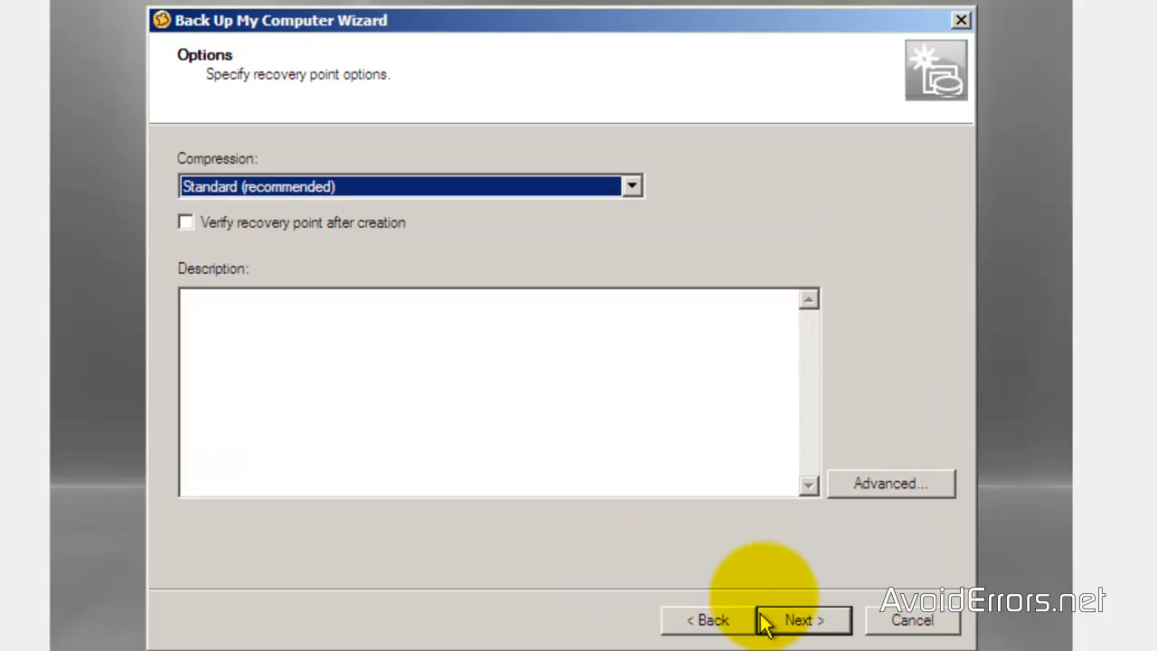
Enable recovery point verification, keep advanced options unchanged, and advance to the summary.
{"action": "left_click", "coordinate": [629, 186]}
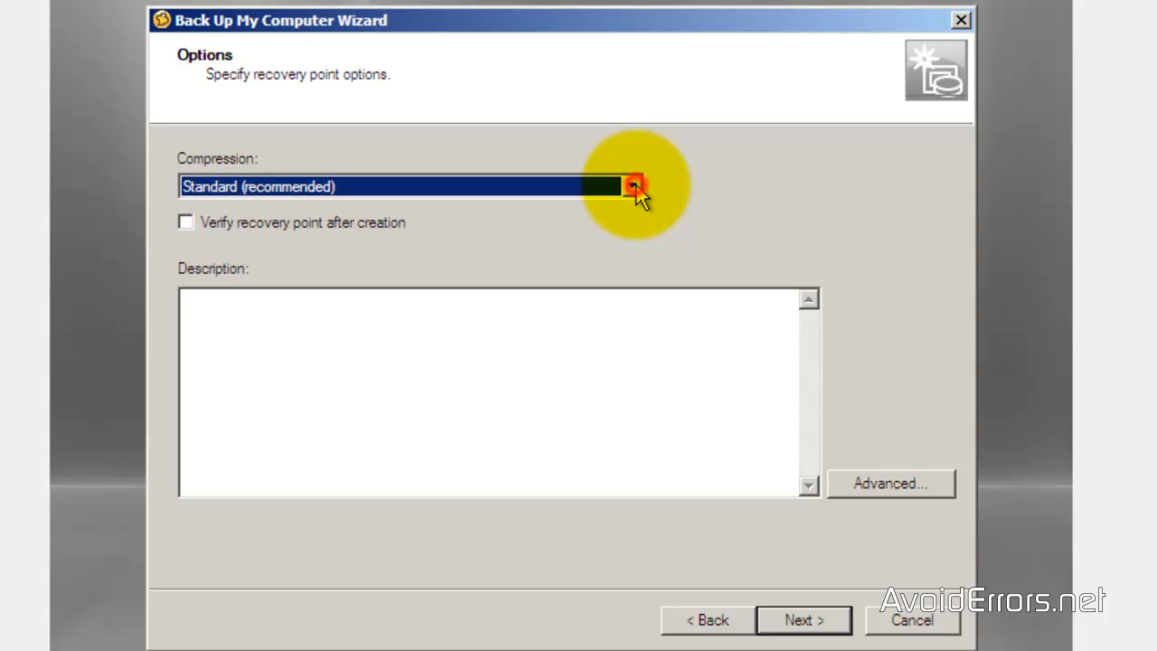
{"action": "mouse_move", "coordinate": [239, 249]}
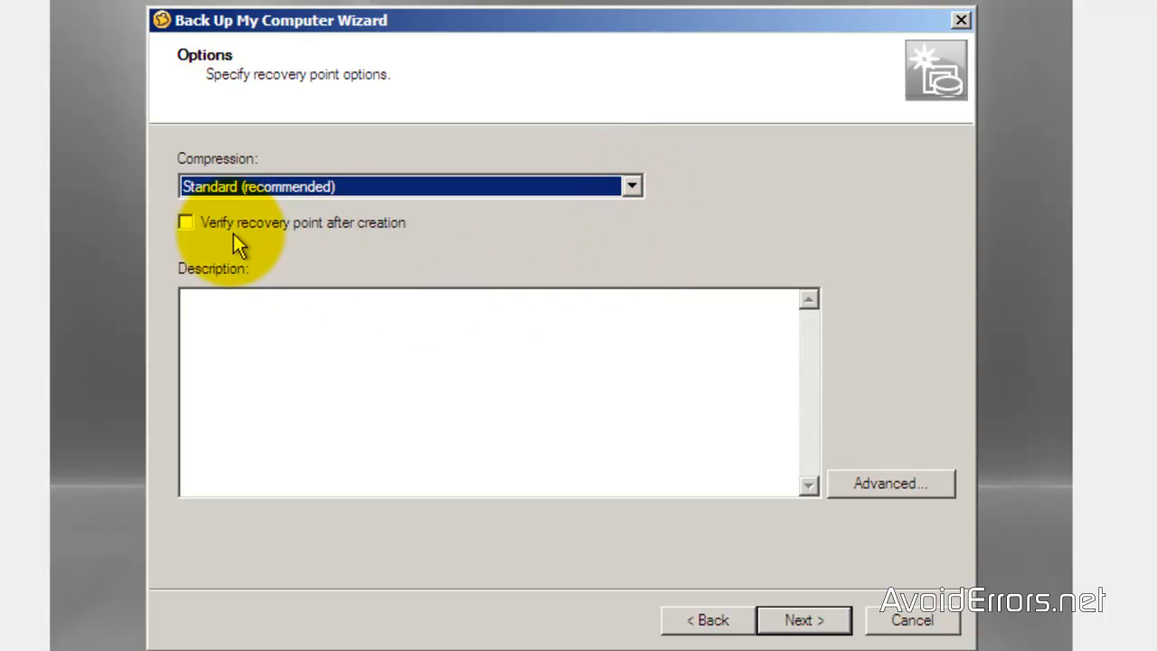
{"action": "left_click", "coordinate": [184, 225]}
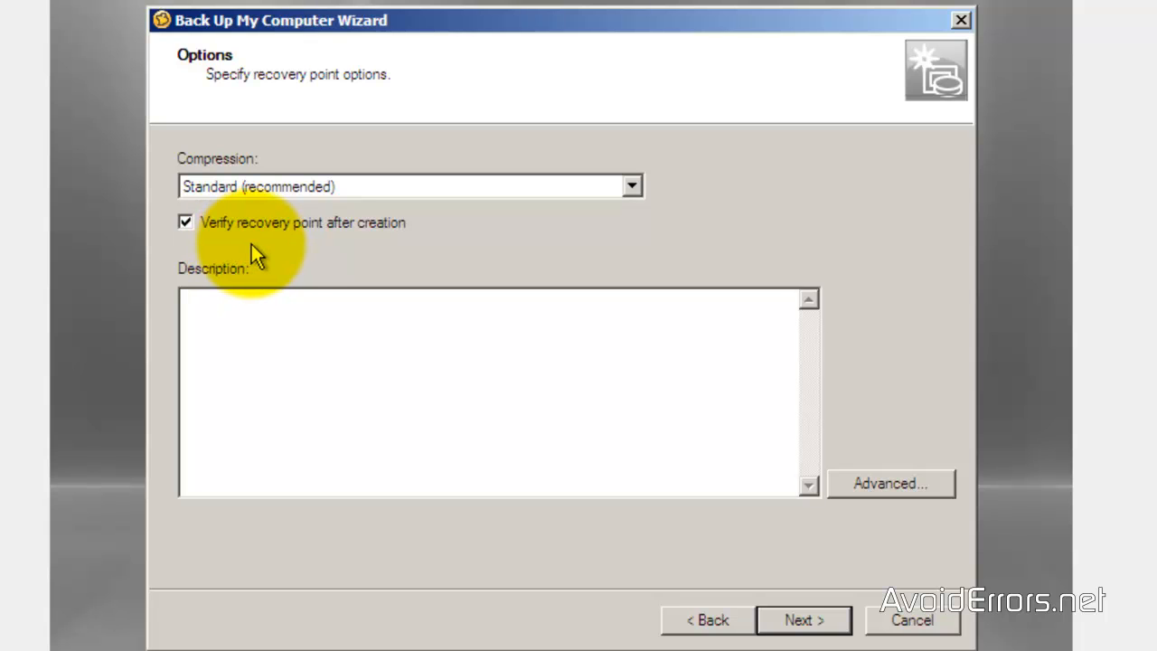
{"action": "left_click", "coordinate": [893, 483]}
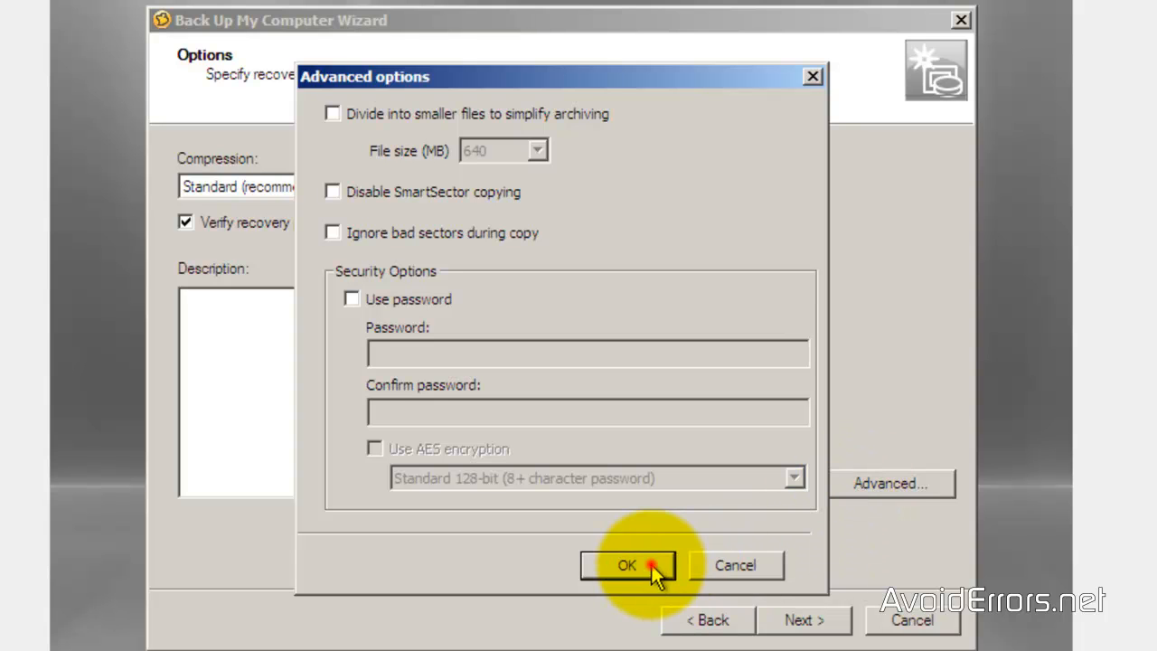
{"action": "left_click", "coordinate": [626, 564]}
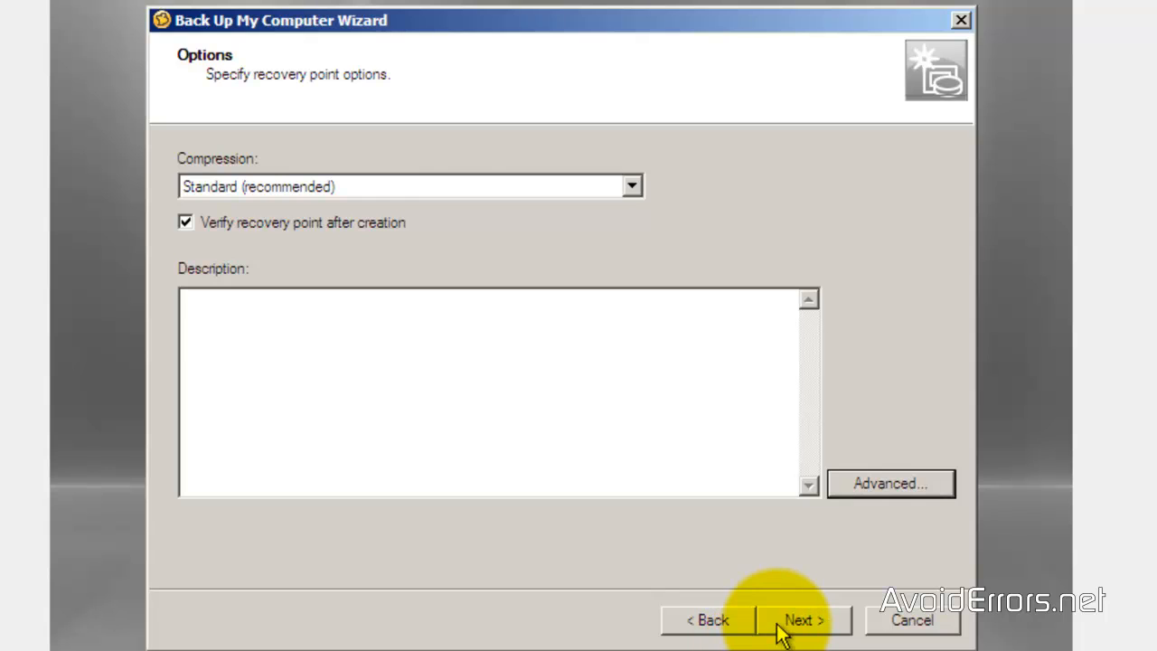
{"action": "left_click", "coordinate": [803, 618]}
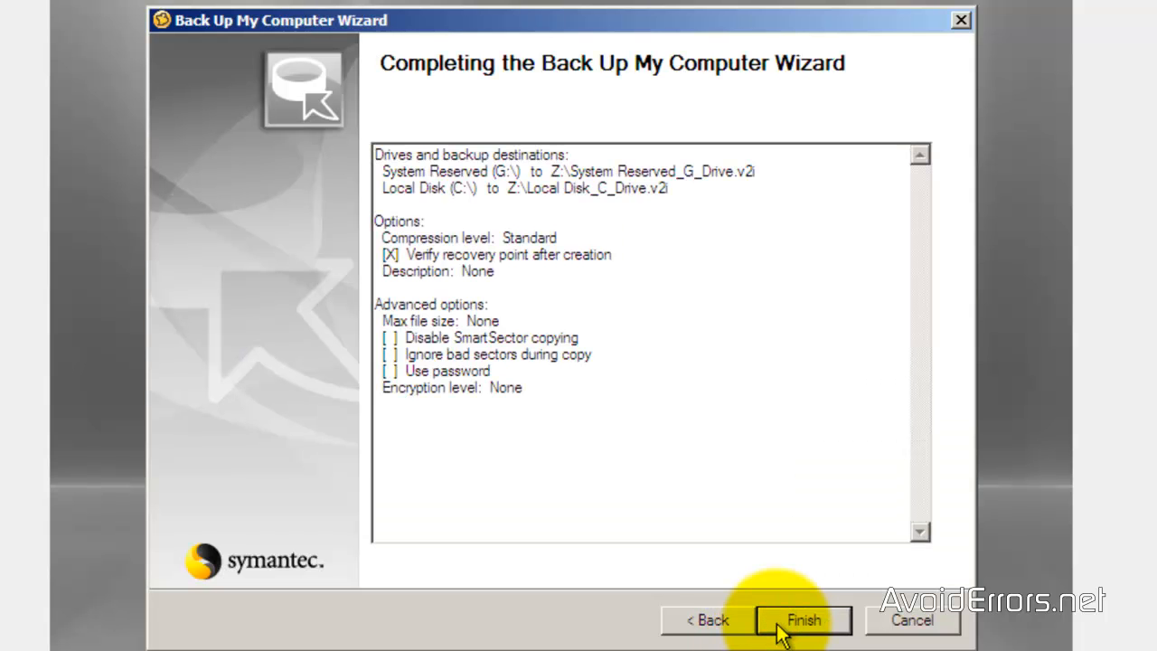
Finish the backup of System Reserved and C to .v2i images on Z:, then exit and restart.
{"action": "left_click", "coordinate": [803, 618]}
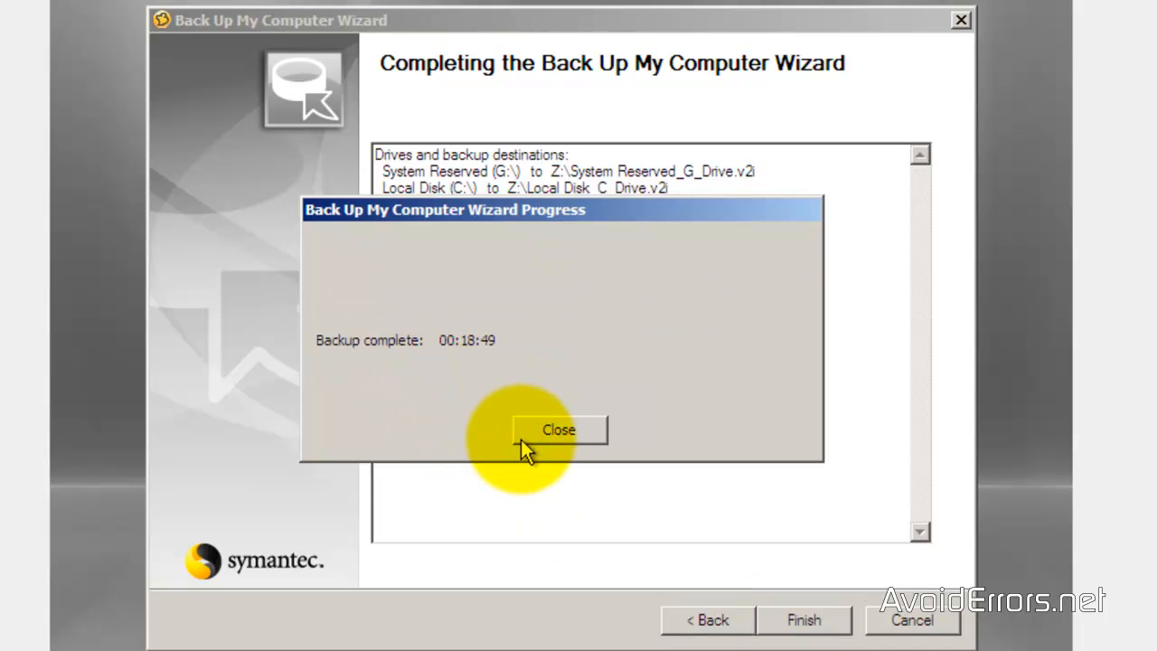
{"action": "left_click", "coordinate": [558, 430]}
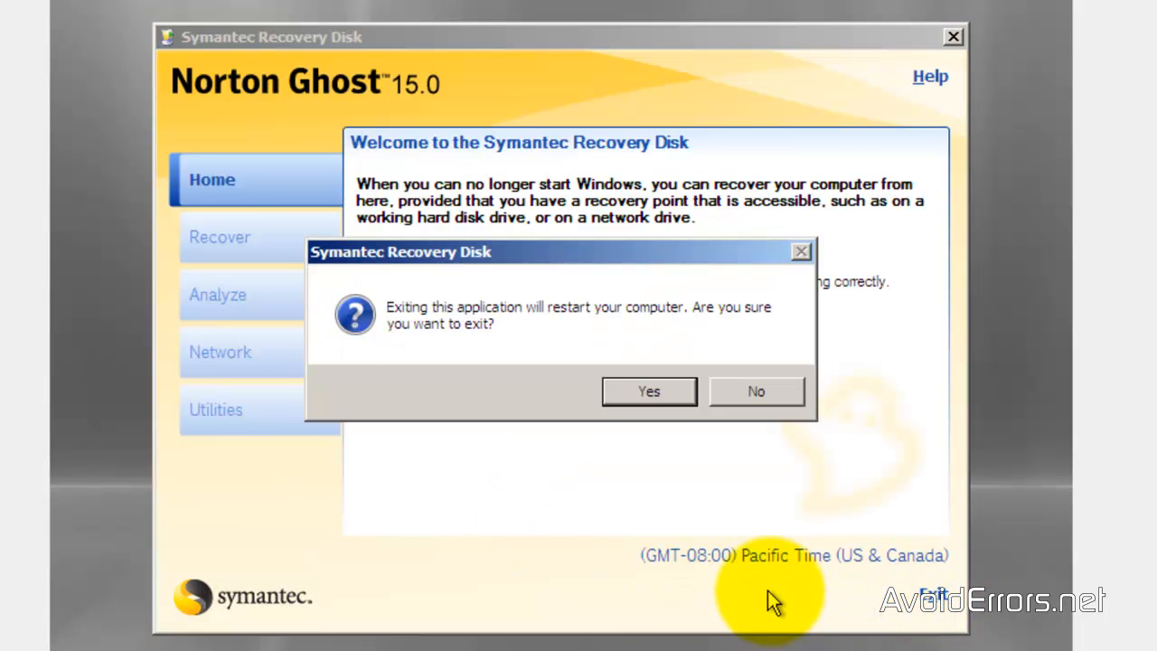
{"action": "left_click", "coordinate": [648, 391]}
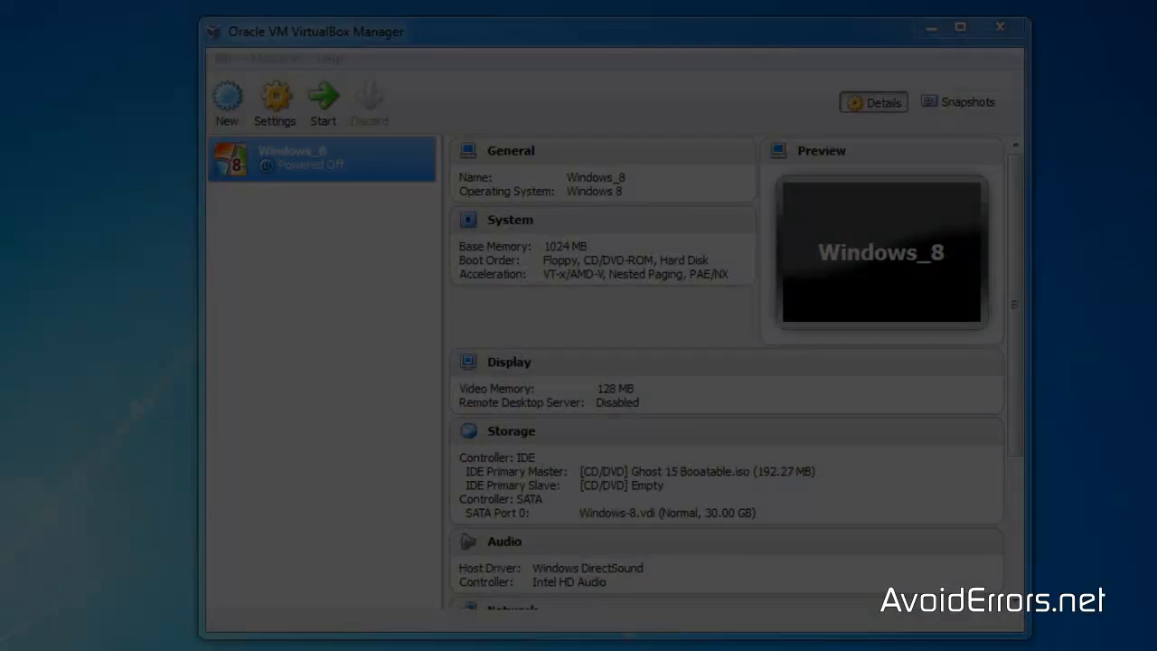
Create a new virtual machine named Windows-8 of type Windows 8 with 1024 MB memory.
{"action": "left_click", "coordinate": [316, 160]}
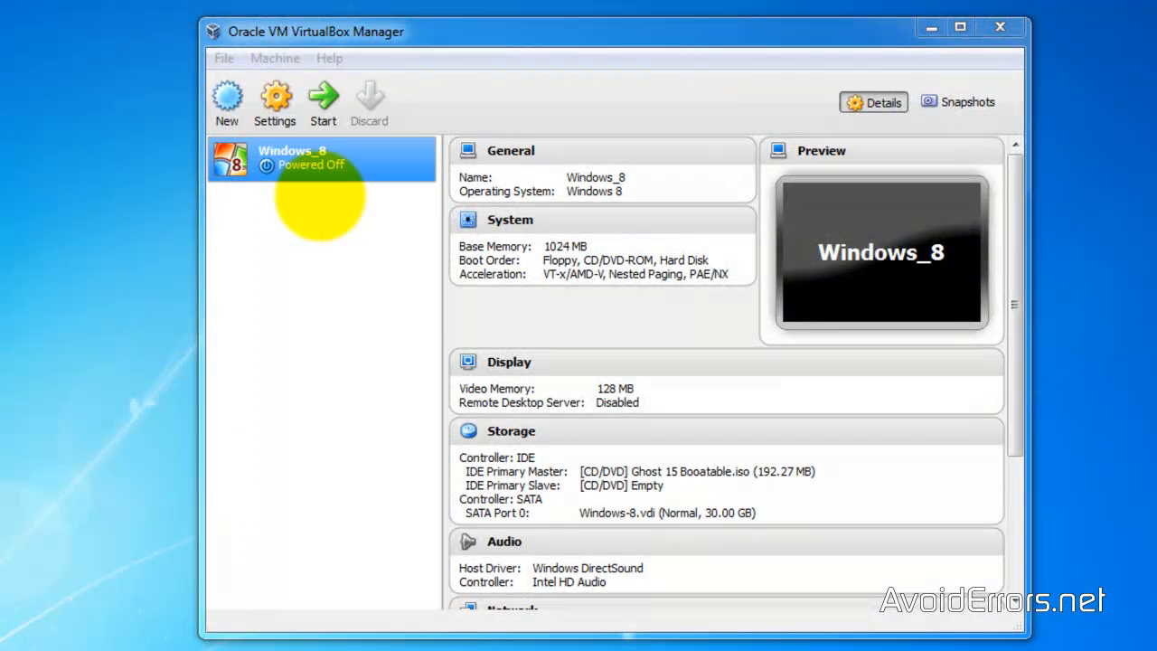
{"action": "left_click", "coordinate": [227, 99]}
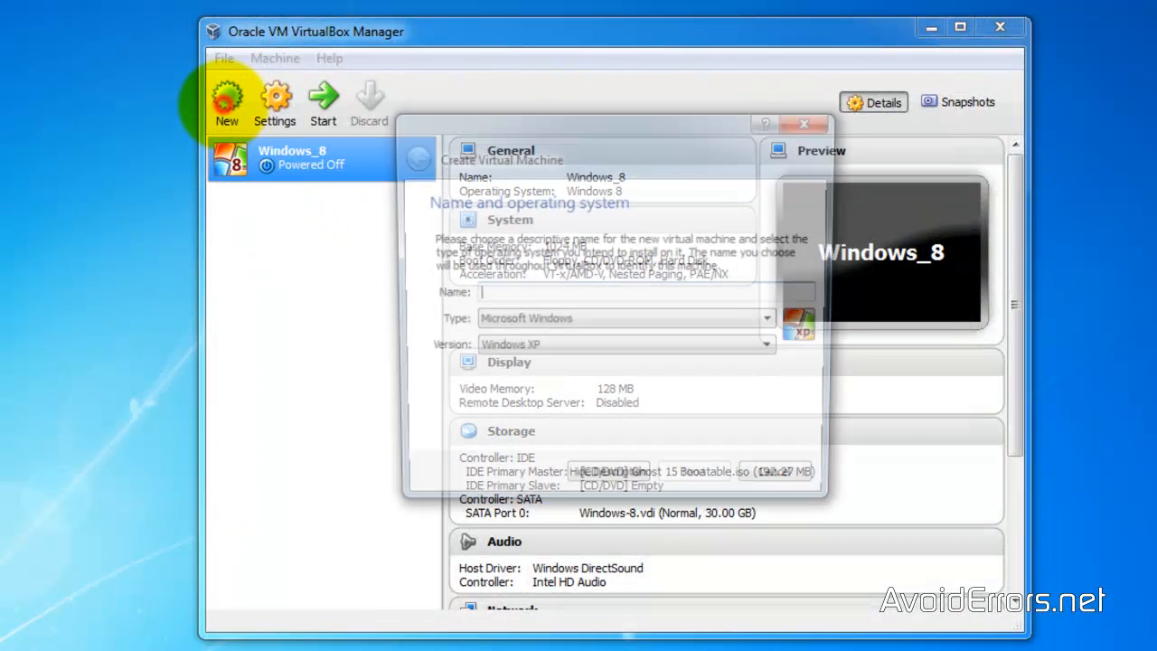
{"action": "type", "text": "Windows-8"}
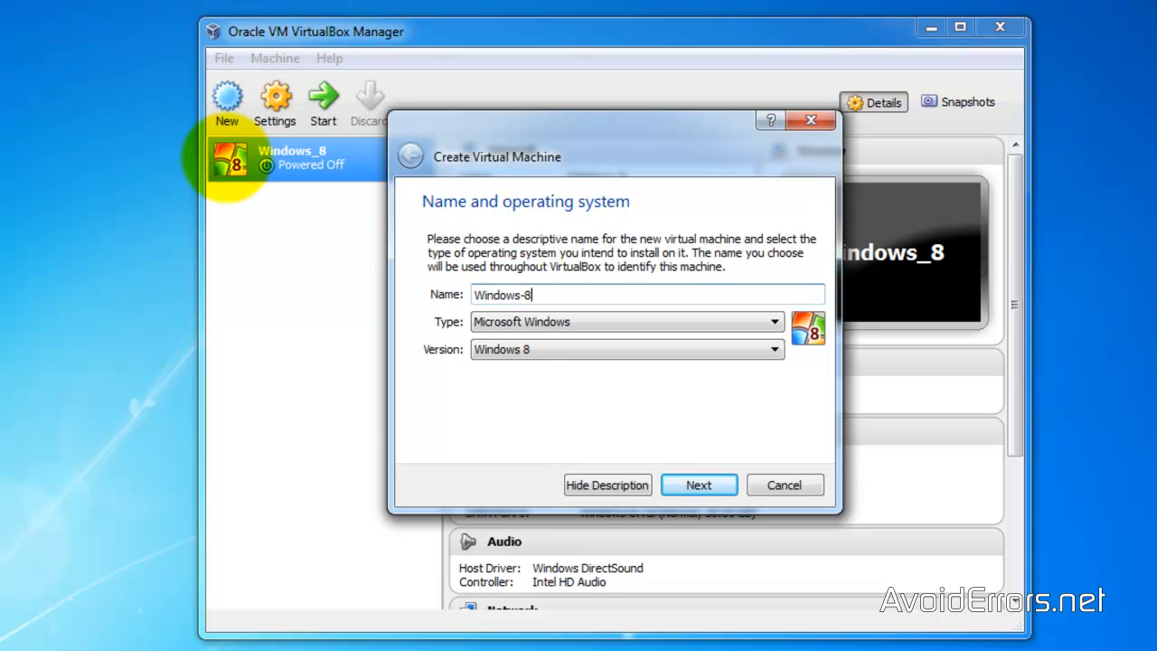
{"action": "left_click", "coordinate": [698, 484]}
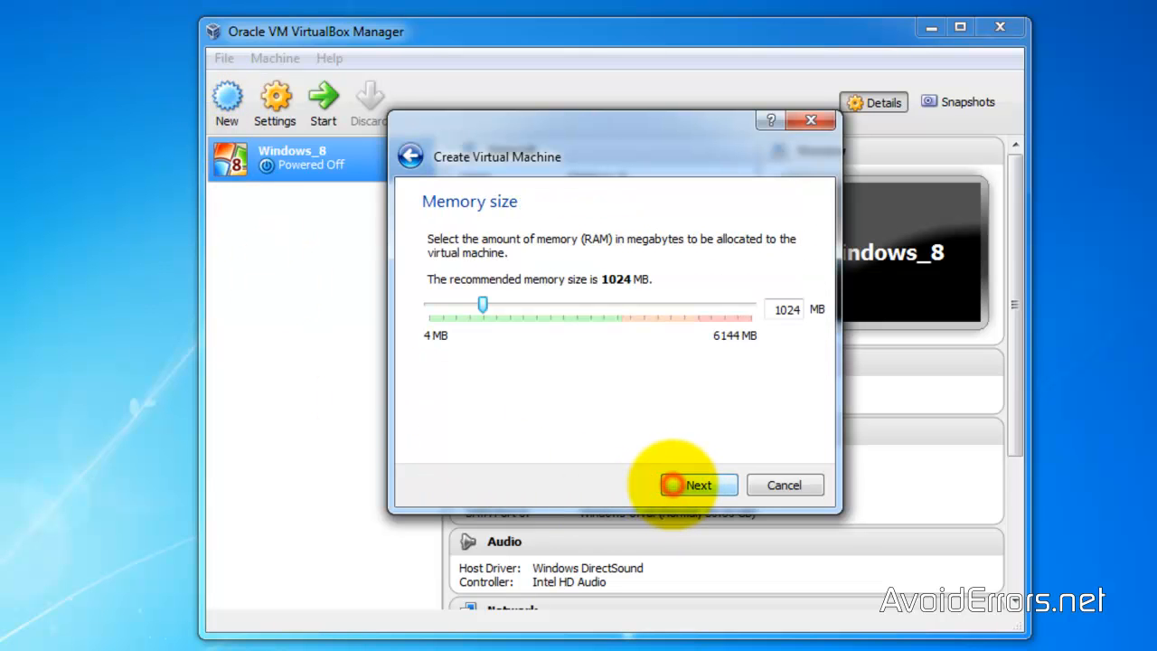
{"action": "left_click", "coordinate": [698, 485]}
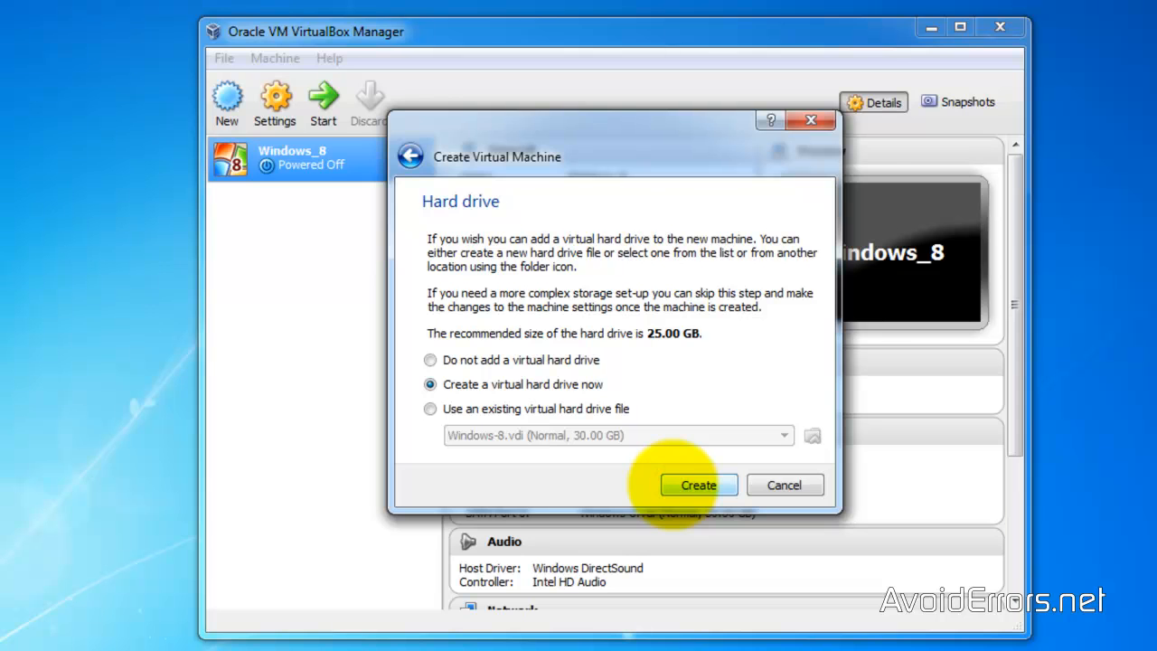
Give it a new dynamically allocated 30 GB Windows-8.vdi hard drive.
{"action": "left_click", "coordinate": [698, 484]}
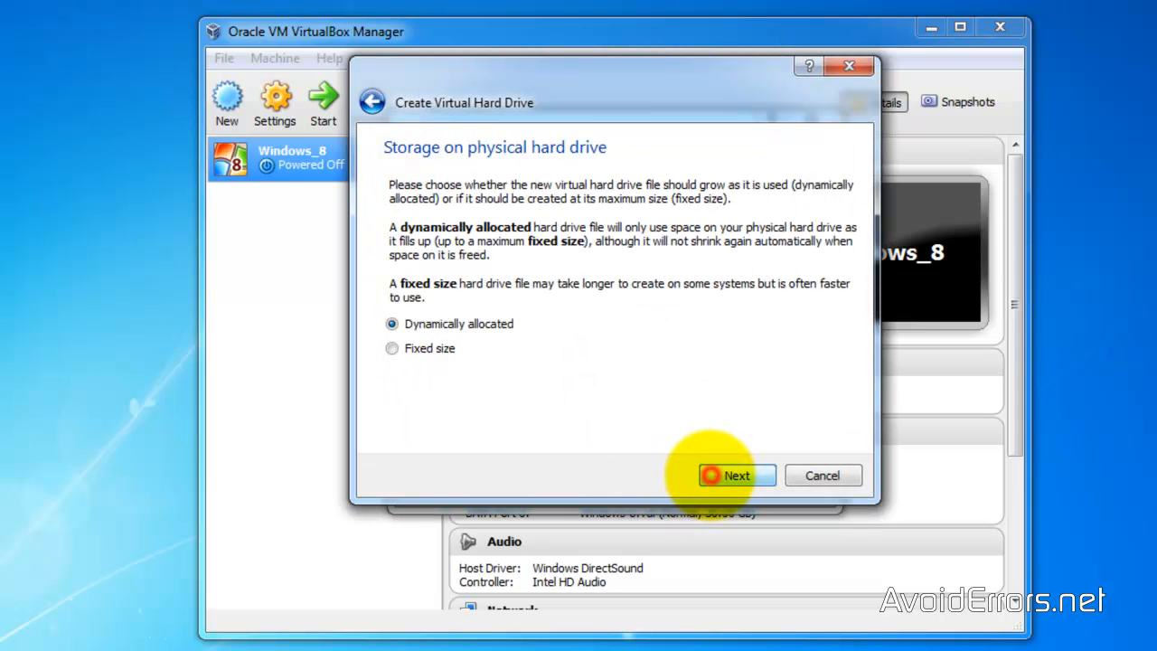
{"action": "left_click", "coordinate": [738, 475]}
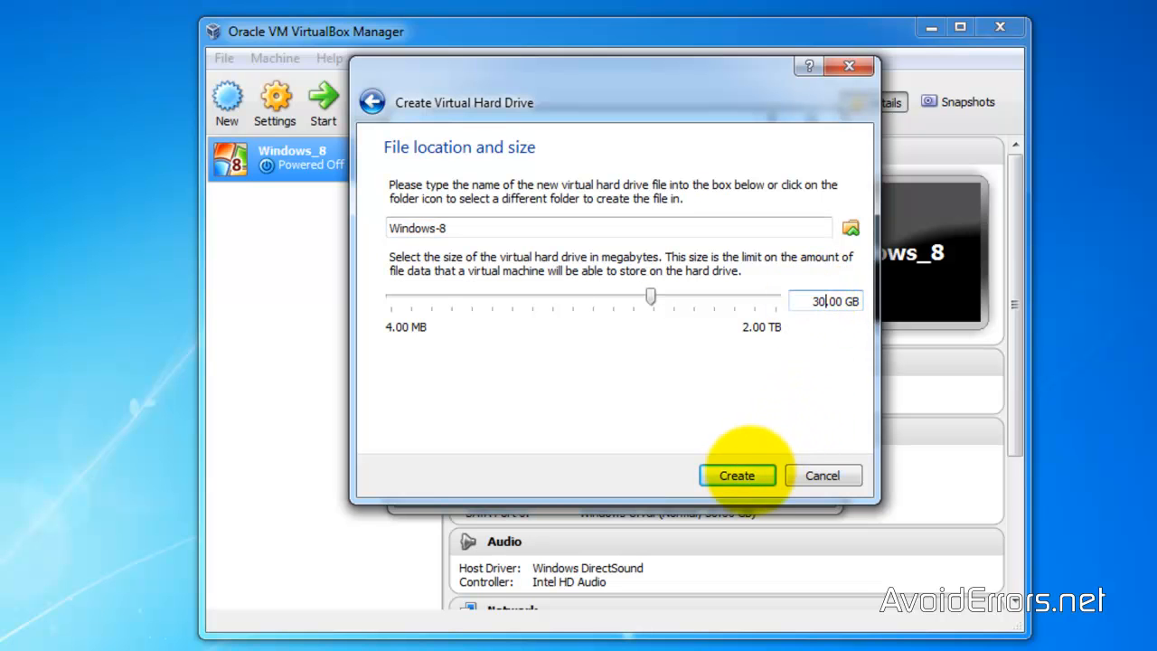
{"action": "left_click", "coordinate": [738, 476]}
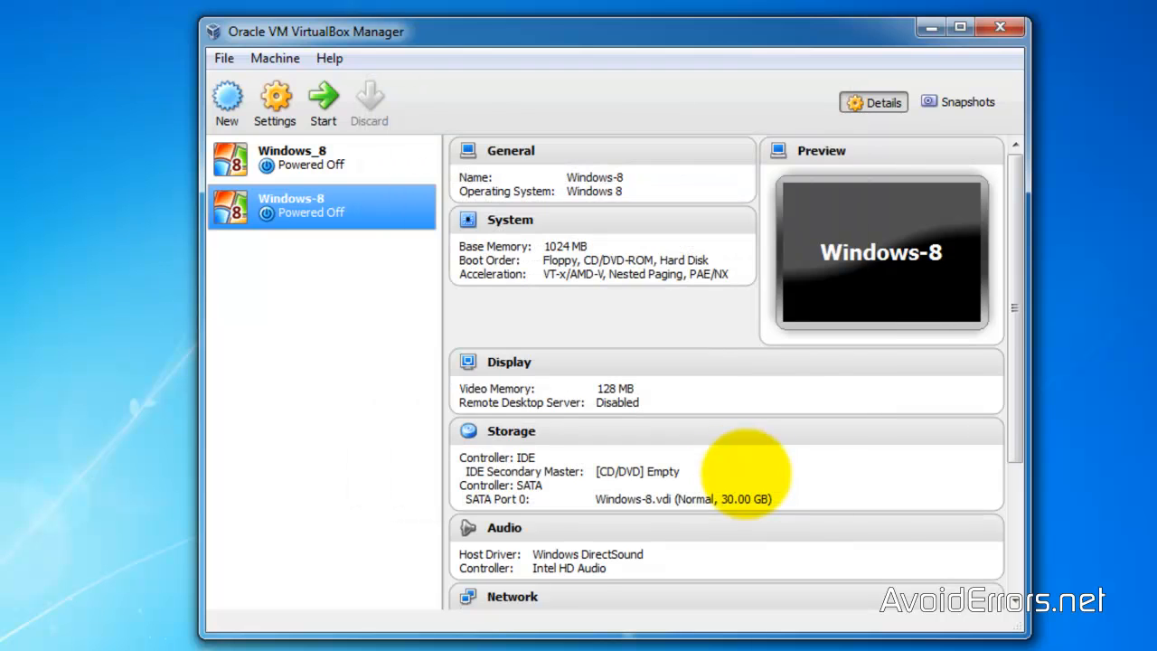
Attach Ghost 15 Booatable.iso as a CD/DVD drive on the Windows-8 machine's IDE controller.
{"action": "left_click", "coordinate": [275, 94]}
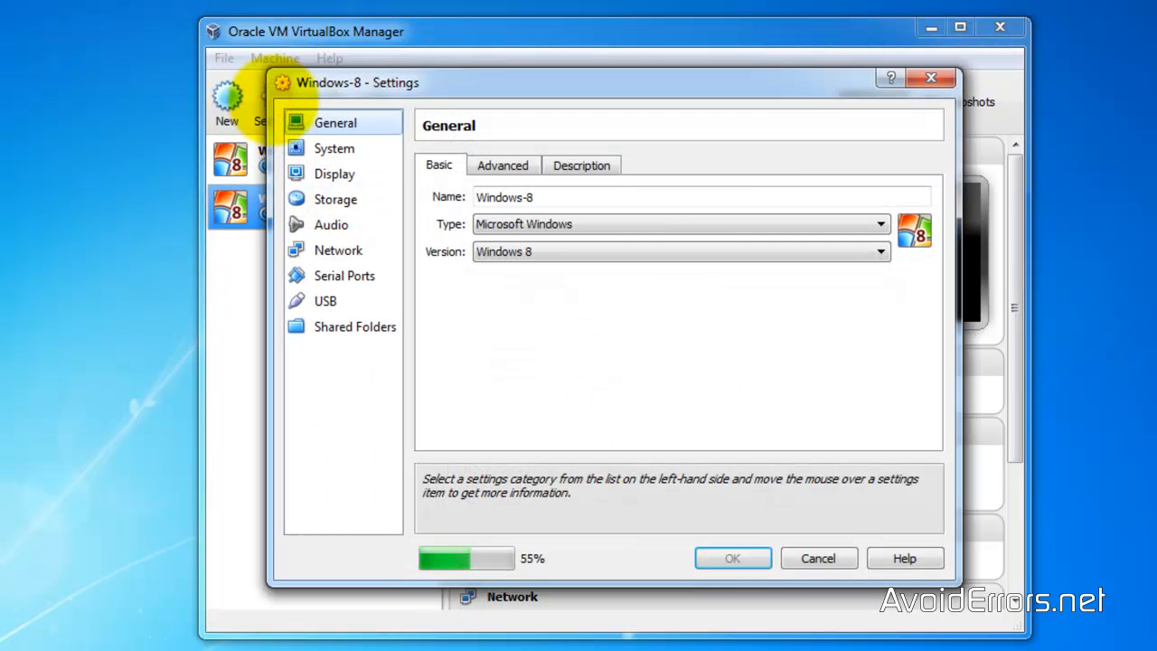
{"action": "left_click", "coordinate": [335, 199]}
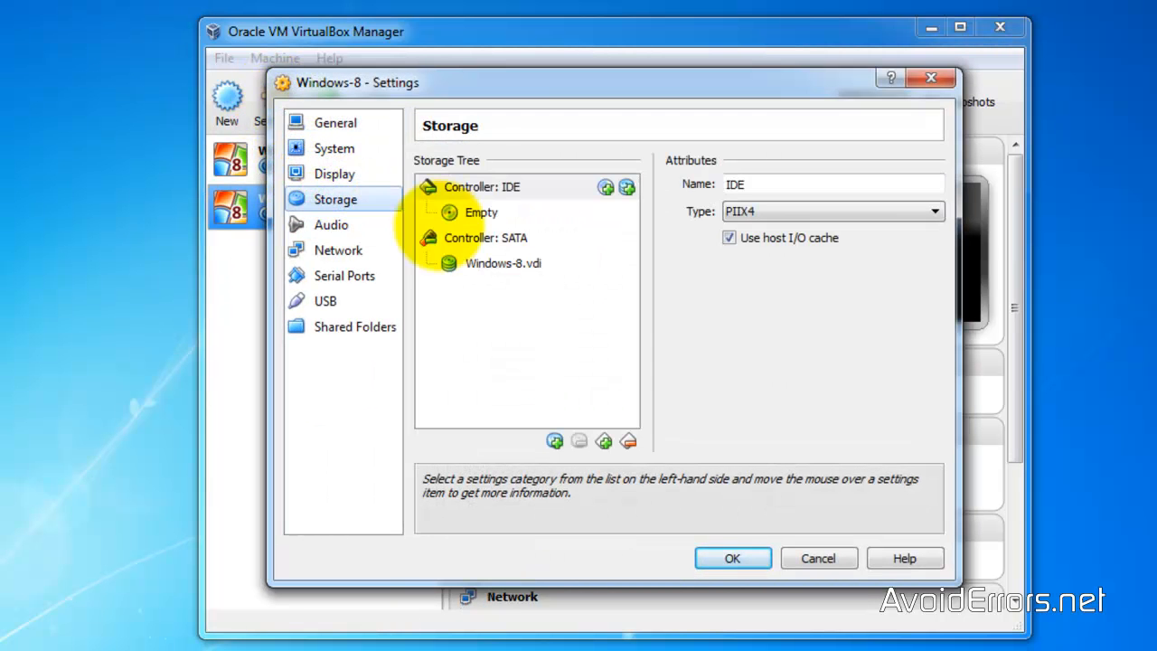
{"action": "left_click", "coordinate": [604, 186]}
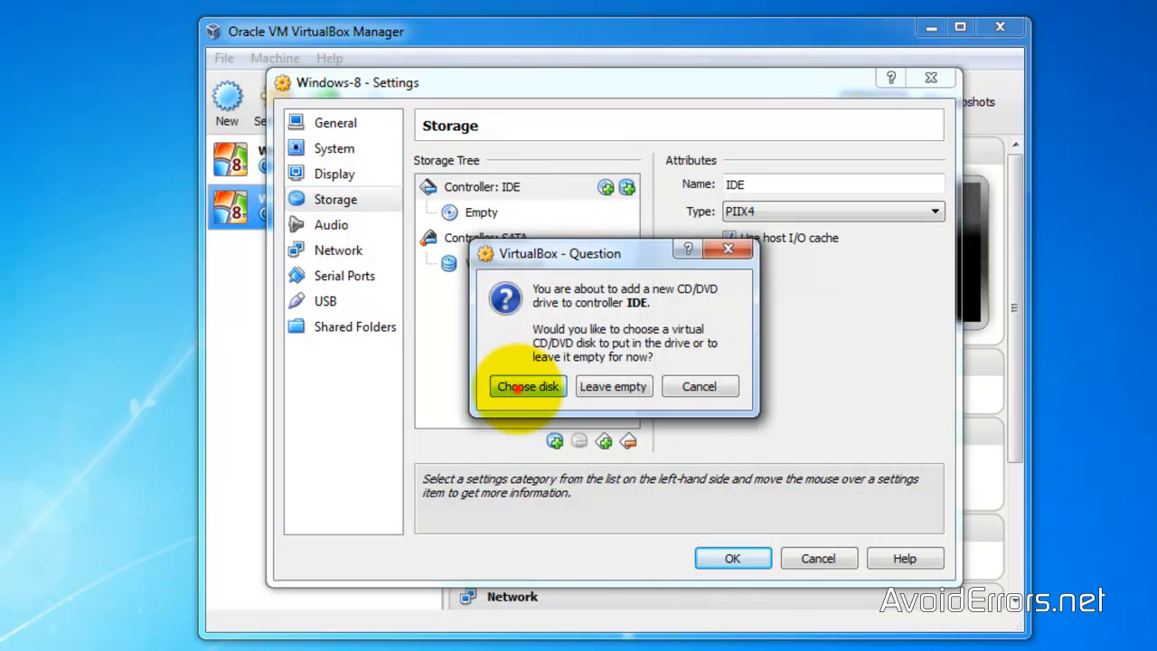
{"action": "left_click", "coordinate": [528, 387]}
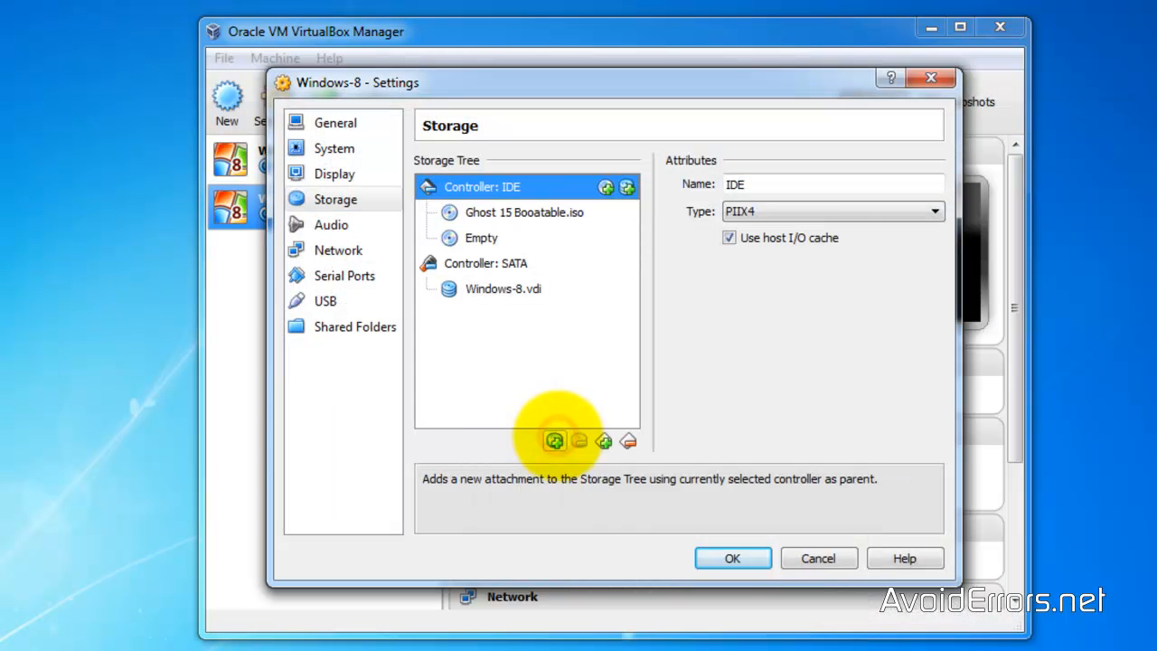
{"action": "left_click", "coordinate": [338, 250]}
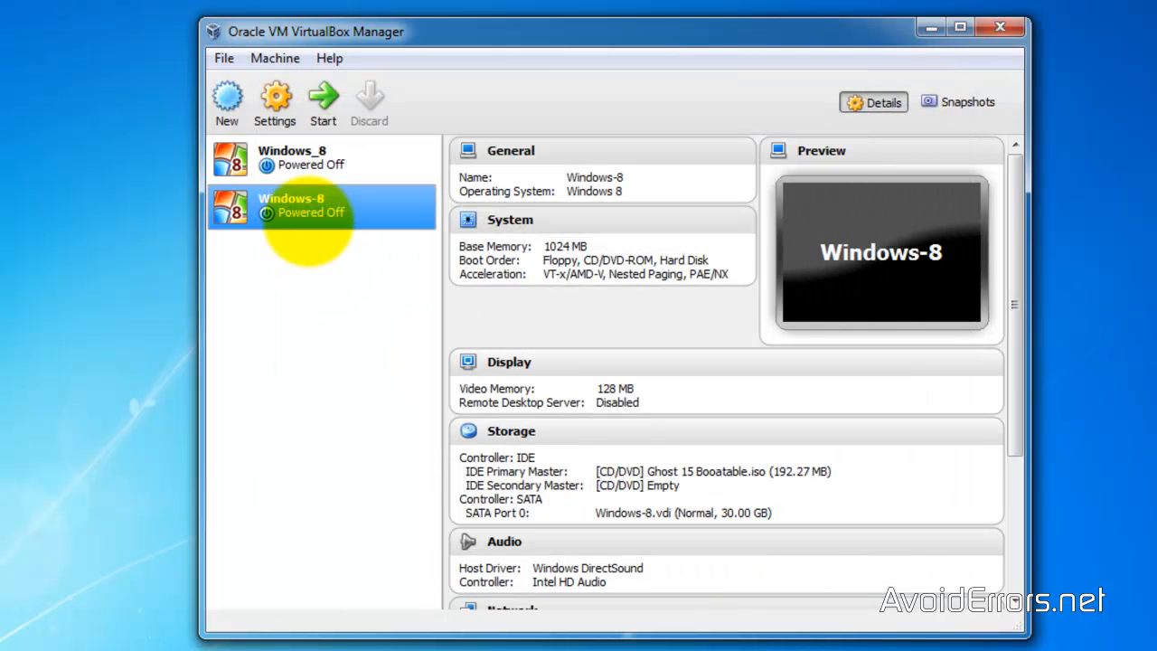
{"action": "left_click", "coordinate": [291, 158]}
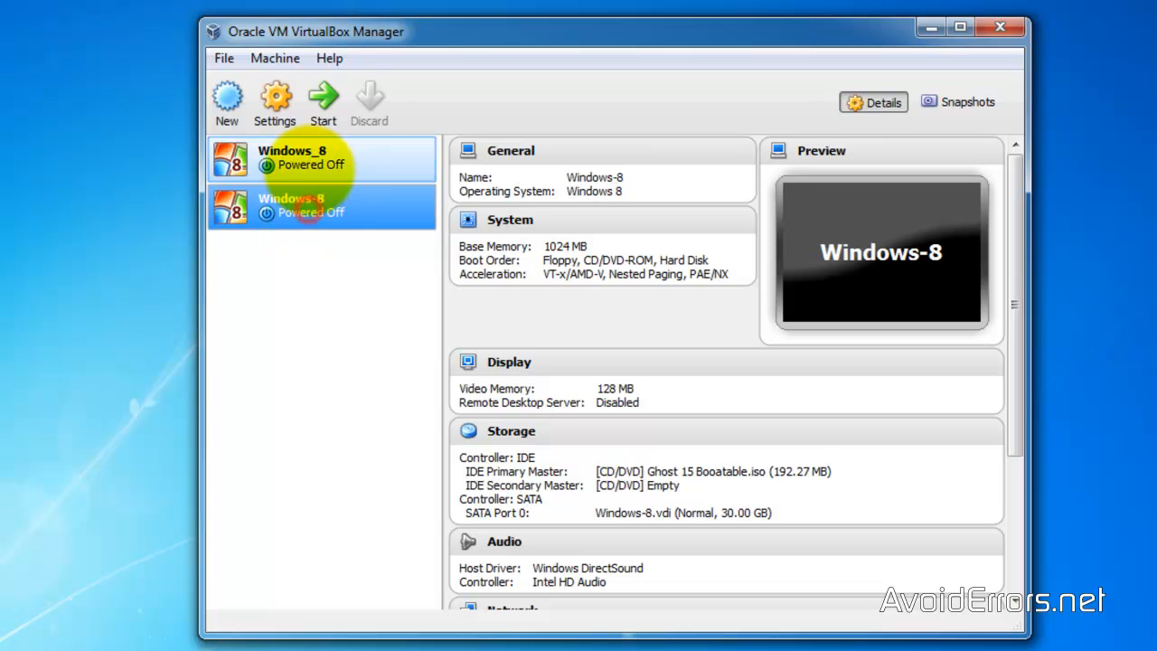
{"action": "left_click", "coordinate": [302, 162]}
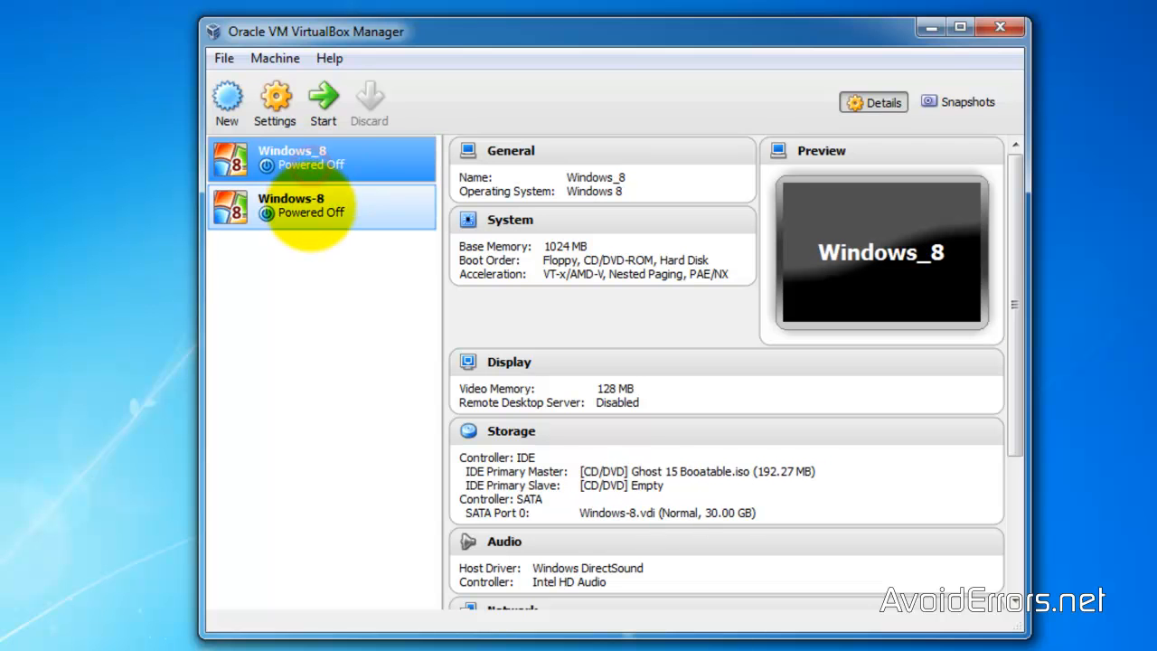
{"action": "left_click", "coordinate": [289, 206]}
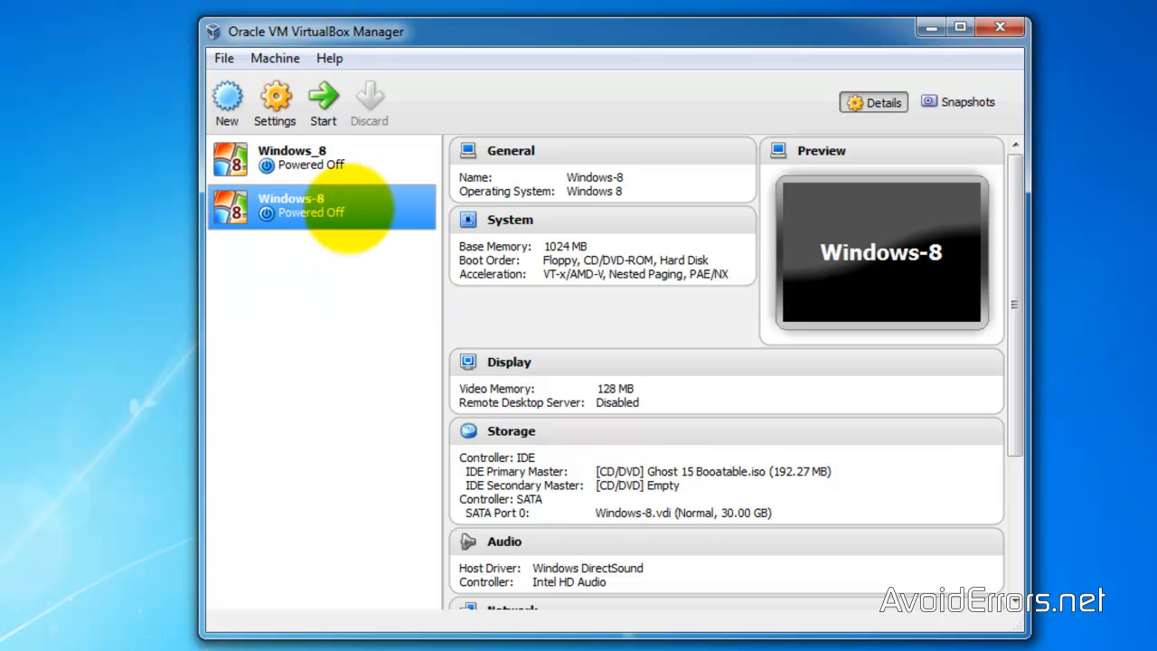
{"action": "left_click", "coordinate": [322, 100]}
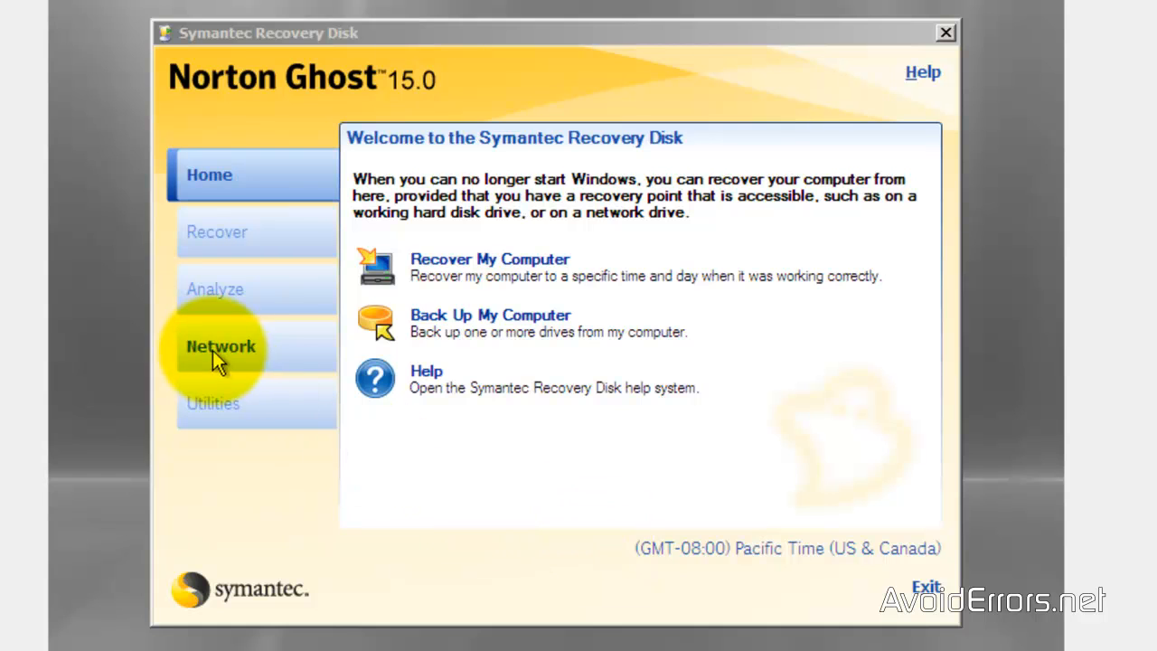
Start networking services from the recovery disk's Network tools and begin Recover My Computer.
{"action": "left_click", "coordinate": [221, 347]}
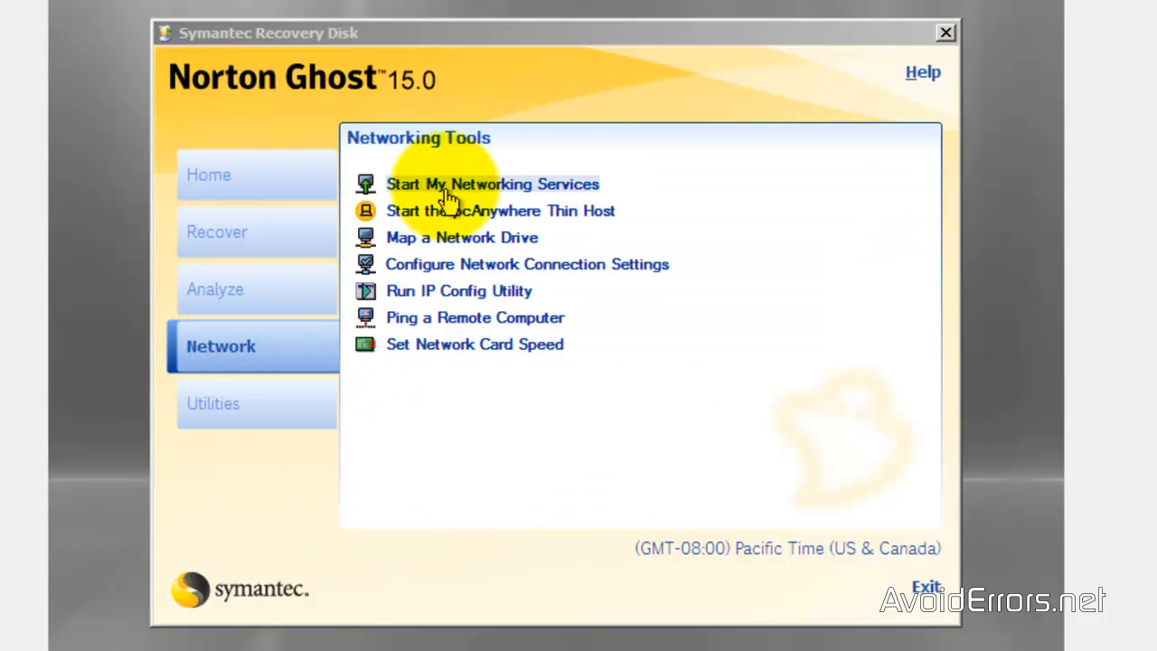
{"action": "left_click", "coordinate": [492, 184]}
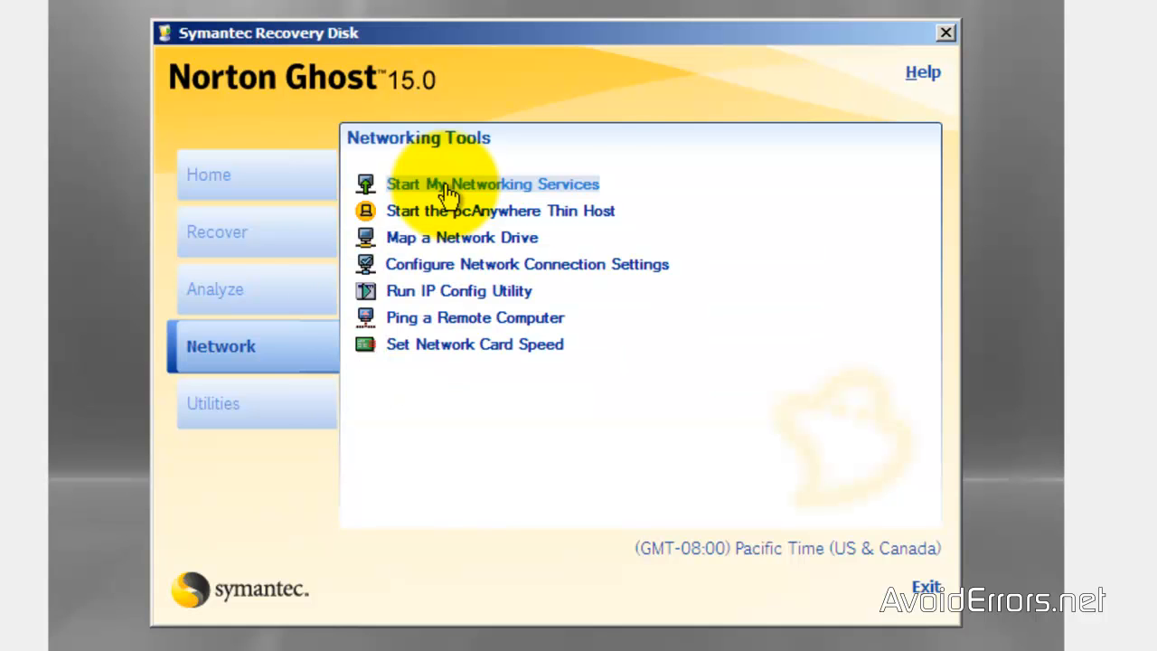
{"action": "left_click", "coordinate": [210, 174]}
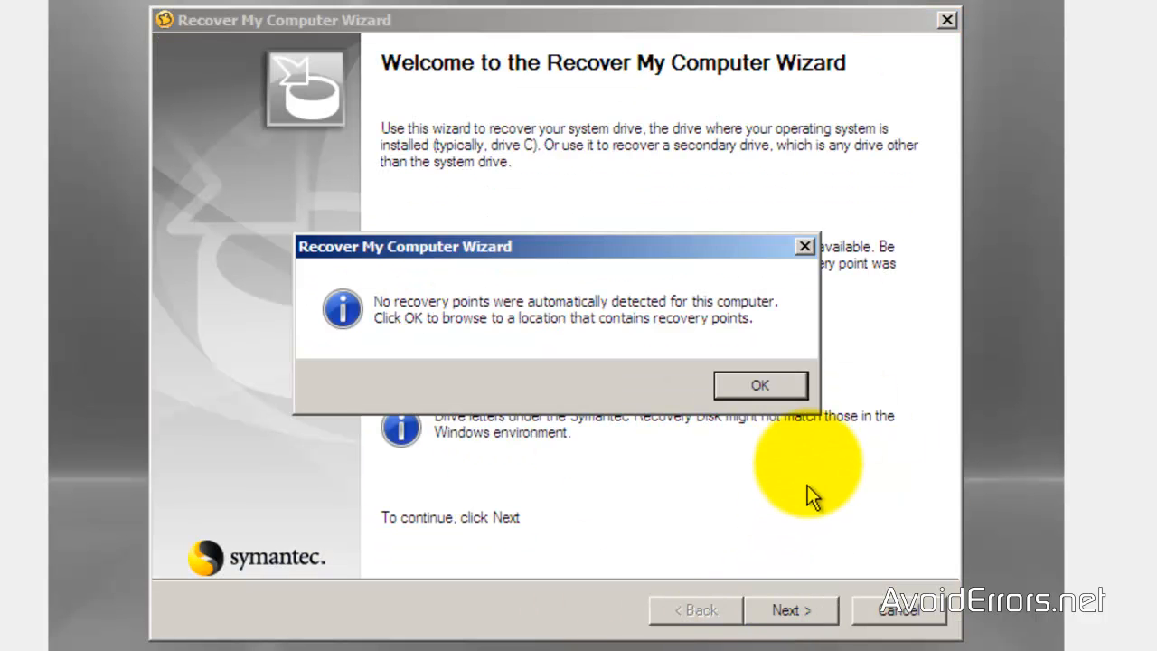
Map drive Z: to \\SERVER\Clones from the recovery point browser.
{"action": "left_click", "coordinate": [759, 385]}
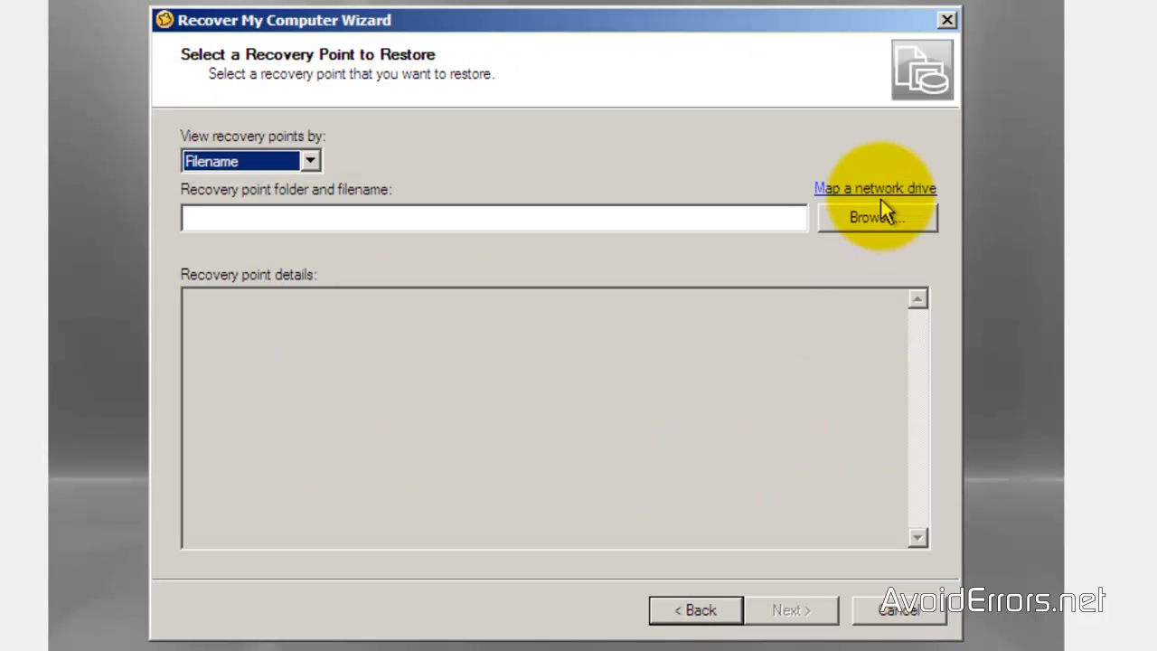
{"action": "left_click", "coordinate": [876, 188]}
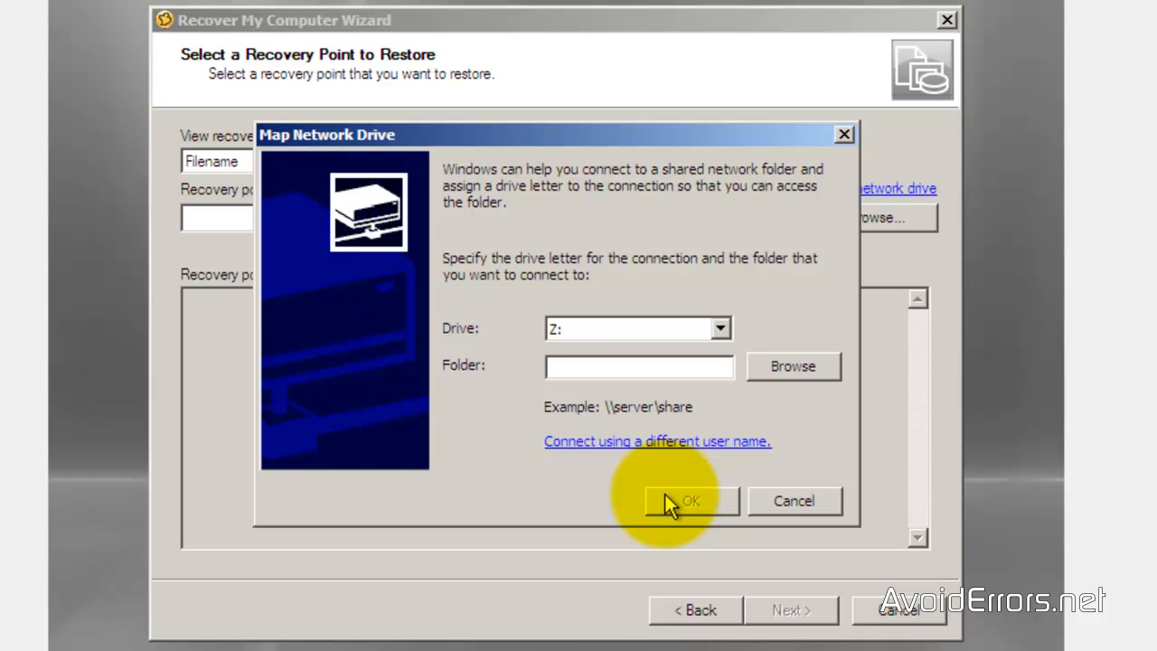
{"action": "type", "text": "\\\\"}
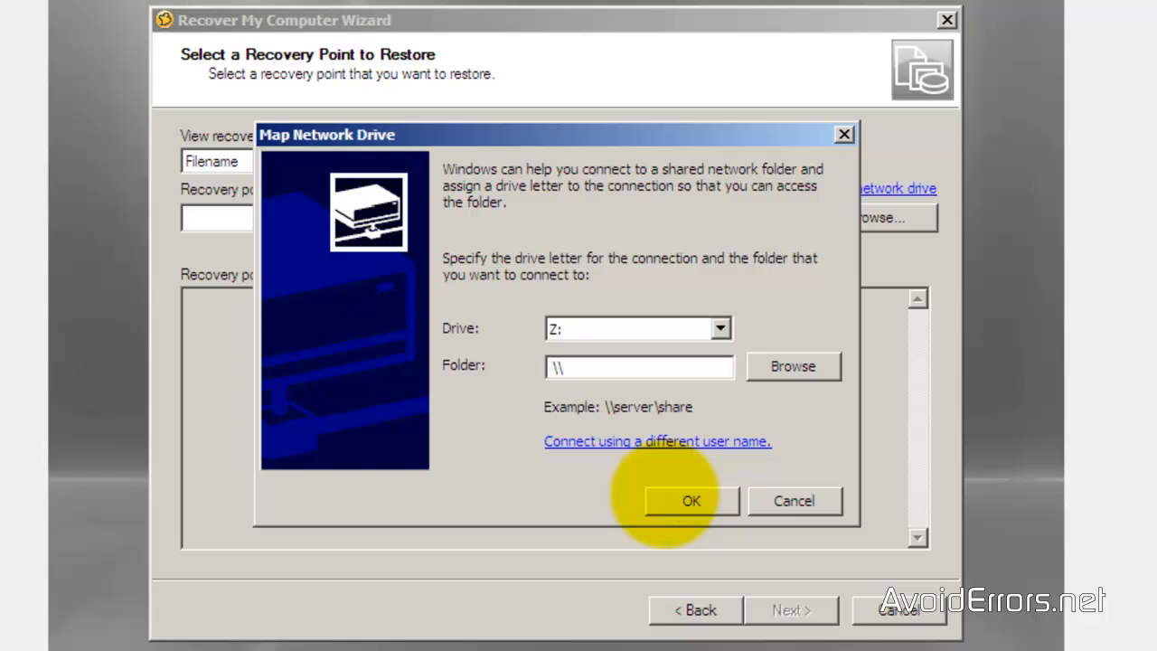
{"action": "type", "text": "\\\\SERVER\\Clones"}
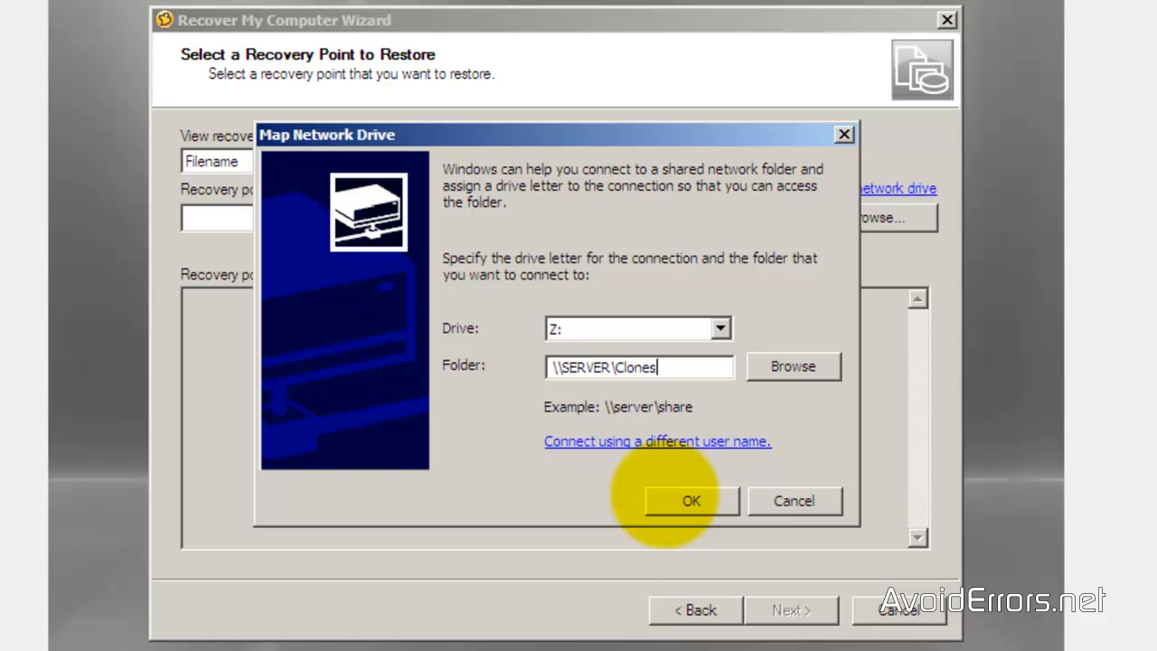
{"action": "left_click", "coordinate": [690, 501]}
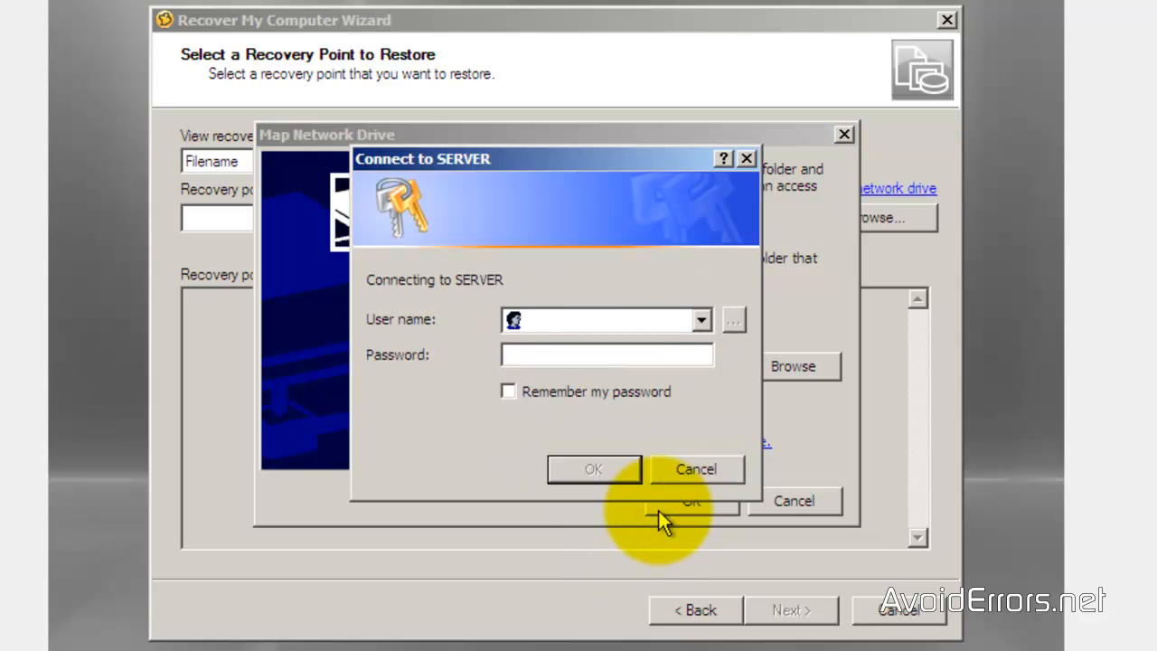
Log in as SERVER\AvoidErrors and confirm the successful Z: mapping.
{"action": "type", "text": "SERVER\\AvoidErrors"}
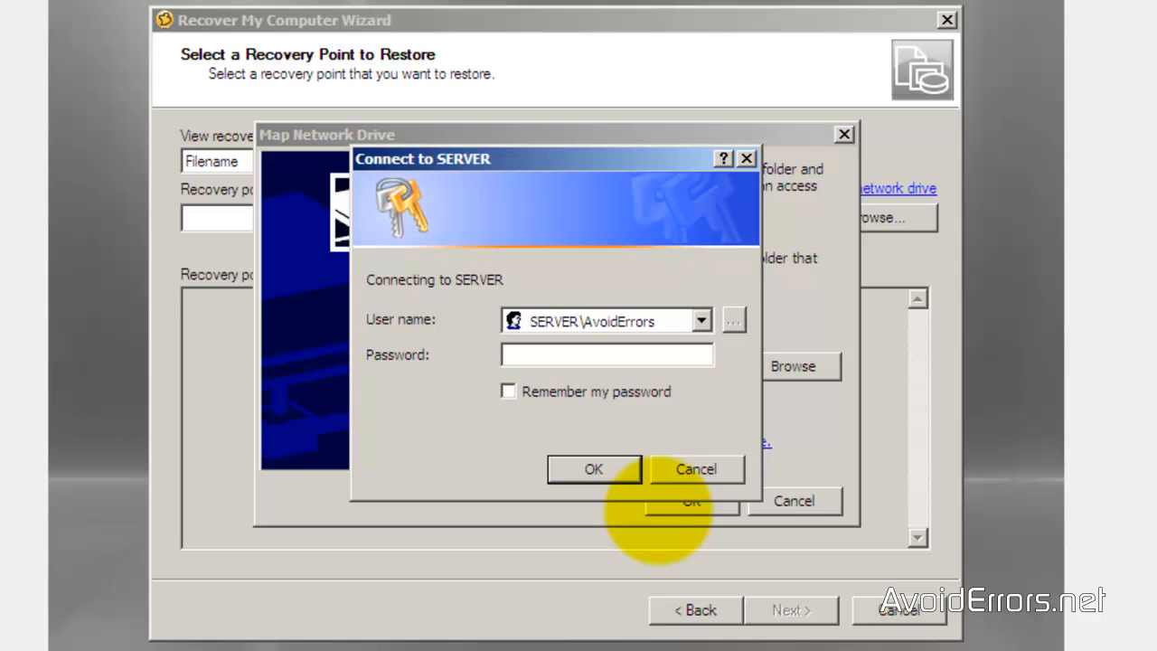
{"action": "left_click", "coordinate": [593, 471]}
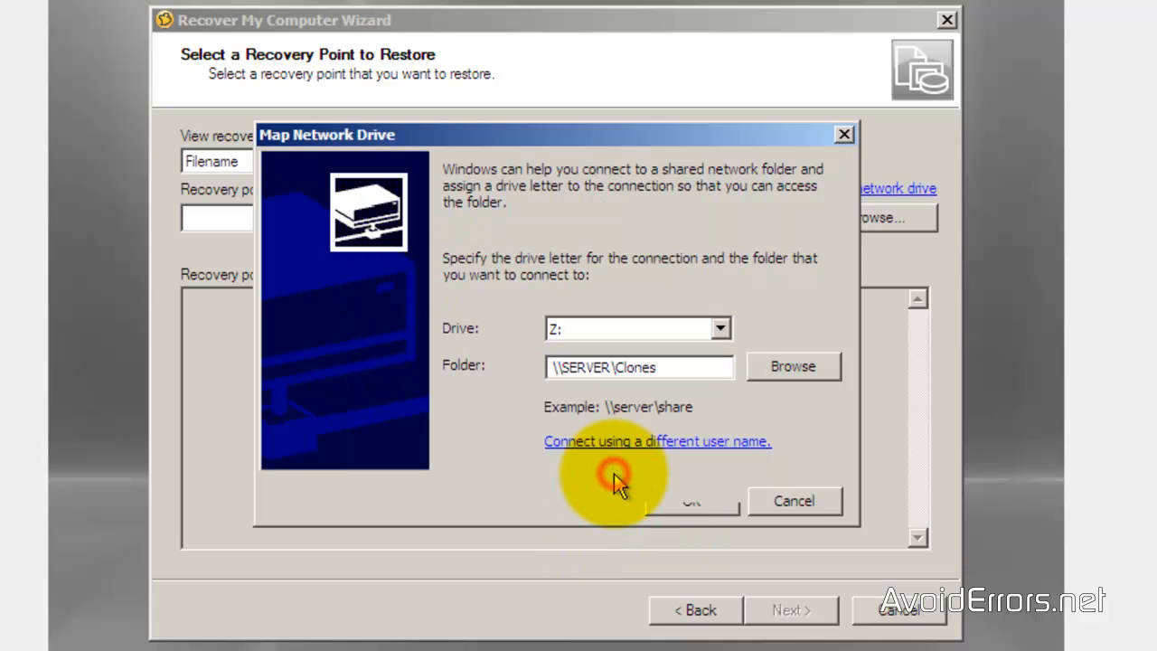
{"action": "left_click", "coordinate": [691, 501]}
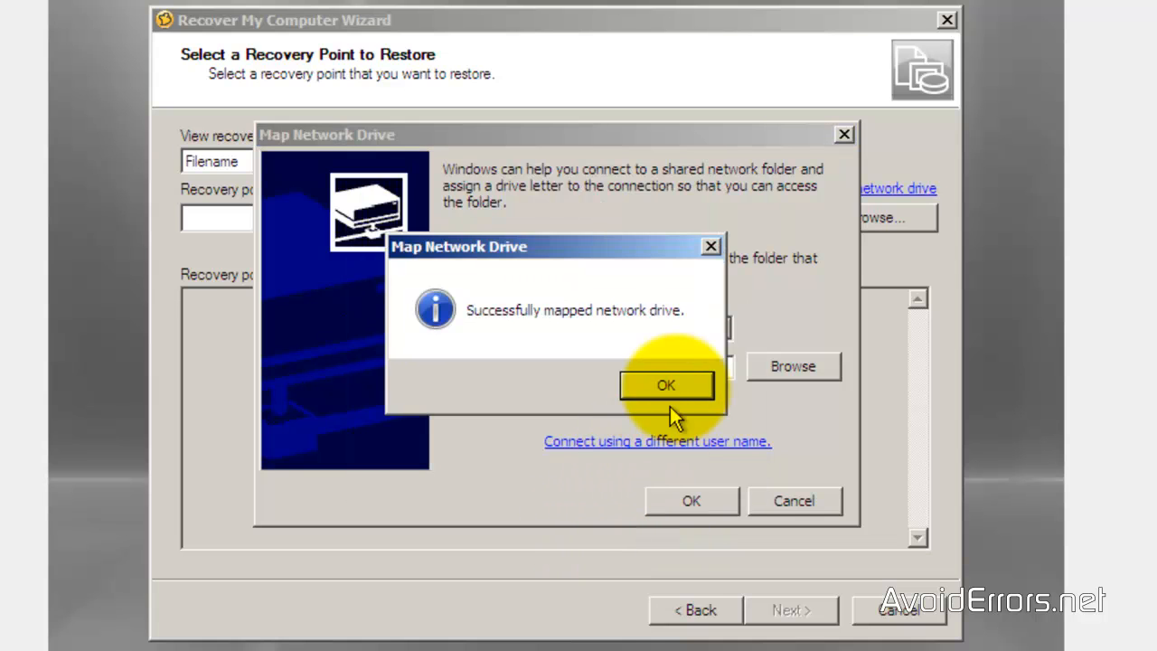
{"action": "left_click", "coordinate": [666, 385]}
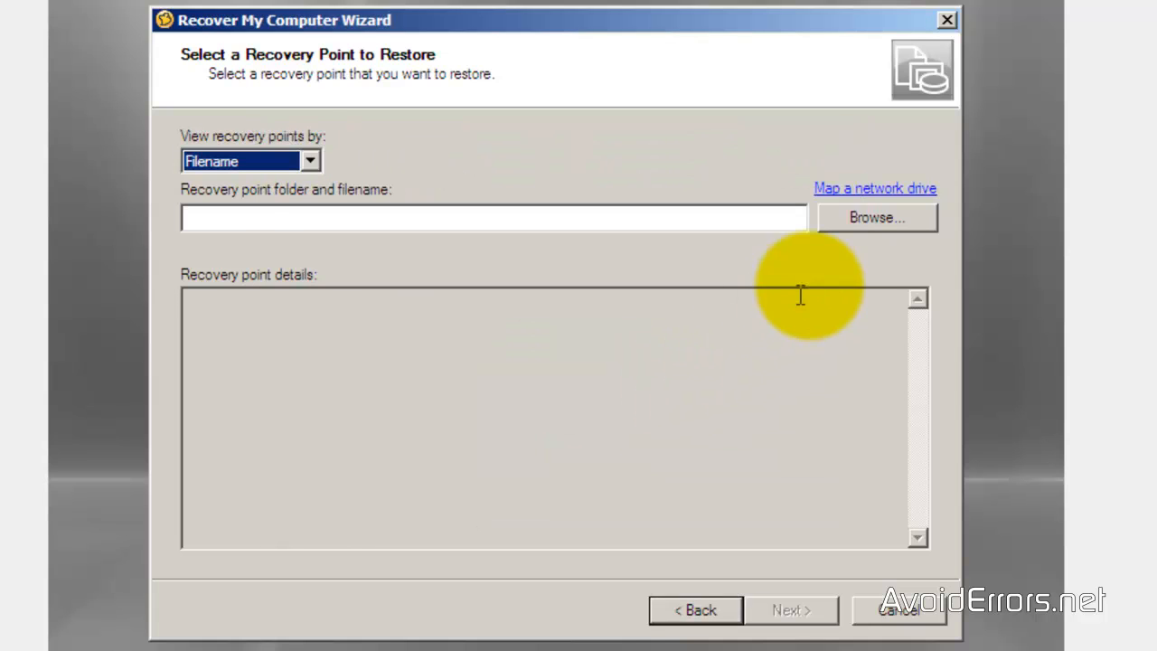
Choose System Reserved_G_Drive.v2i from Clones (Z:) as the recovery point and continue.
{"action": "left_click", "coordinate": [875, 217]}
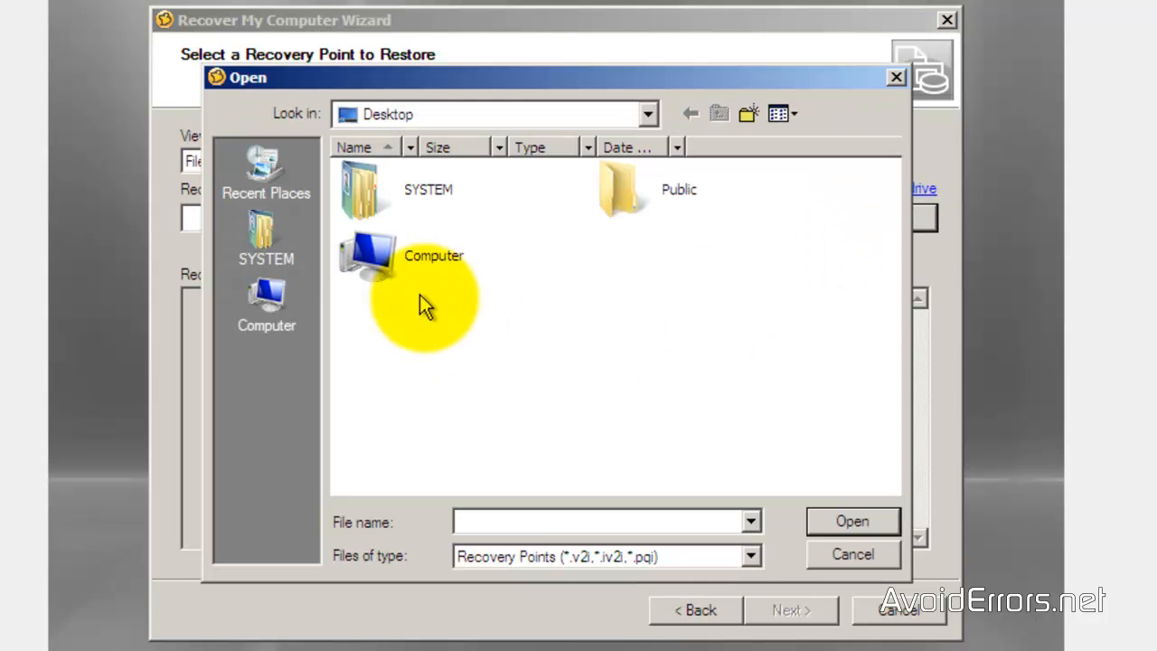
{"action": "double_click", "coordinate": [371, 256]}
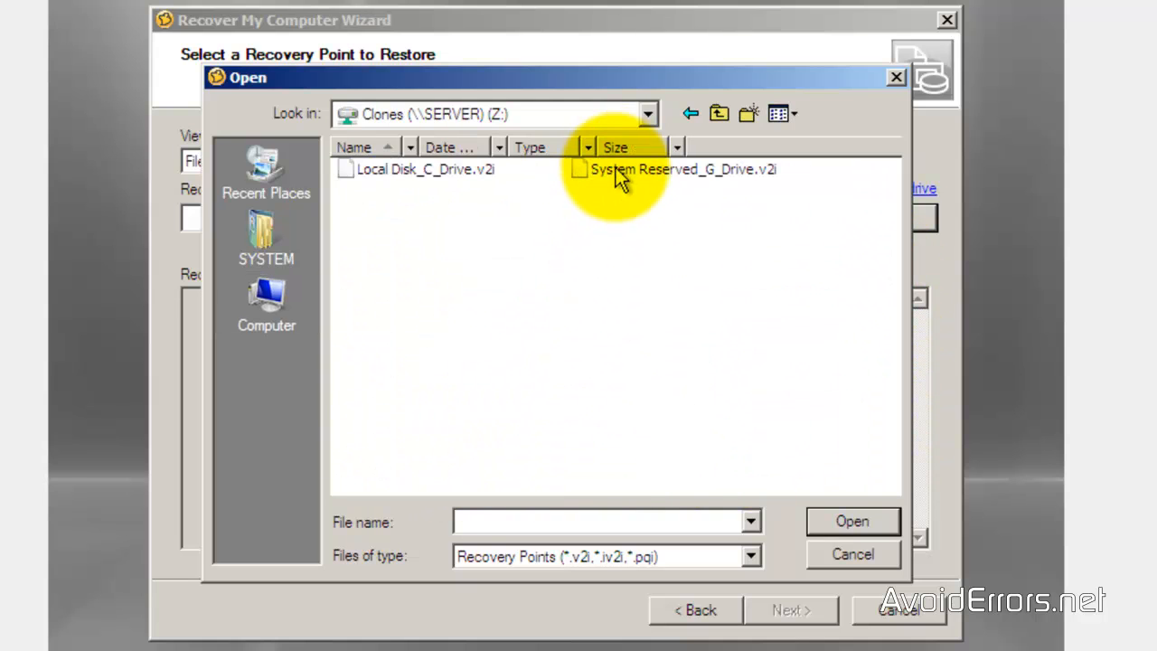
{"action": "double_click", "coordinate": [684, 170]}
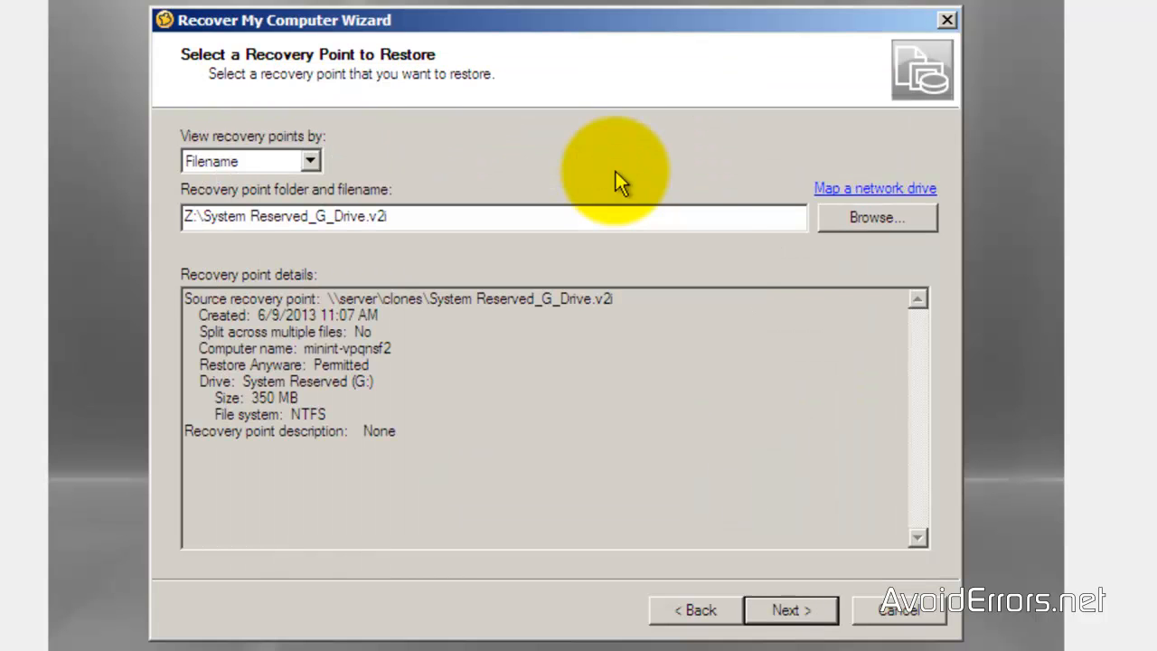
{"action": "left_click", "coordinate": [792, 611]}
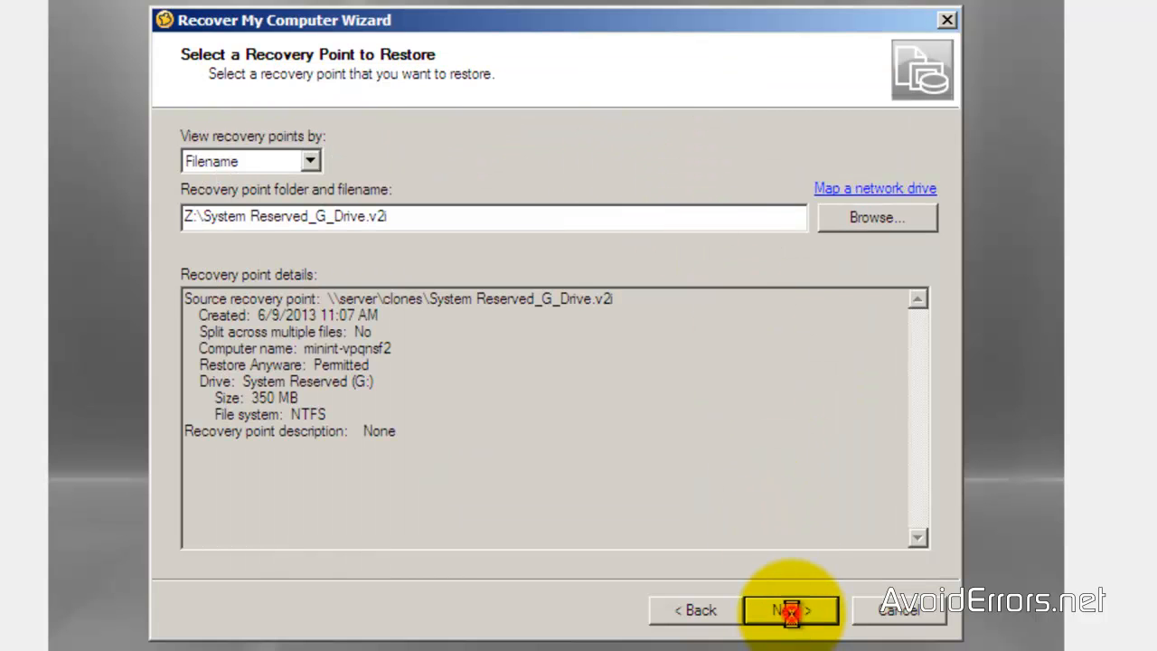
{"action": "left_click", "coordinate": [792, 610]}
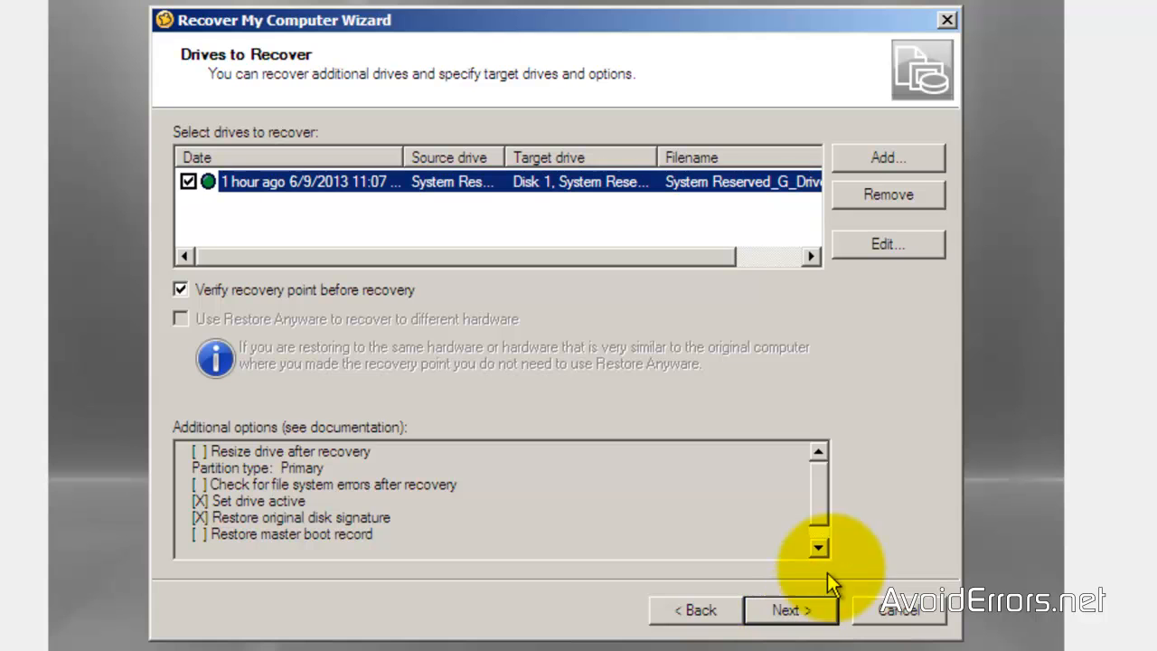
Add Local Disk_C_Drive.v2i to the drives to recover and turn off recovery point verification.
{"action": "left_click", "coordinate": [890, 158]}
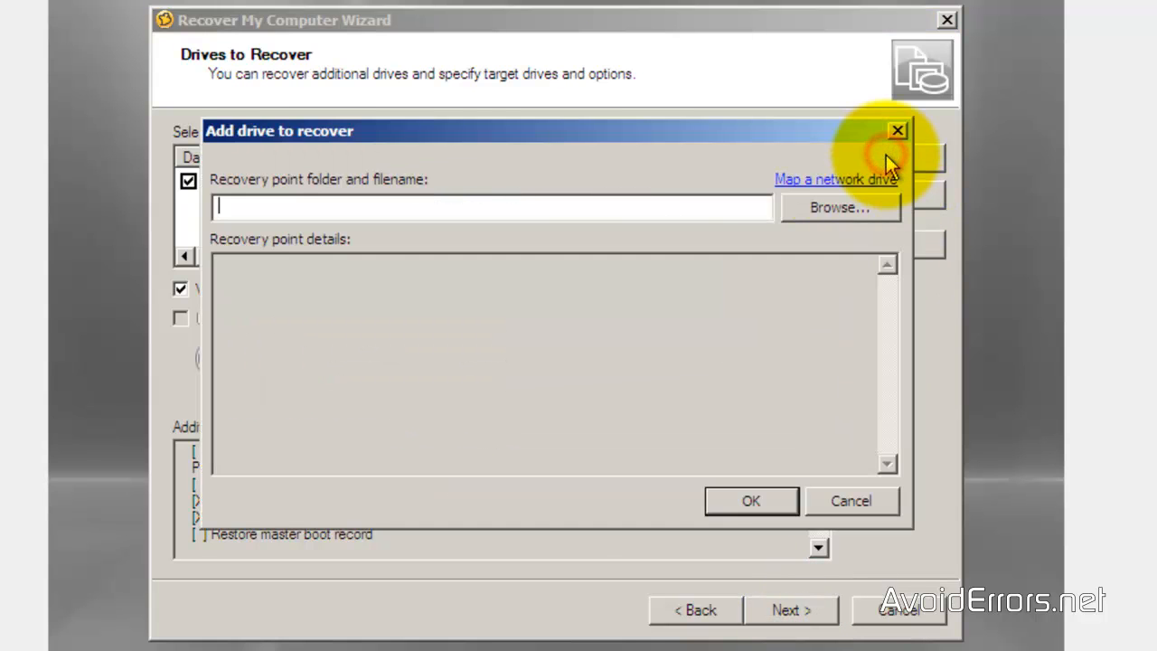
{"action": "left_click", "coordinate": [839, 210]}
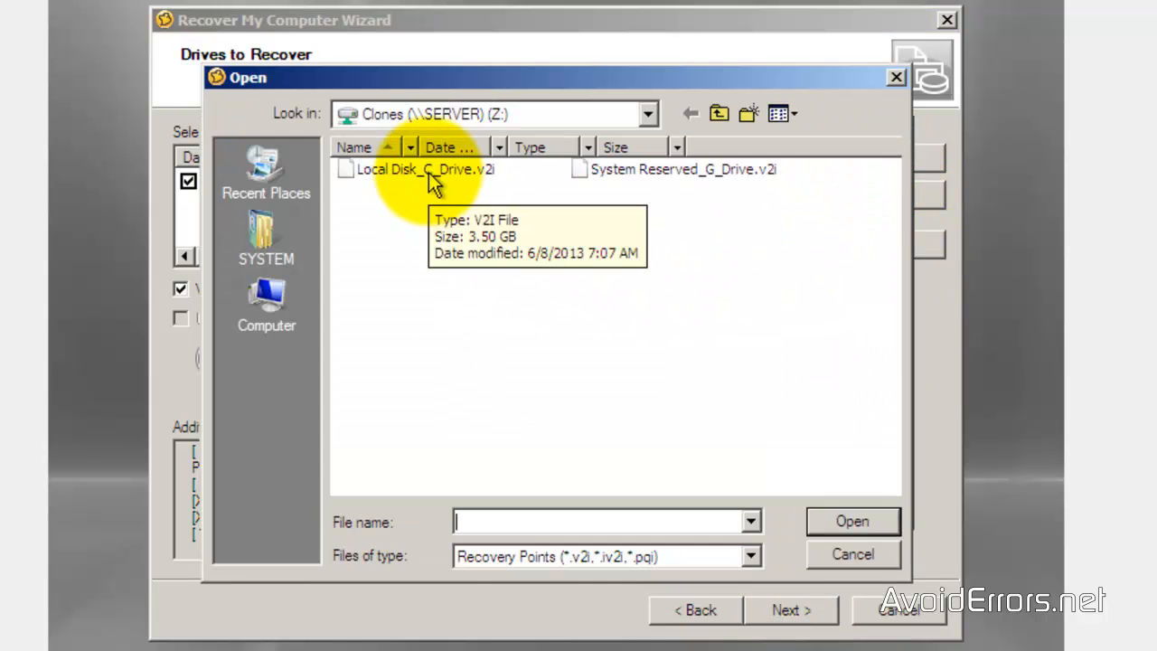
{"action": "double_click", "coordinate": [420, 170]}
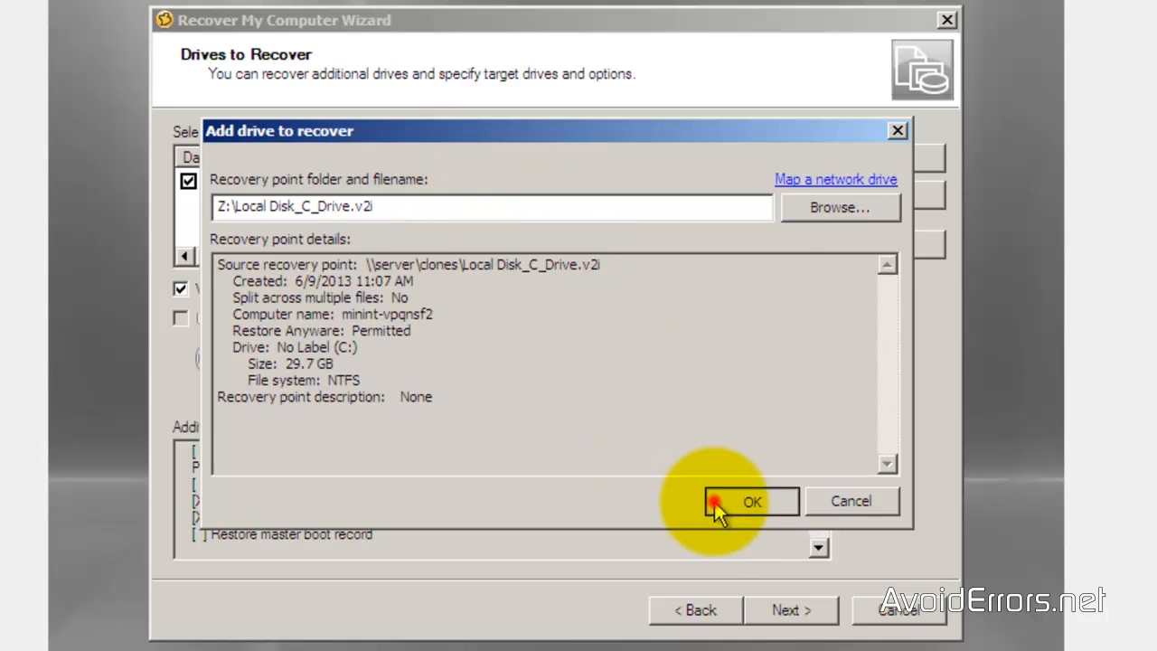
{"action": "left_click", "coordinate": [752, 501]}
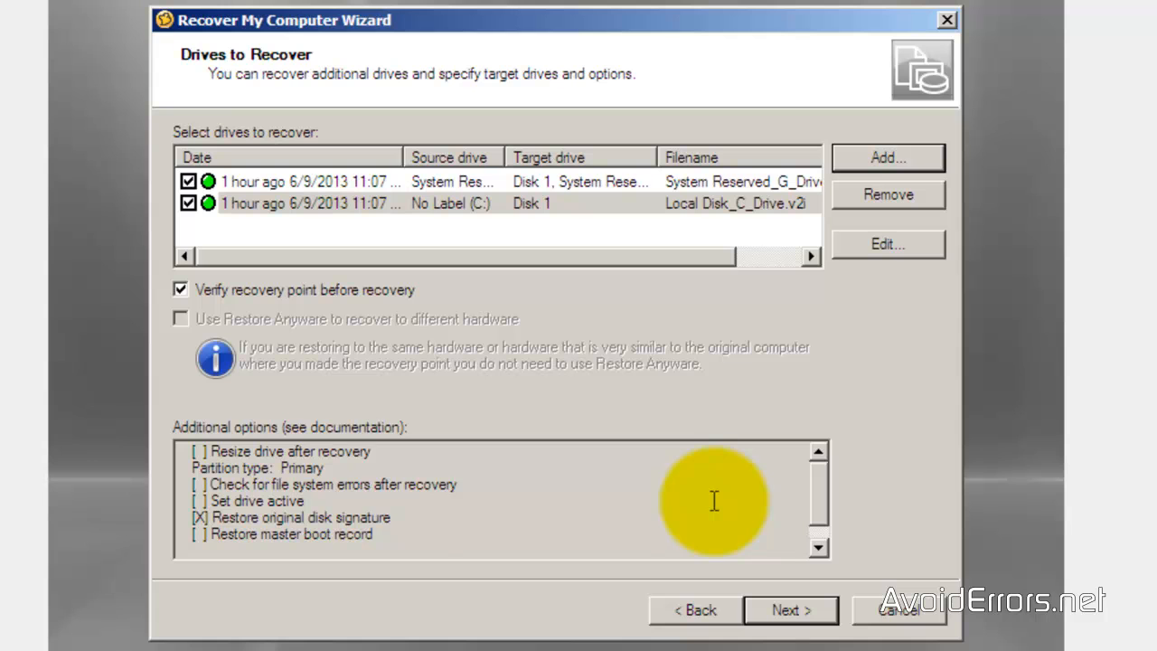
{"action": "left_click", "coordinate": [181, 290]}
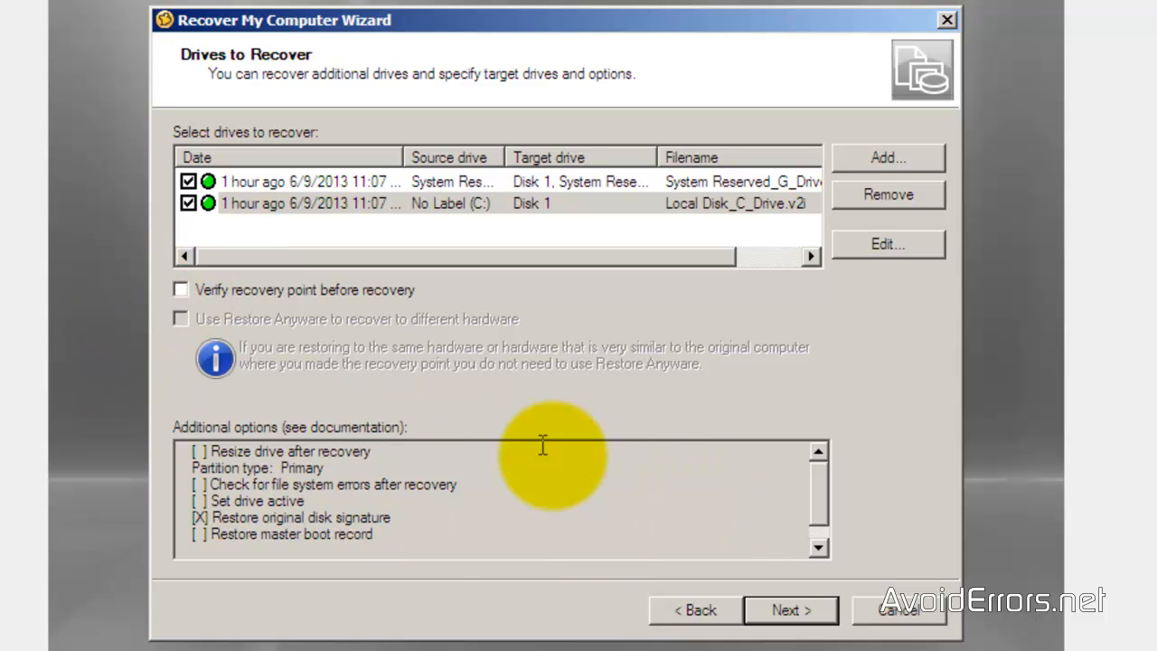
Start the recovery with Reboot when finished enabled, accepting the drive overwrite.
{"action": "left_click", "coordinate": [792, 610]}
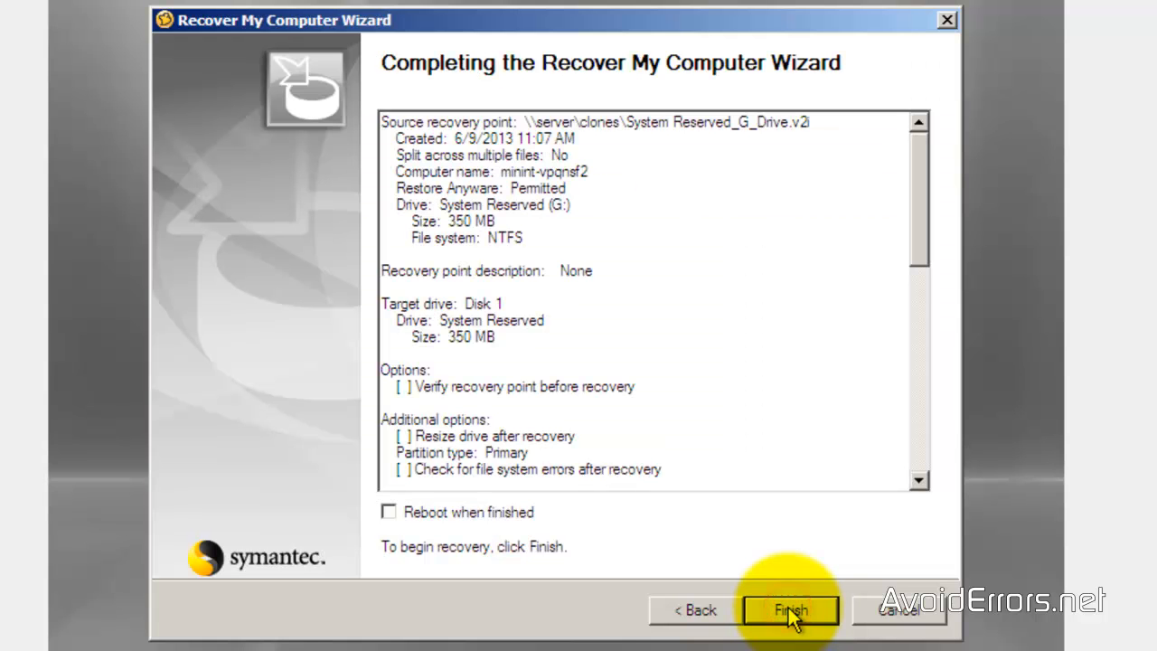
{"action": "left_click", "coordinate": [387, 514]}
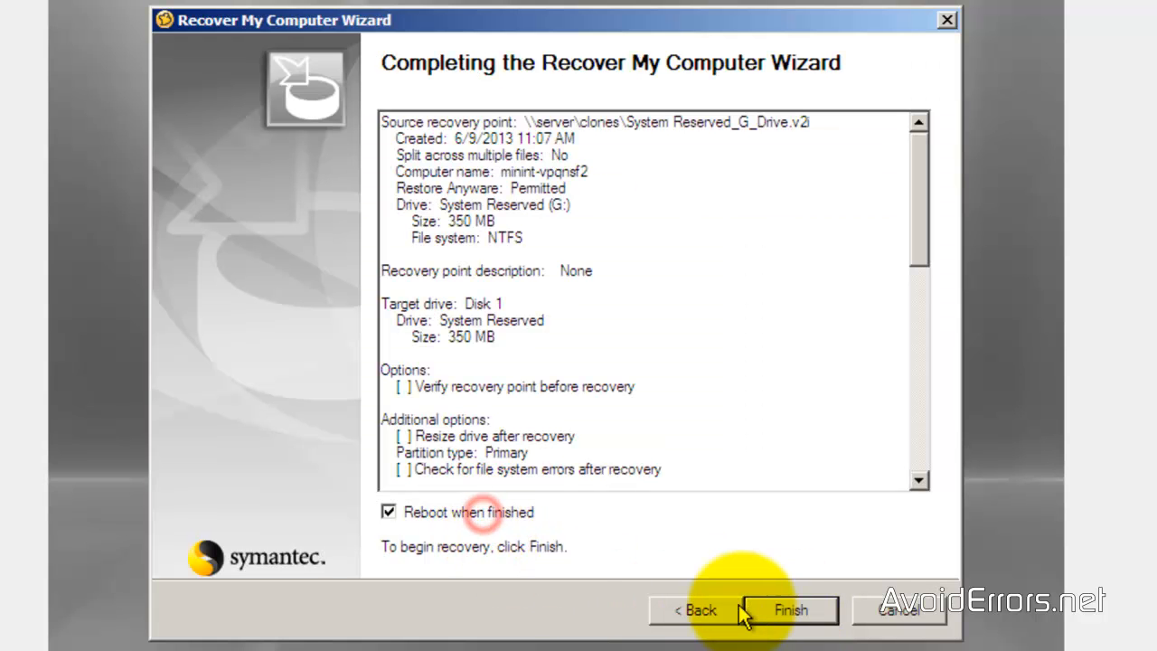
{"action": "left_click", "coordinate": [792, 609]}
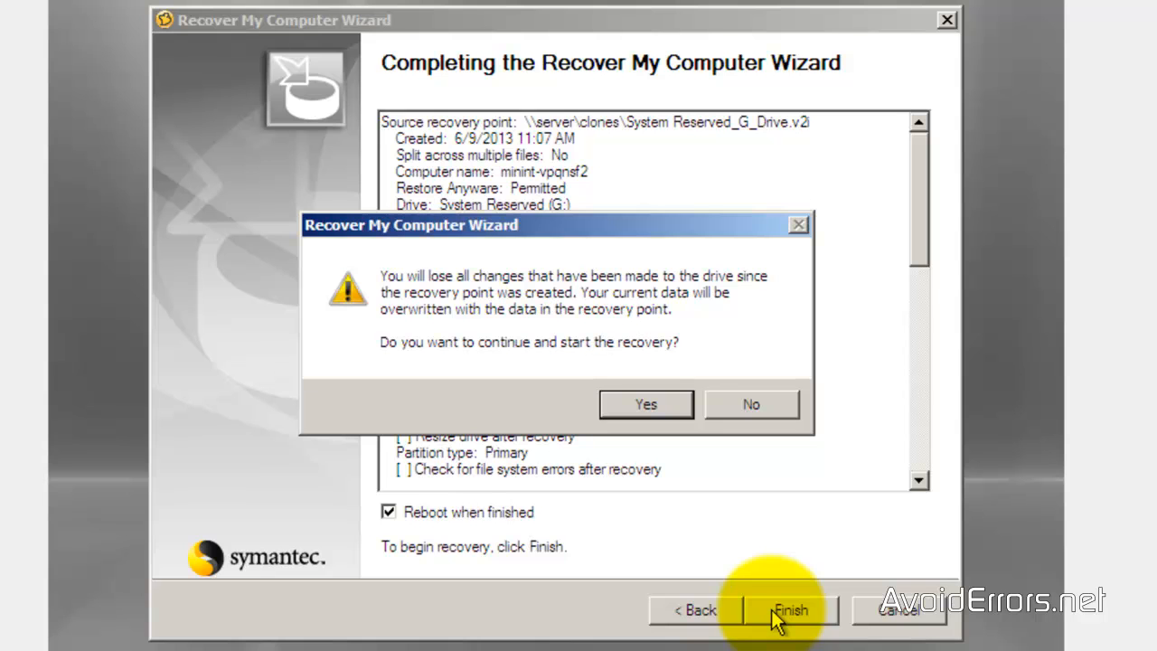
{"action": "left_click", "coordinate": [645, 405]}
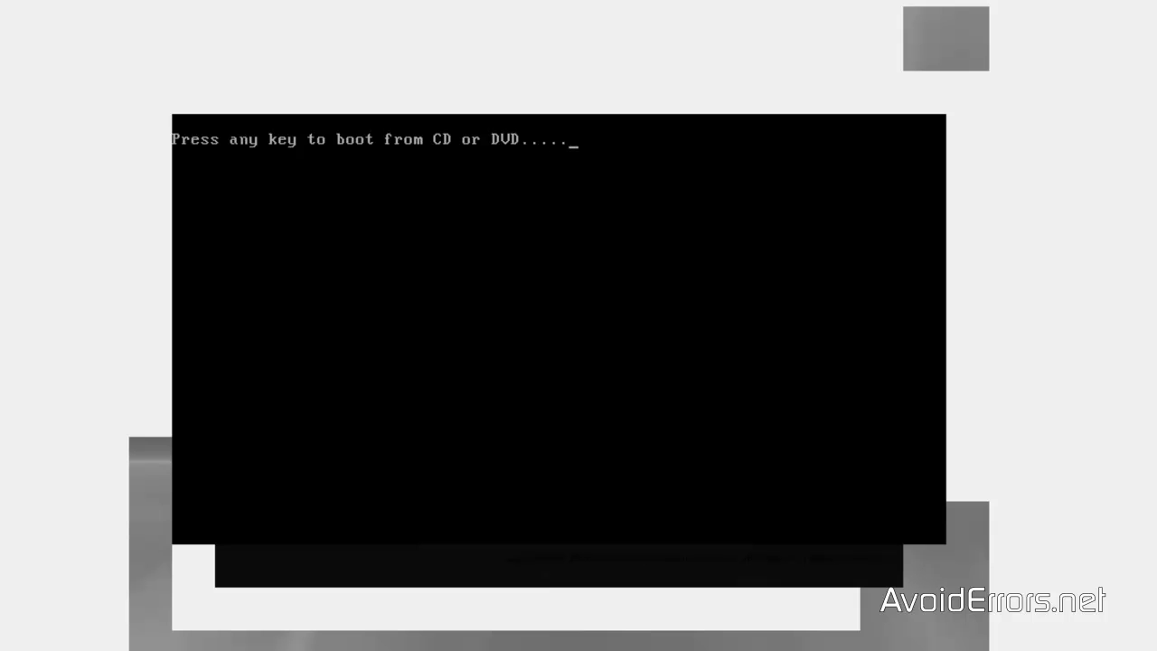
Let the restored machine reboot past the boot-from-CD prompt into Windows 8.
{"action": "key", "text": "enter"}
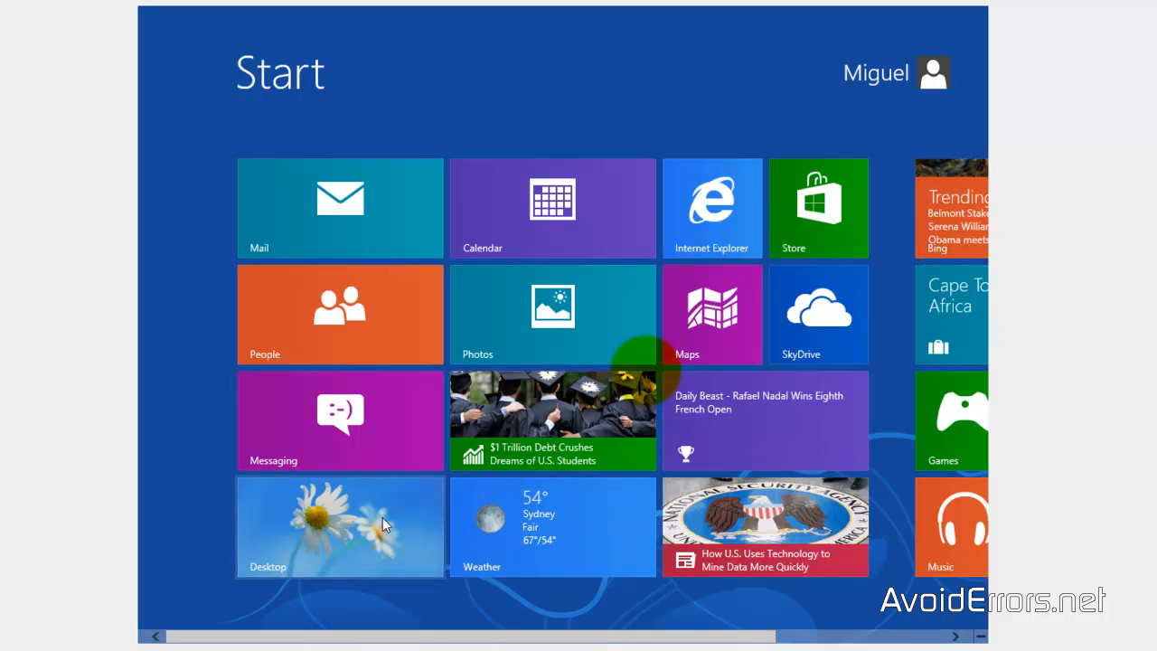
Go to the desktop and check Computer shows Local Disk C with 22.2 GB free of 29.6 GB.
{"action": "left_click", "coordinate": [340, 528]}
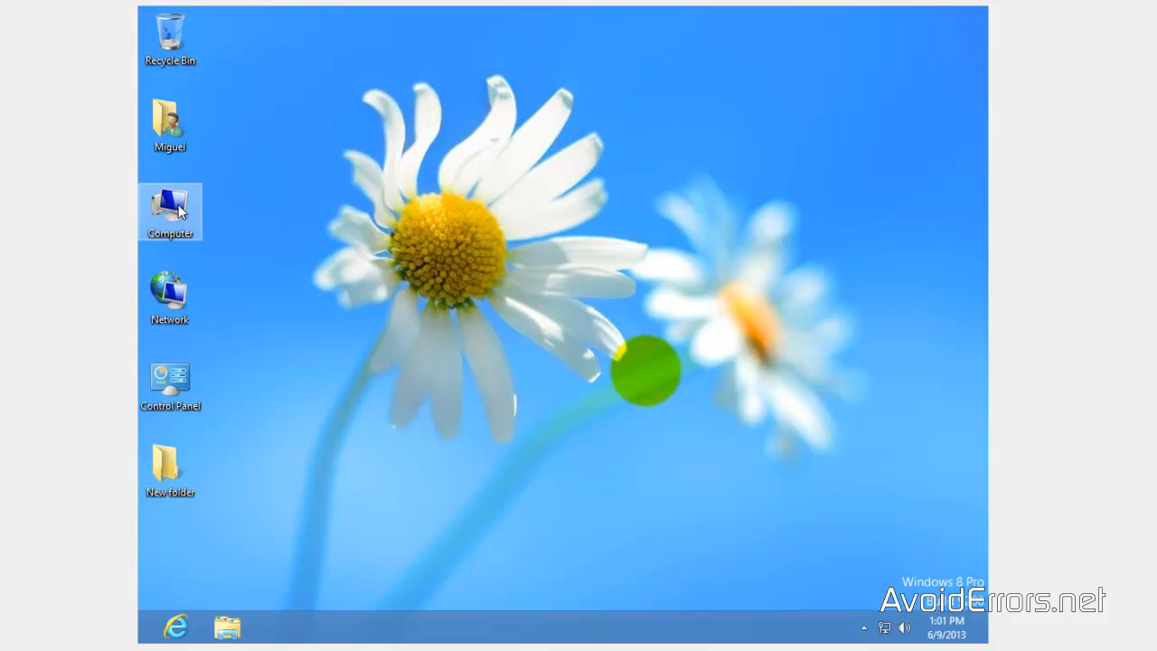
{"action": "double_click", "coordinate": [169, 203]}
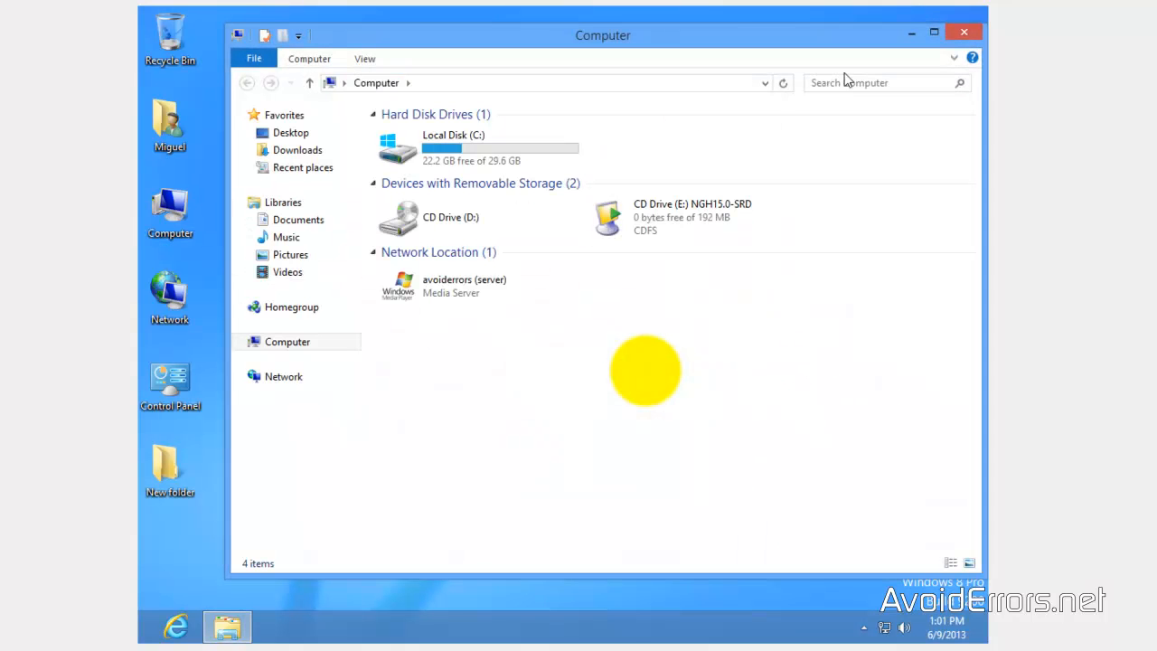
{"action": "right_click", "coordinate": [170, 208]}
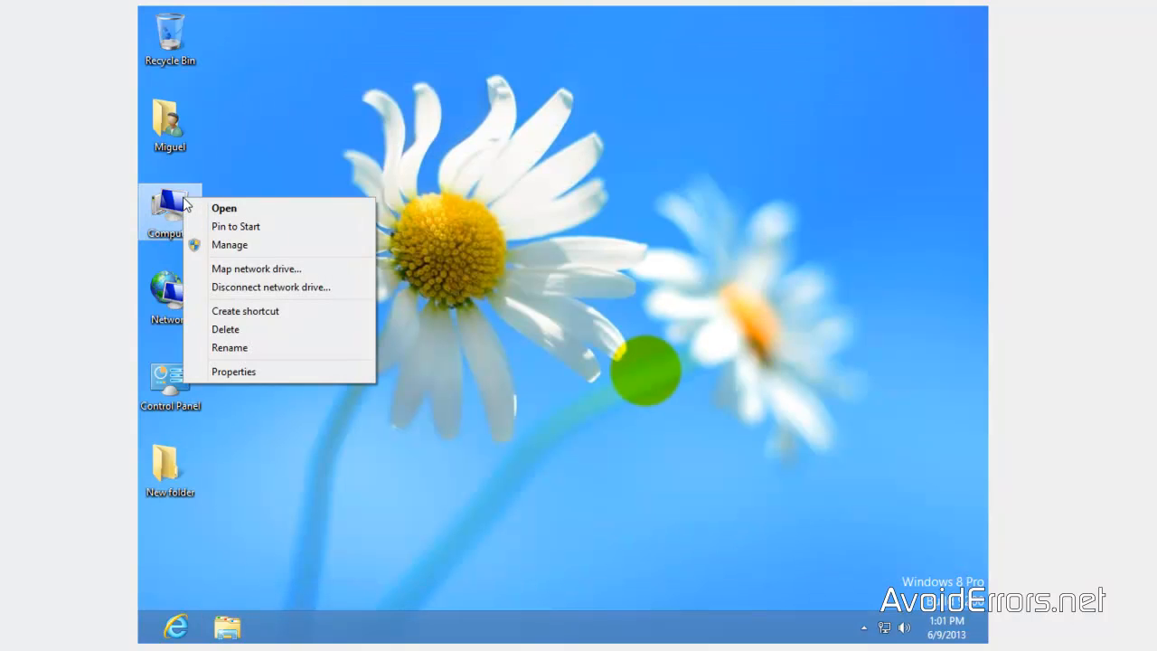